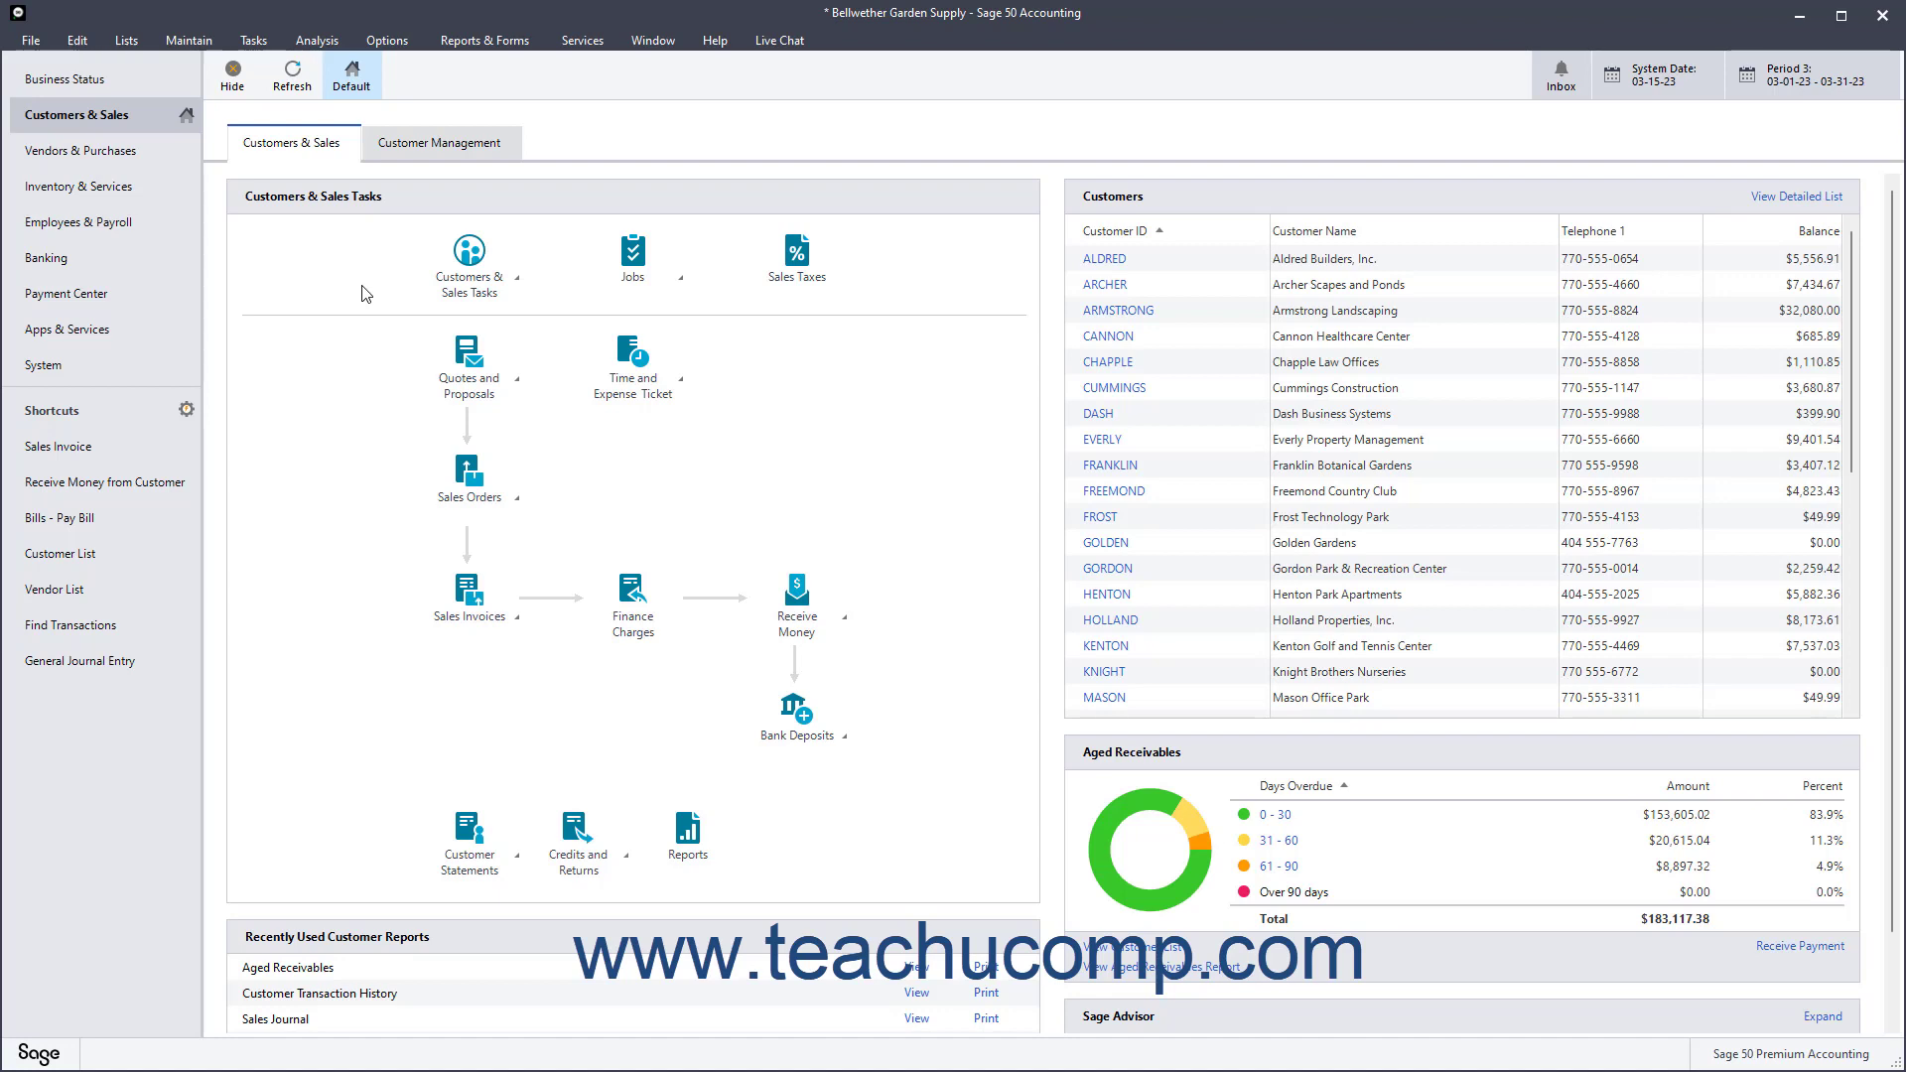
- Browse the Maintain Customers window to a previous record, then close it
click(189, 39)
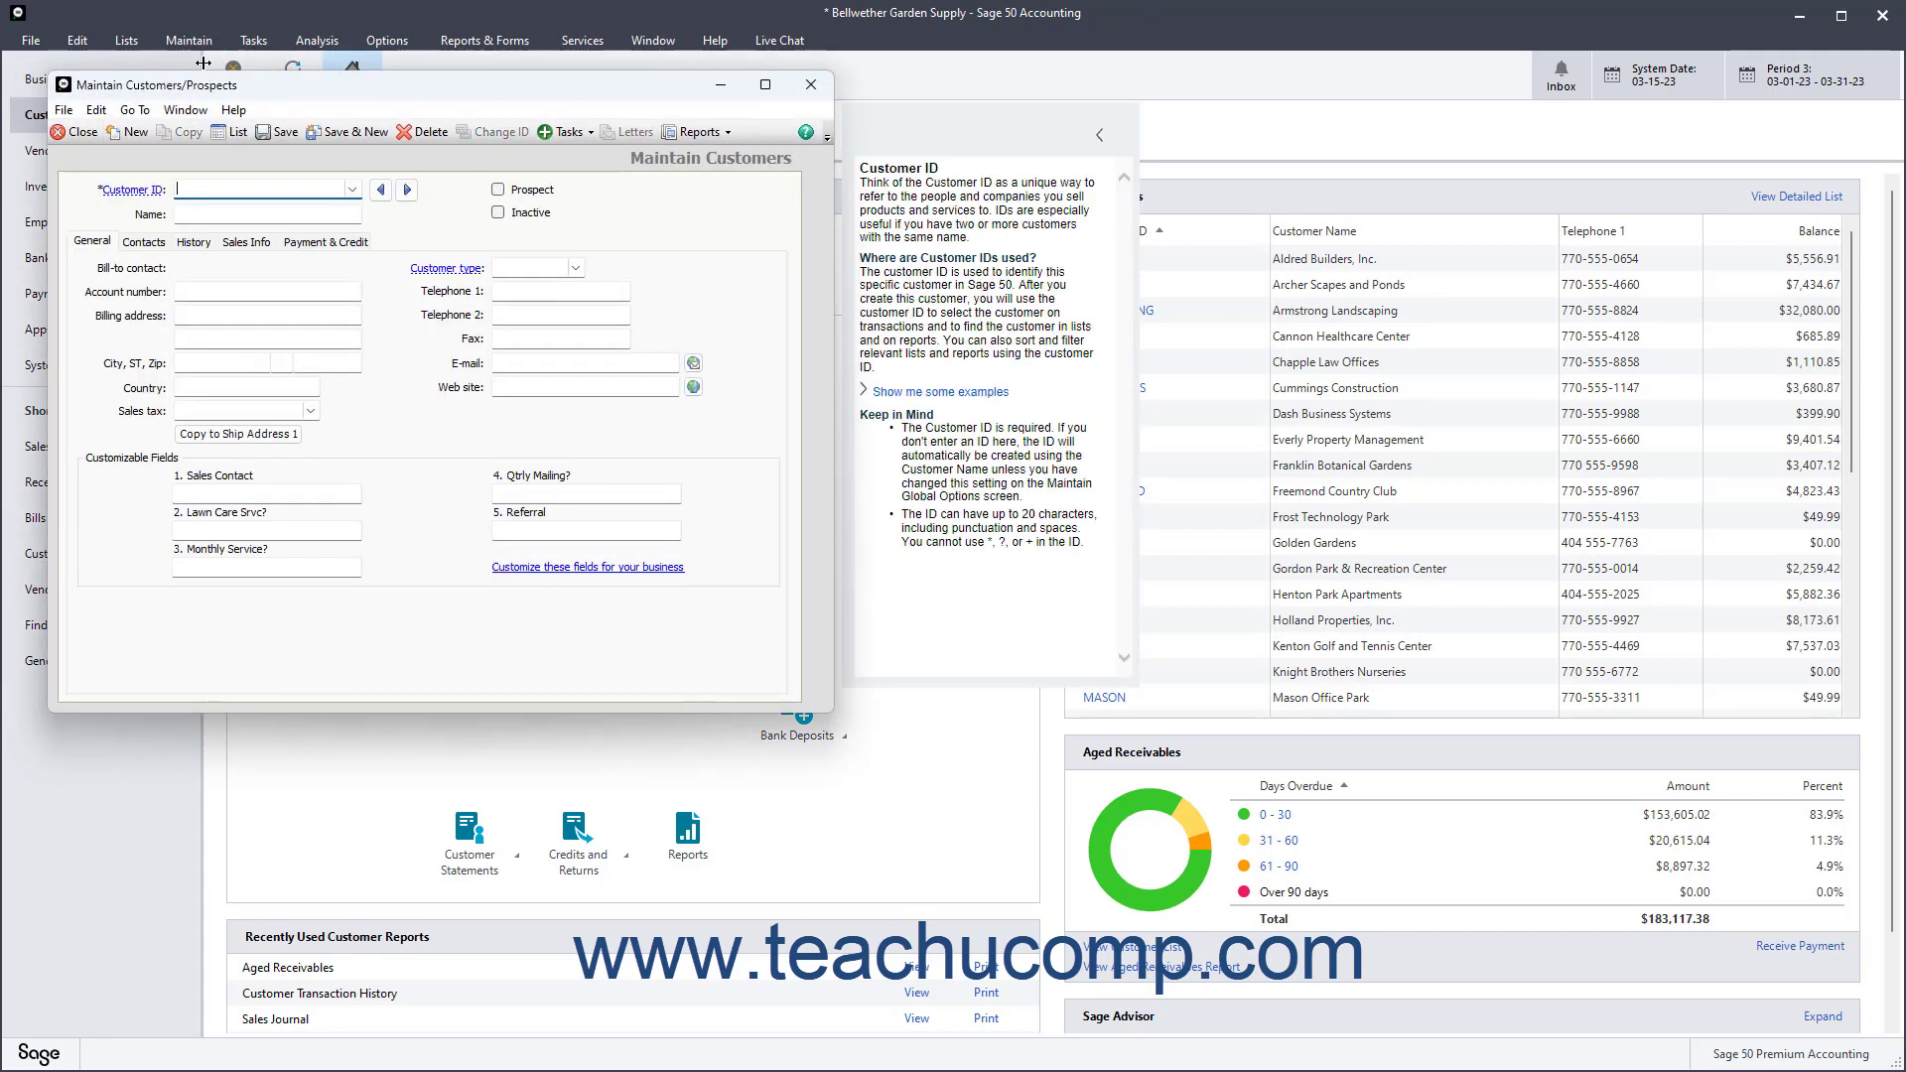
mouse_move(381, 190)
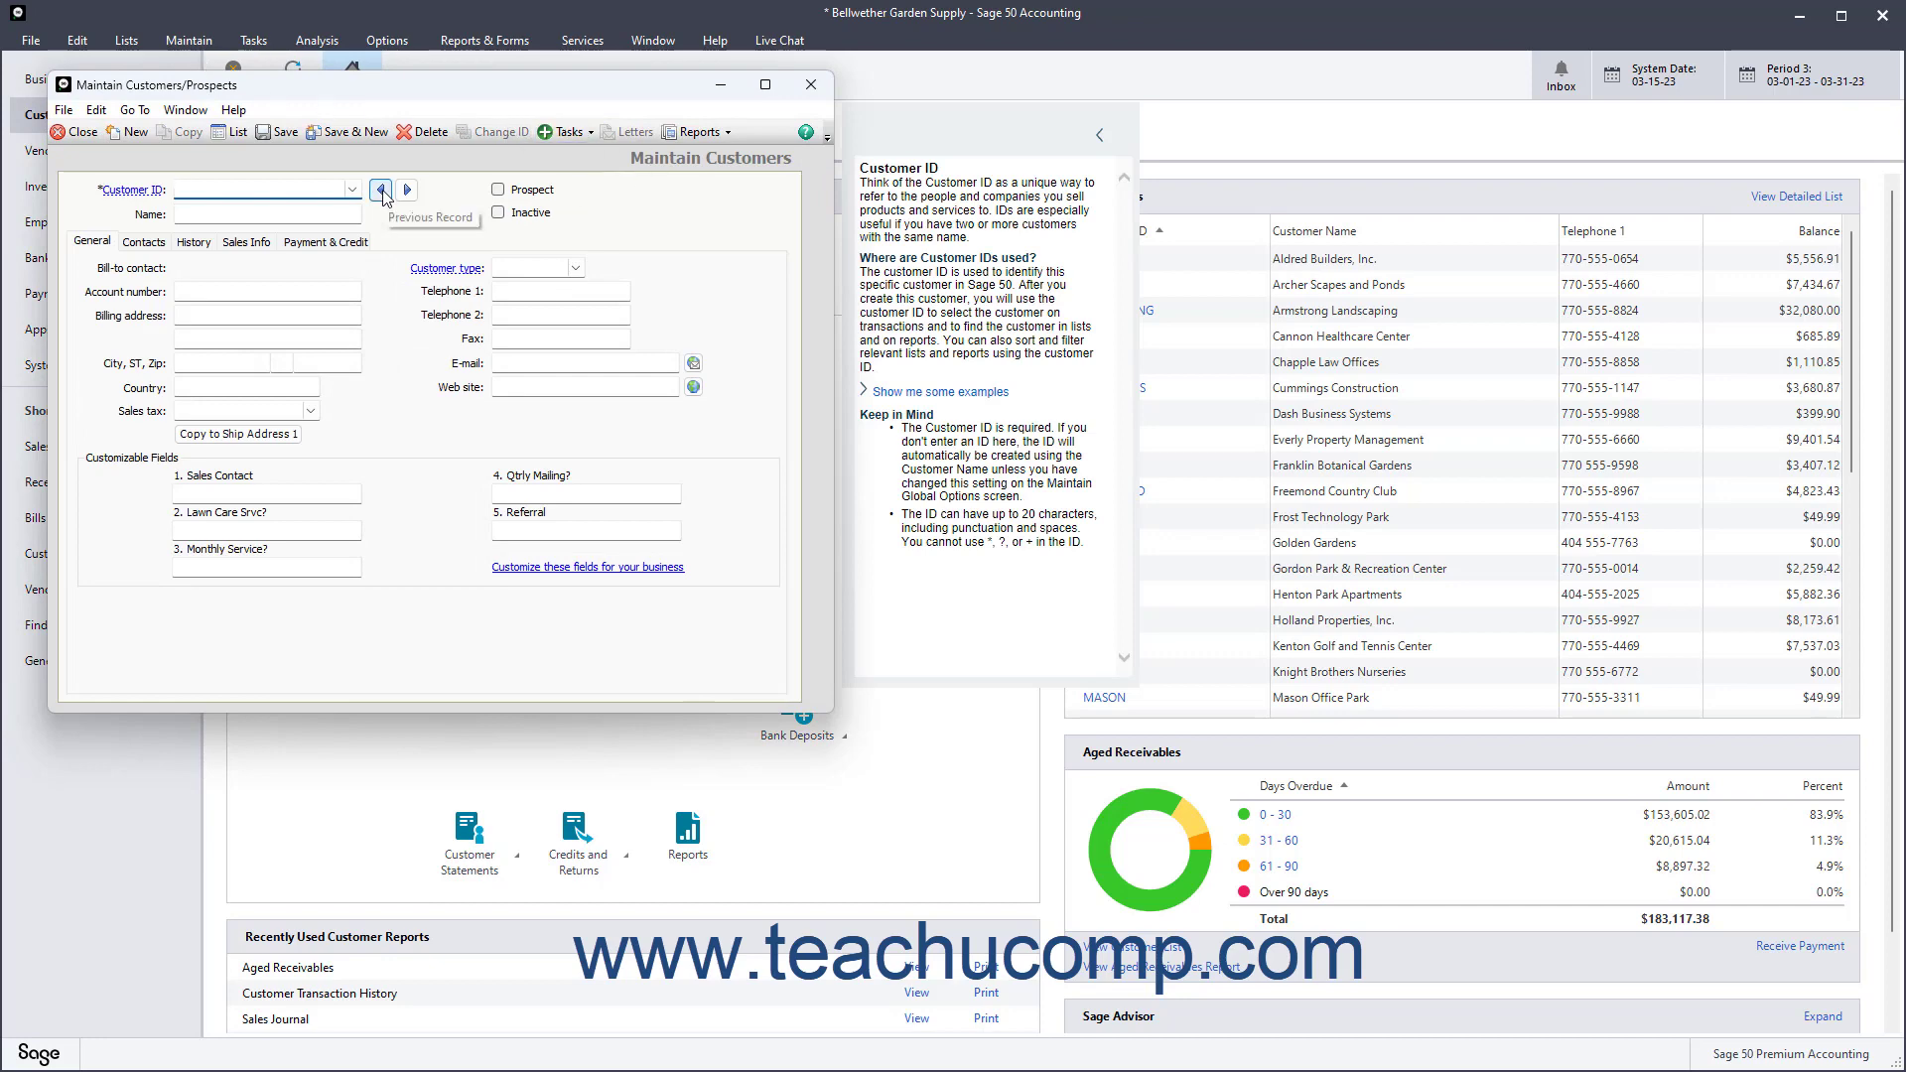
click(379, 191)
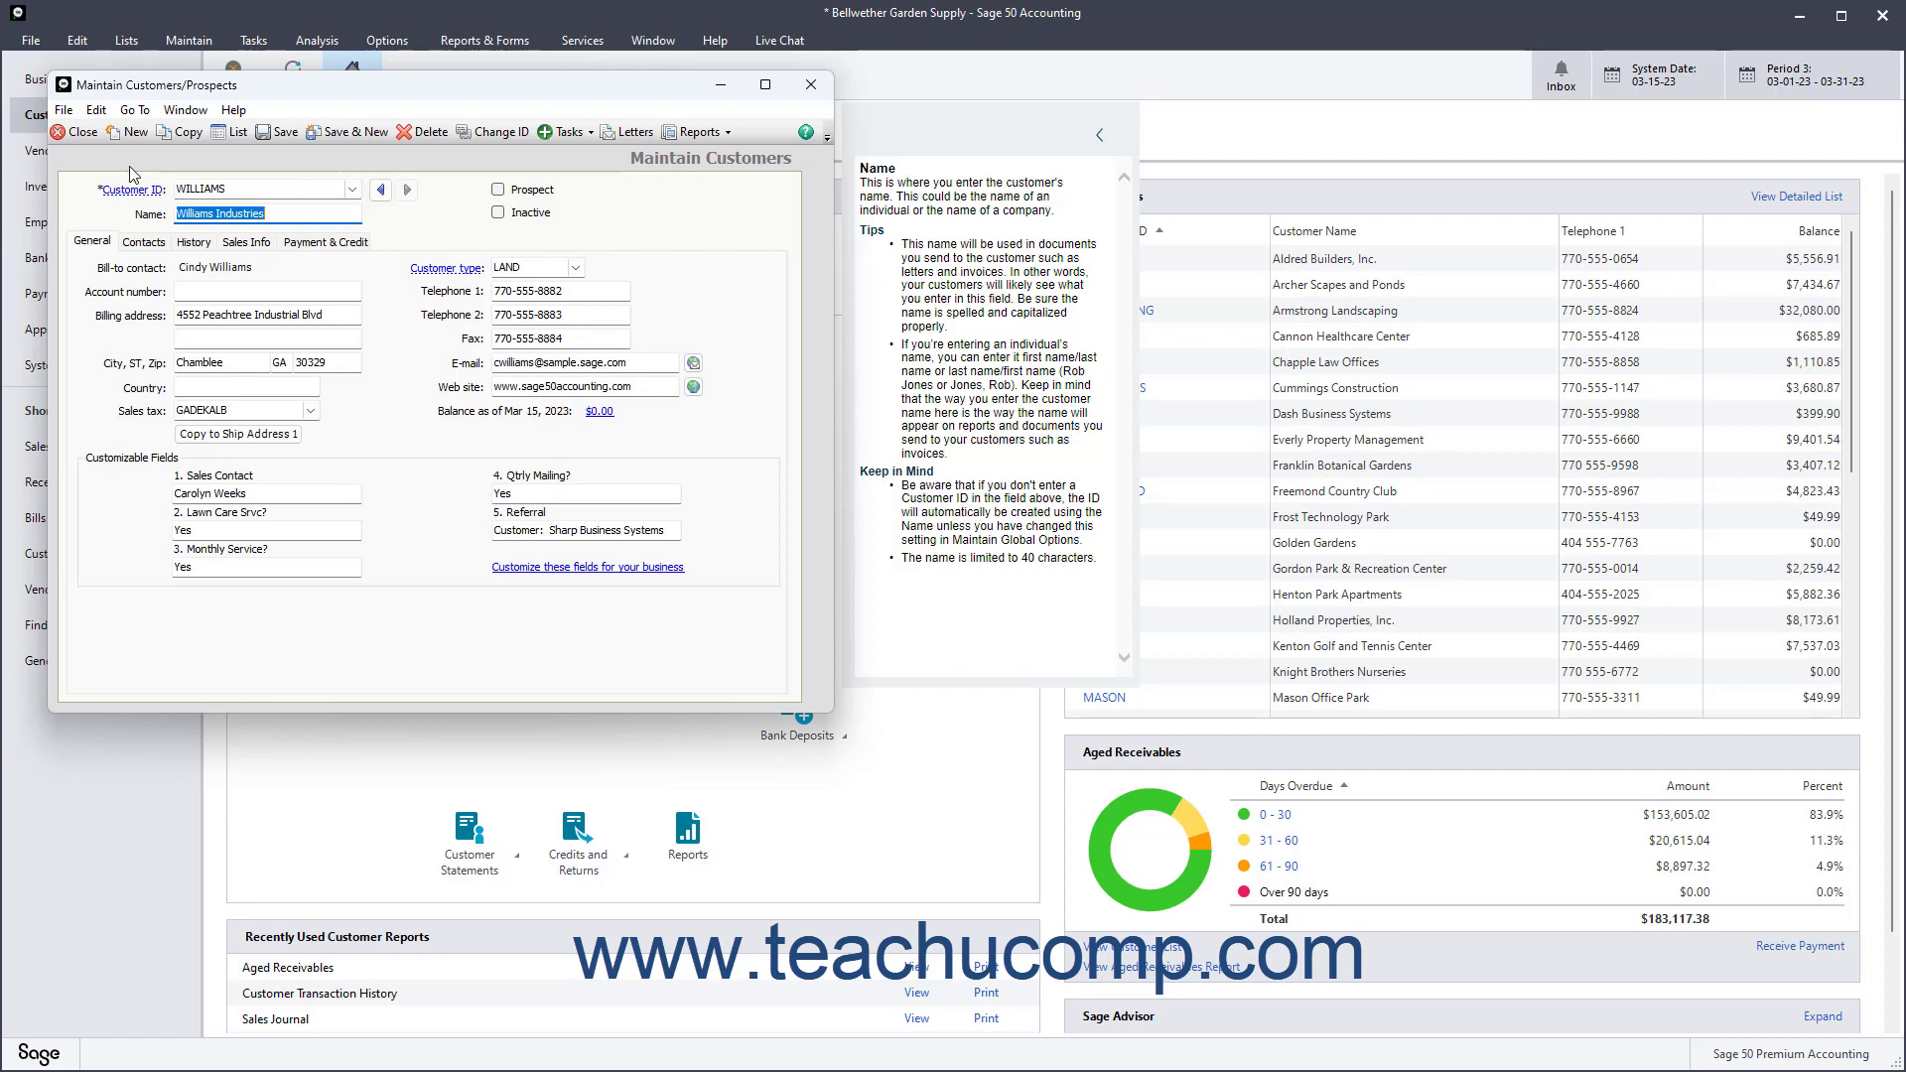
click(74, 131)
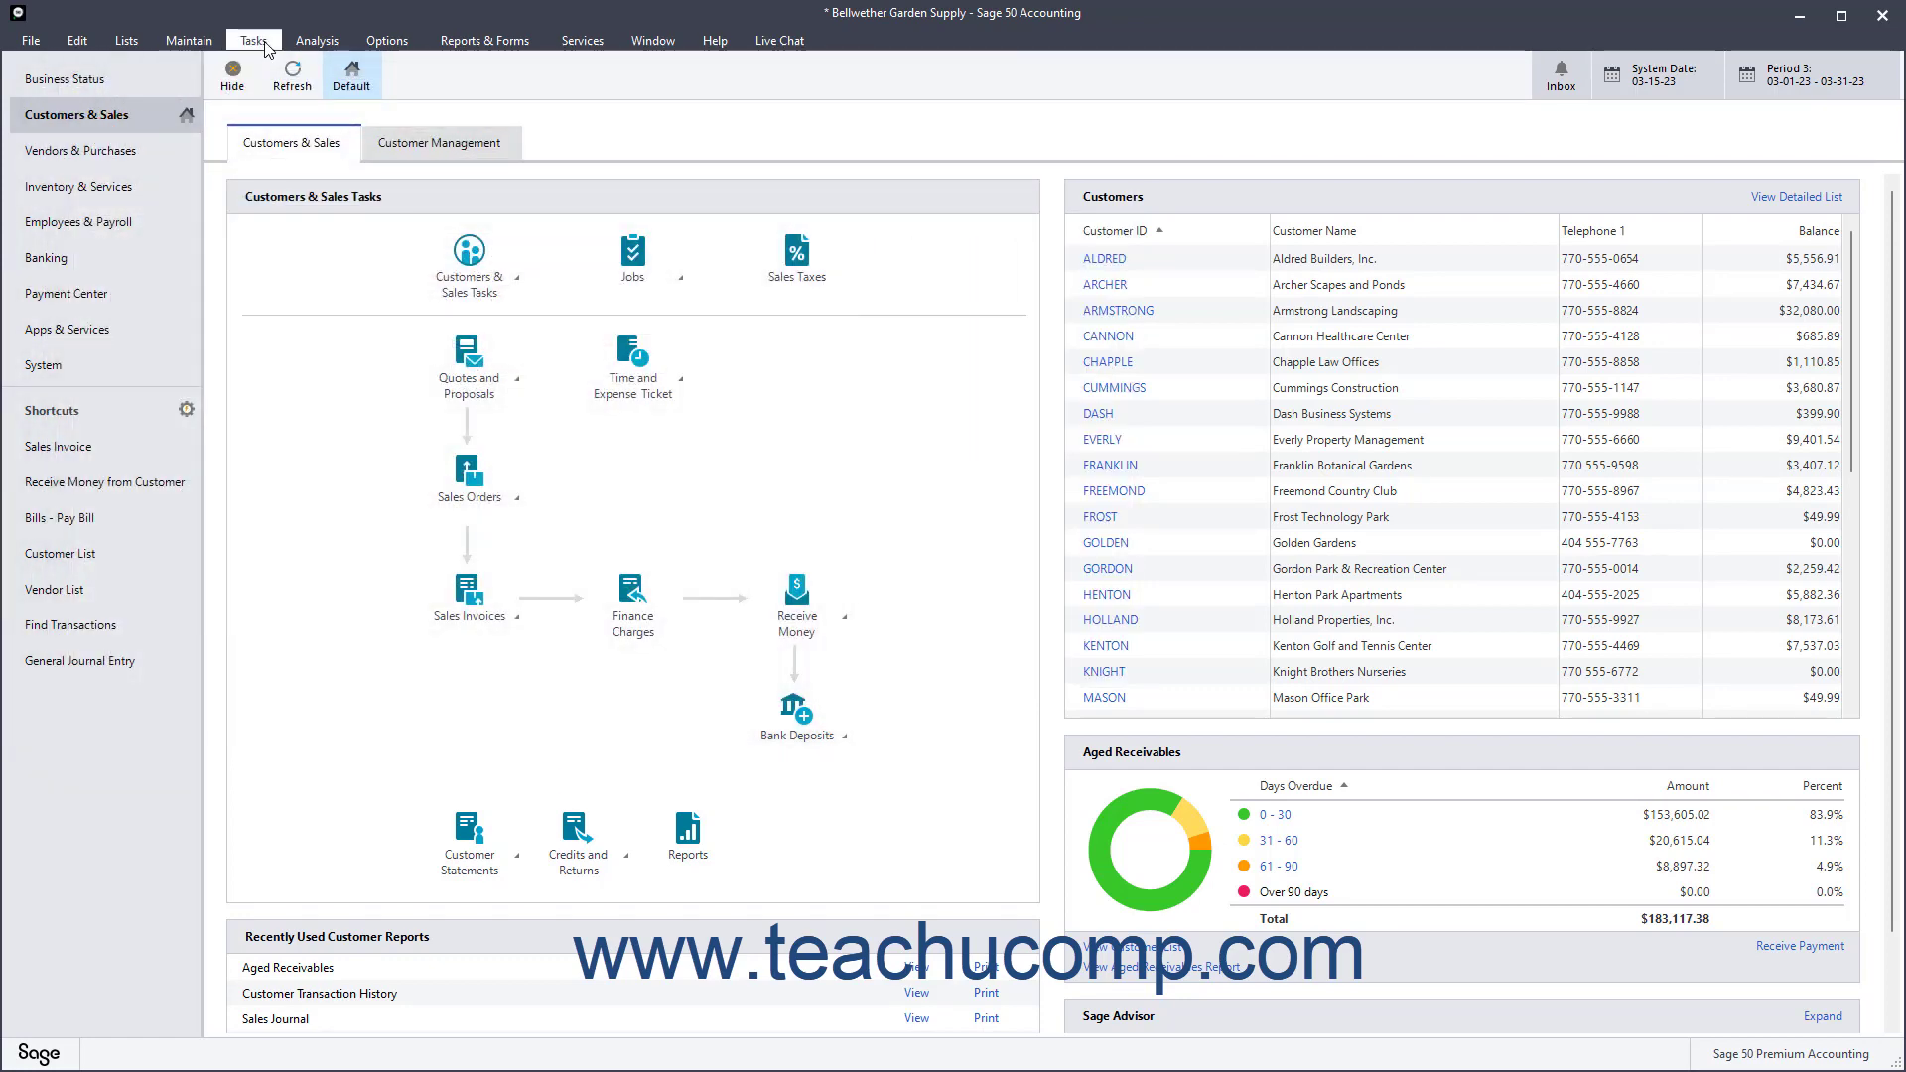
- Open Maintain Chart of Accounts from the Tasks menu
click(252, 40)
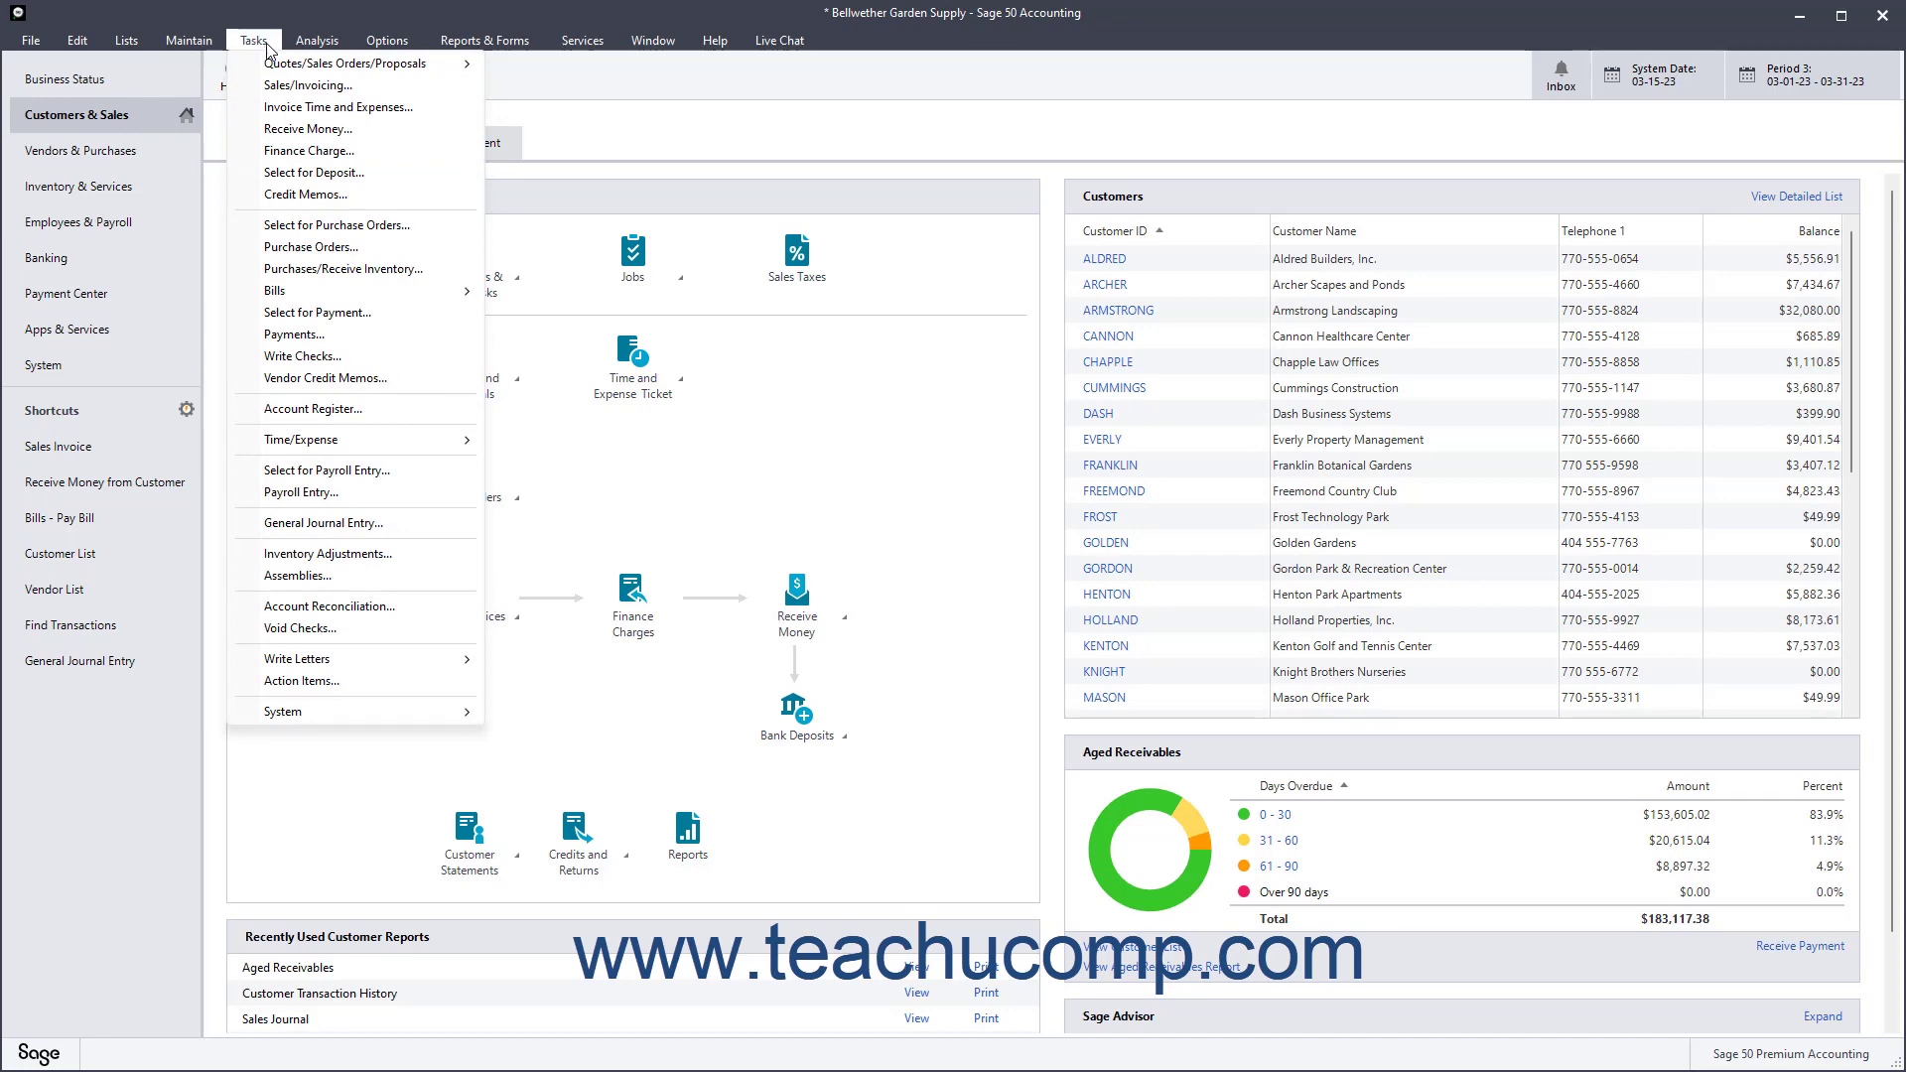
click(309, 85)
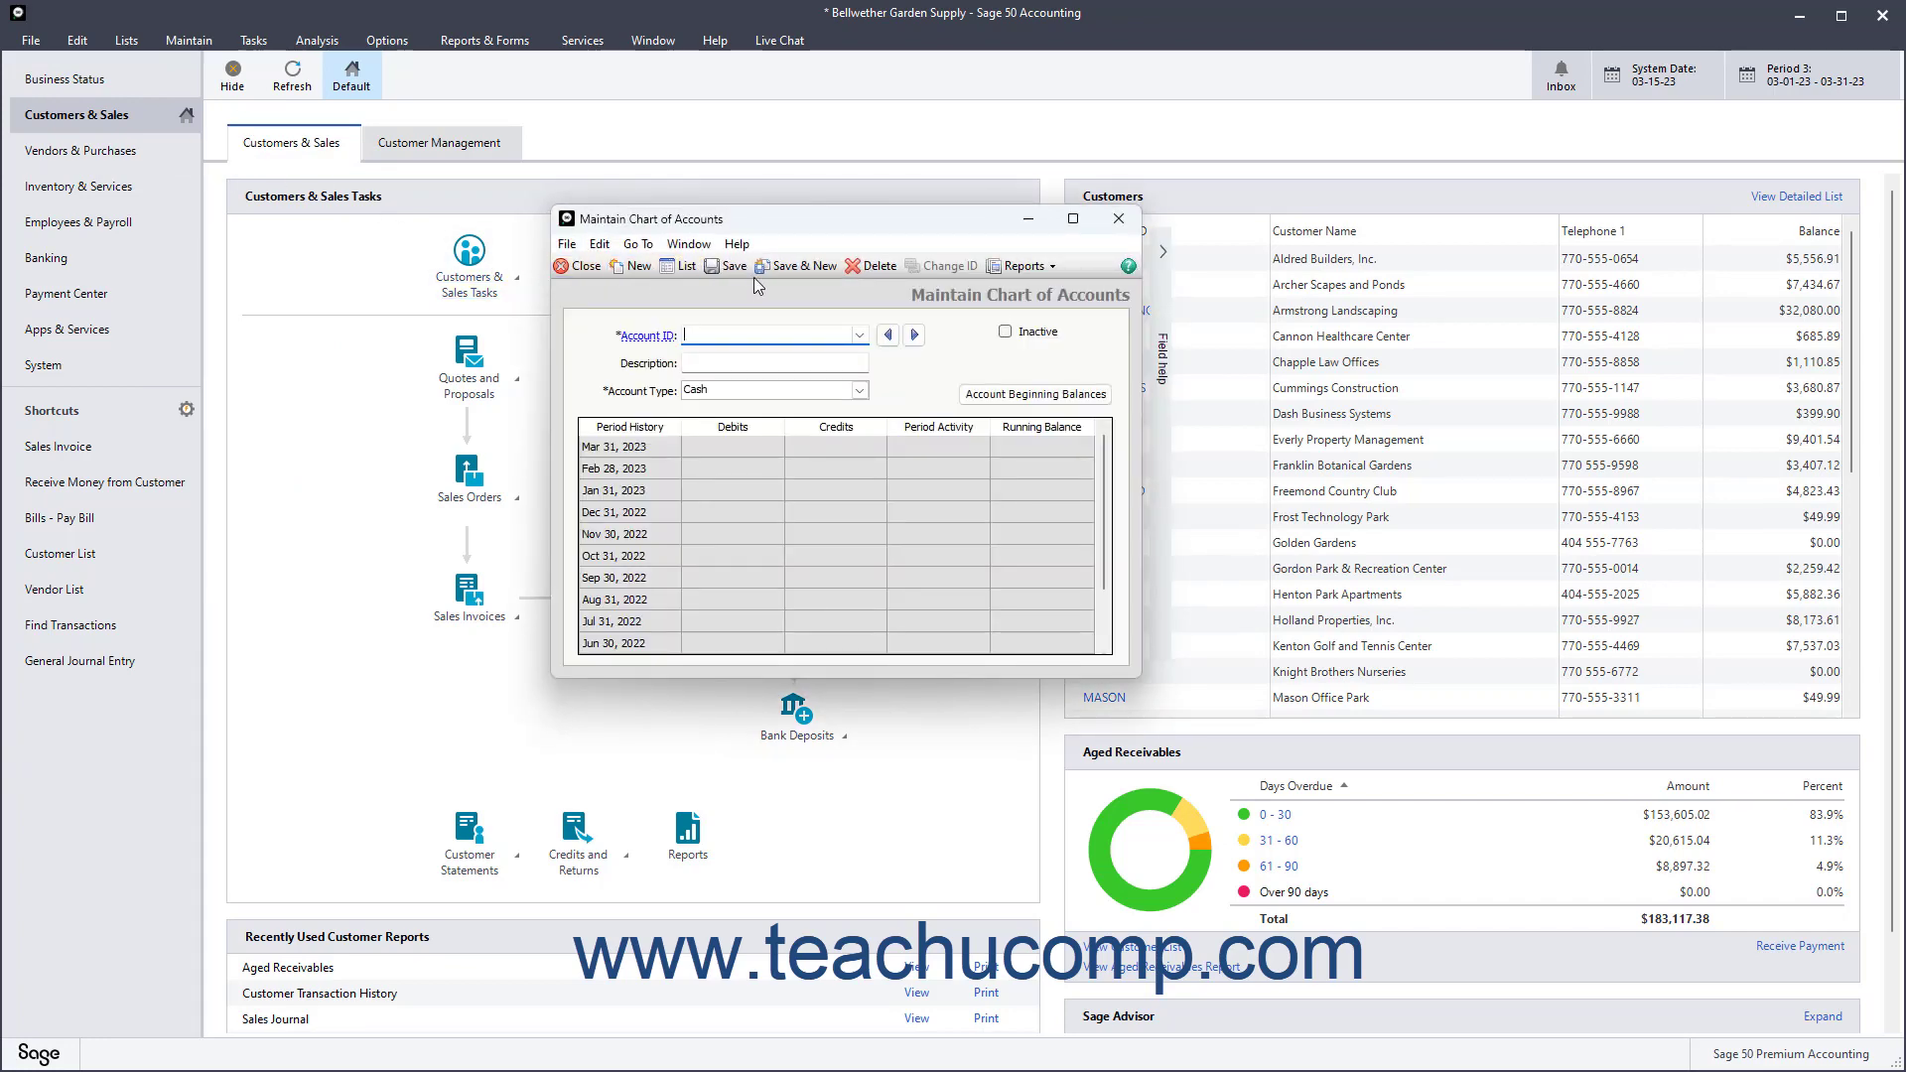
mouse_move(687, 266)
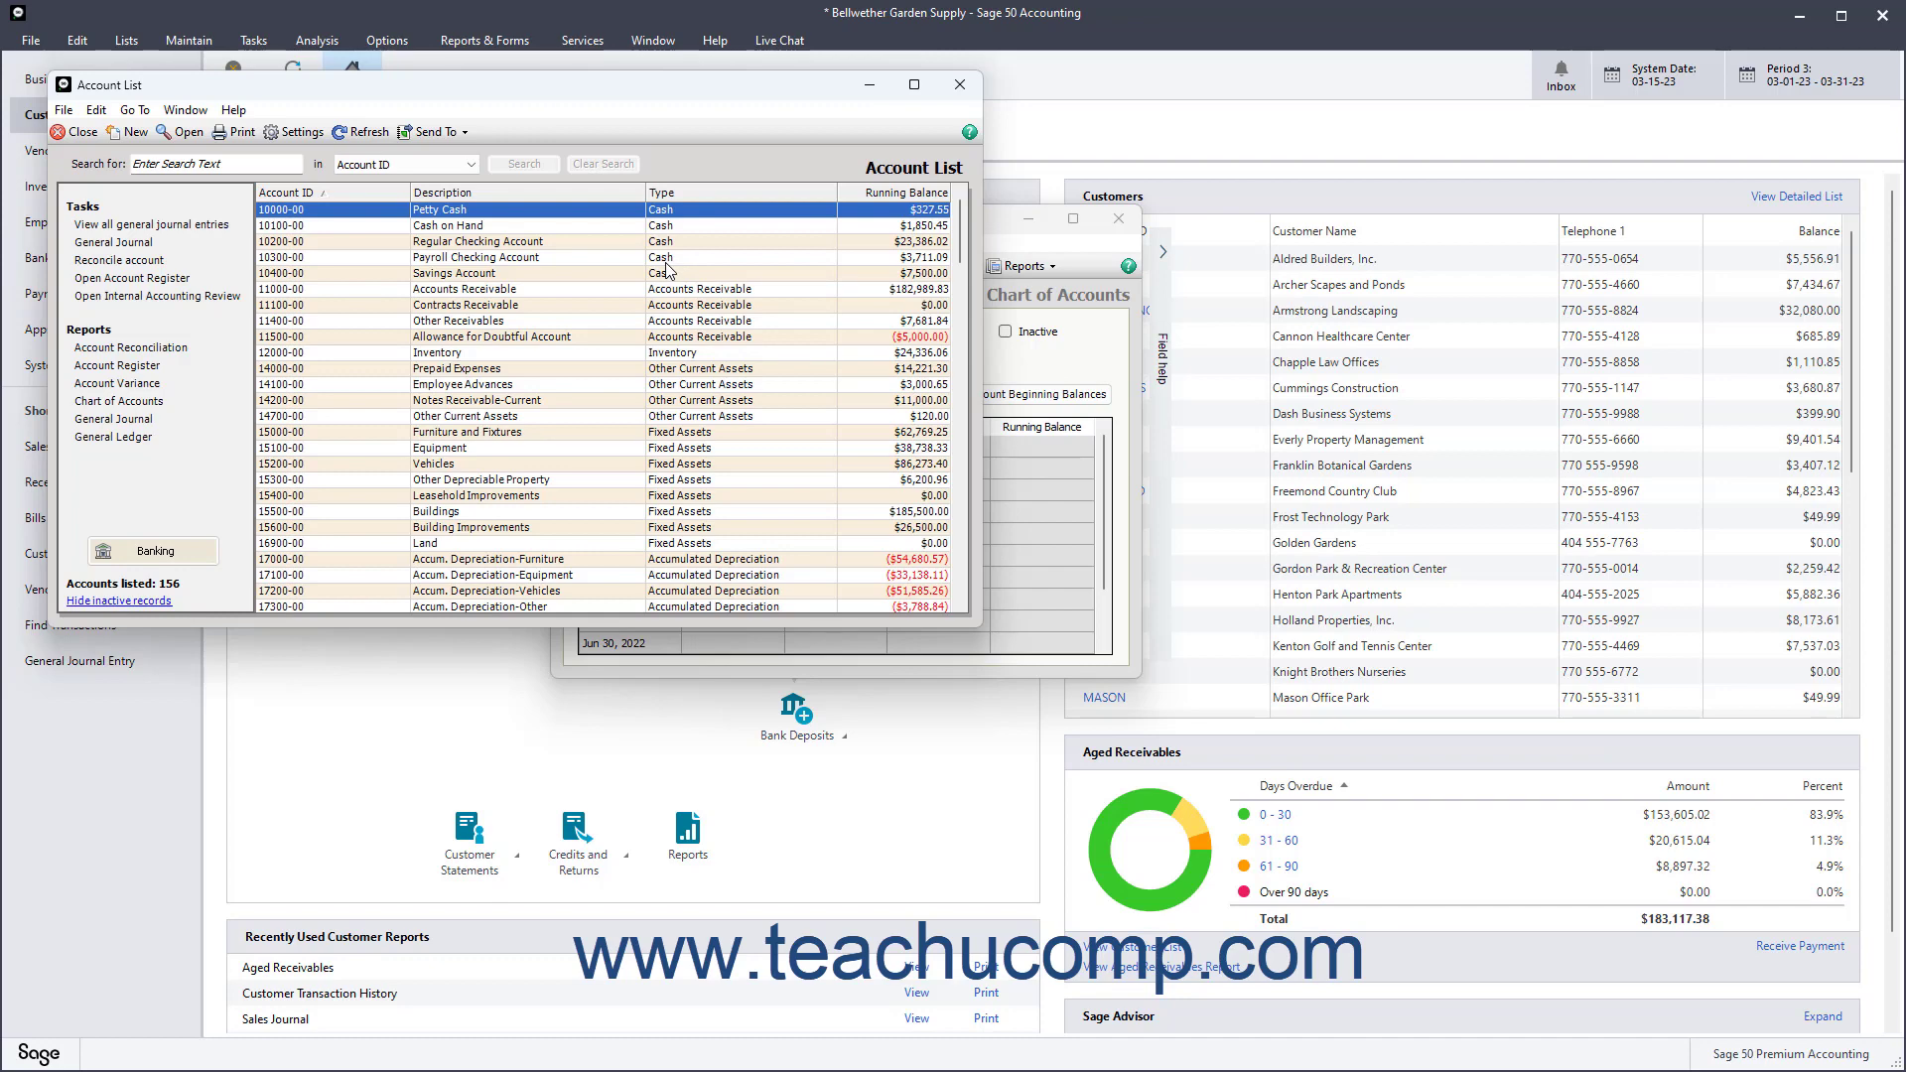
- Scroll the account list, then close the Maintain Chart of Accounts window
scroll(down, 3)
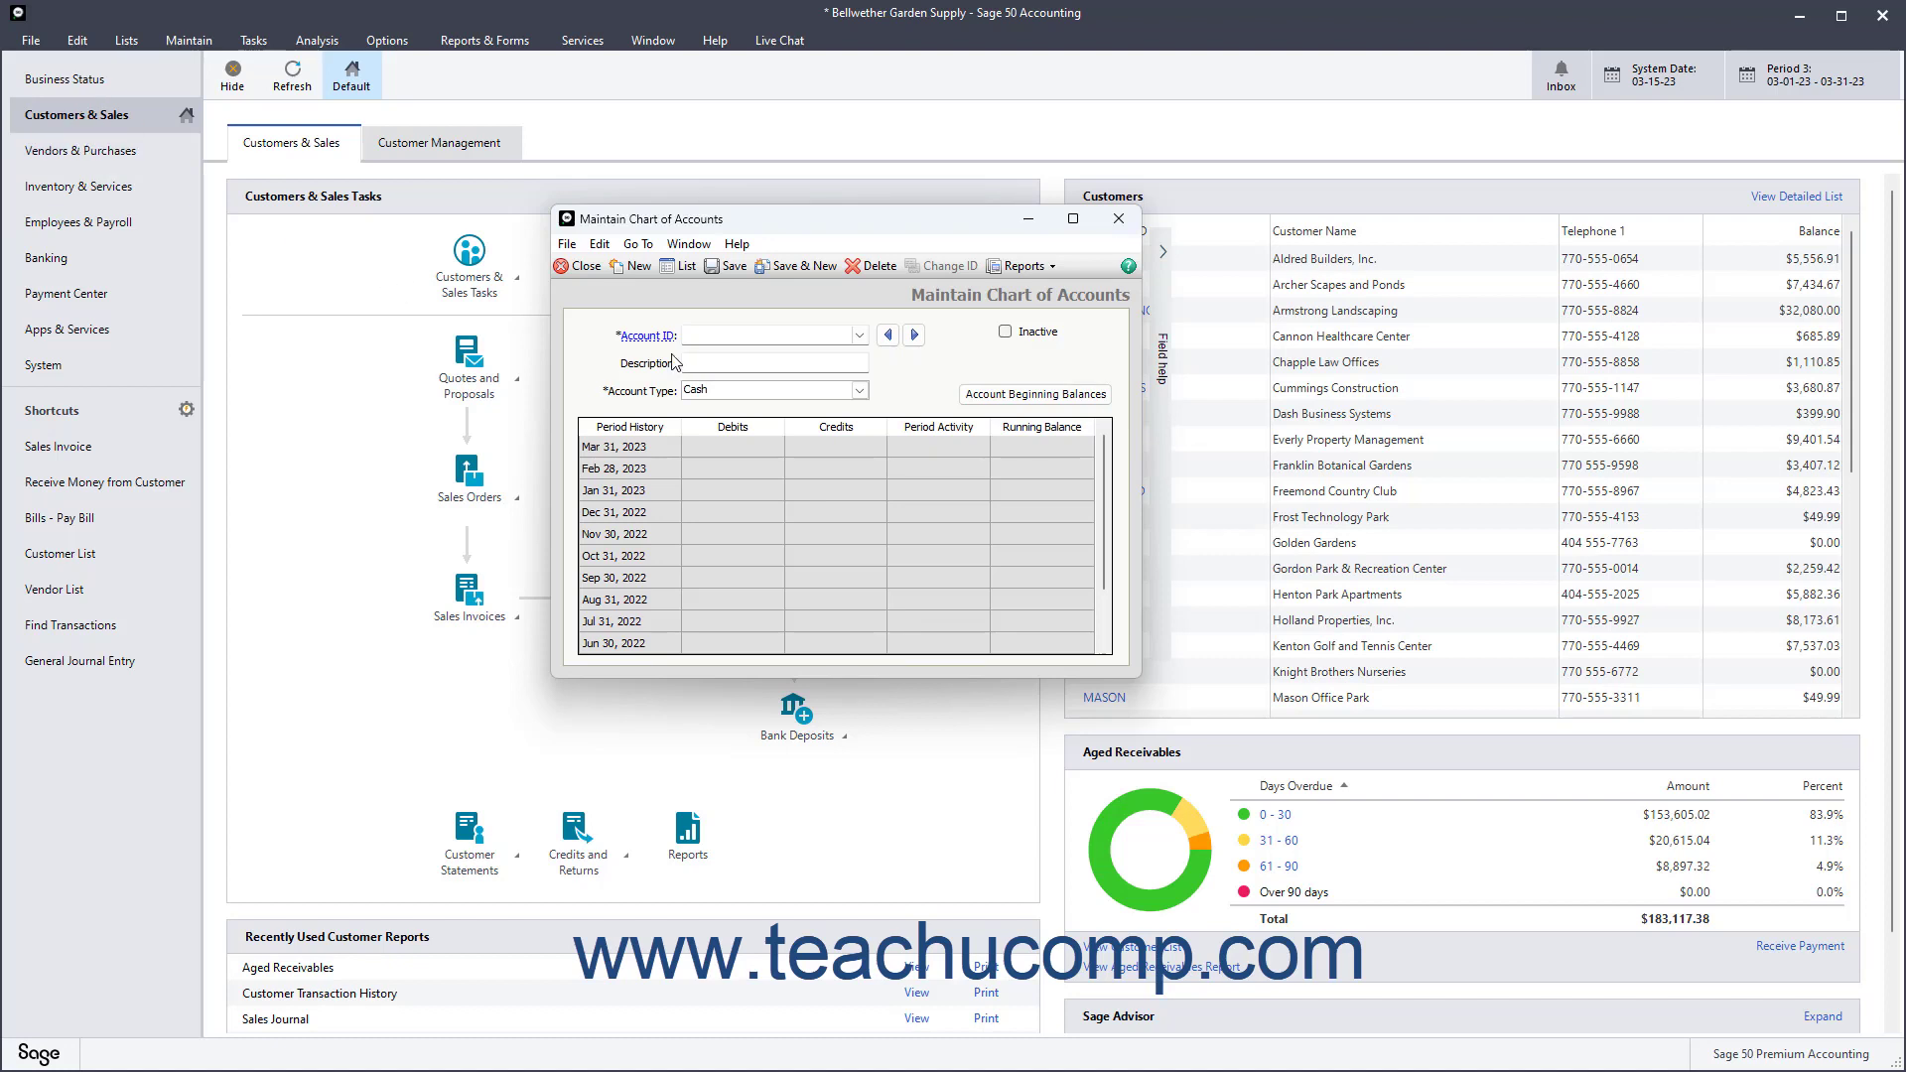
mouse_move(578, 266)
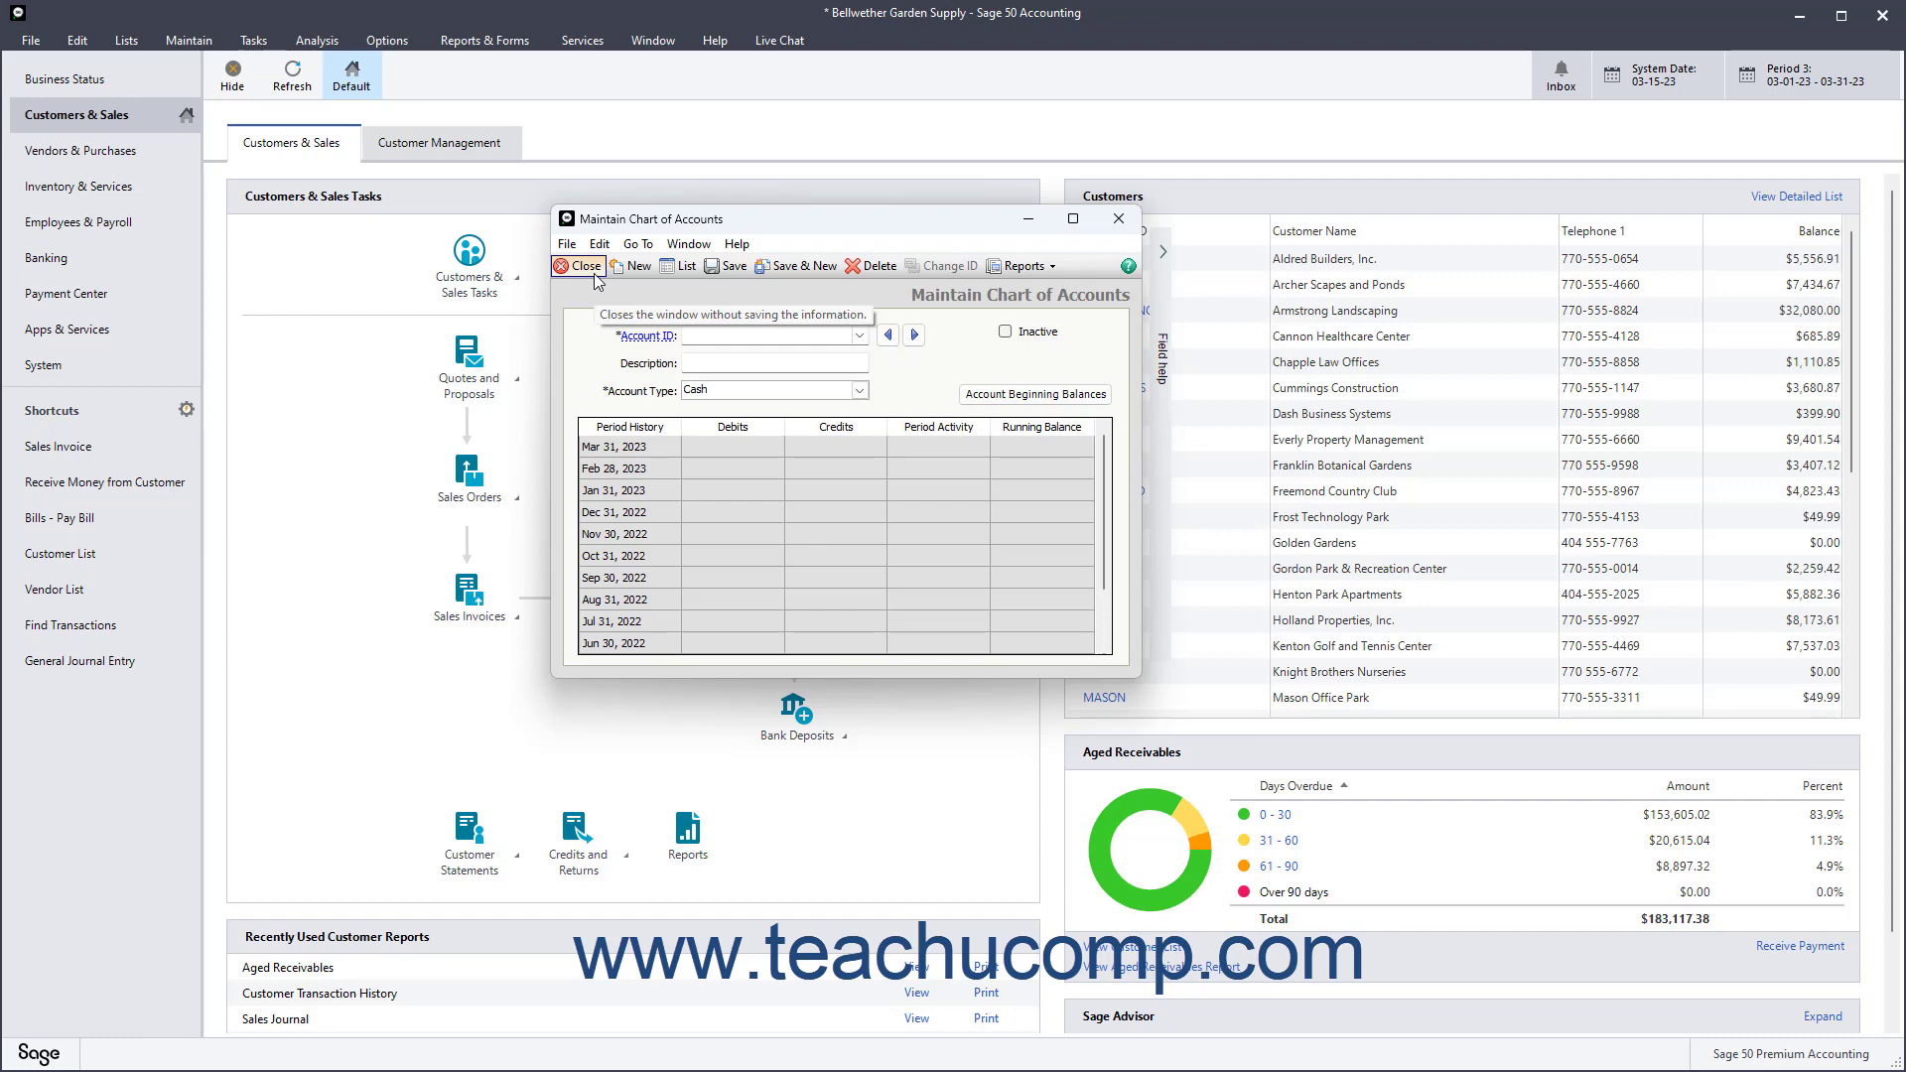
click(578, 266)
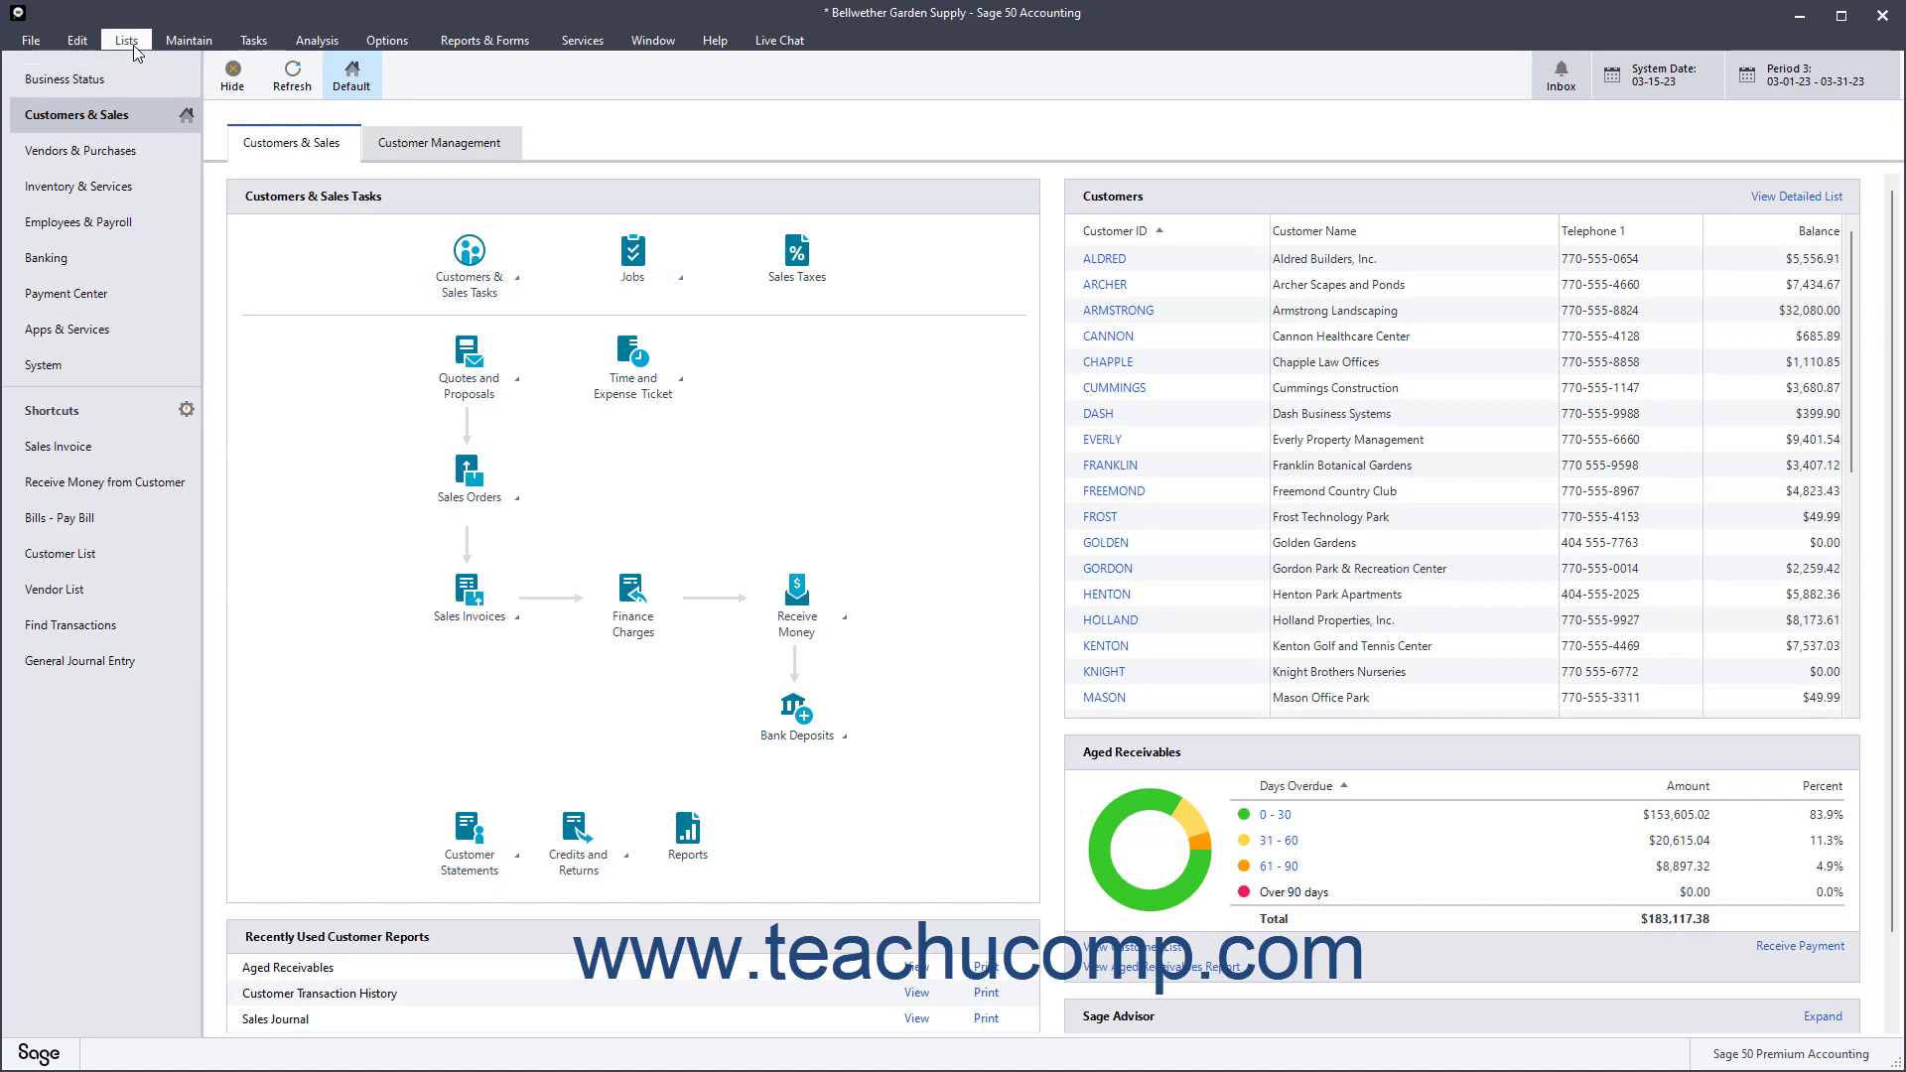
- Open the Sales Invoice List from Lists > Customers & Sales
click(127, 40)
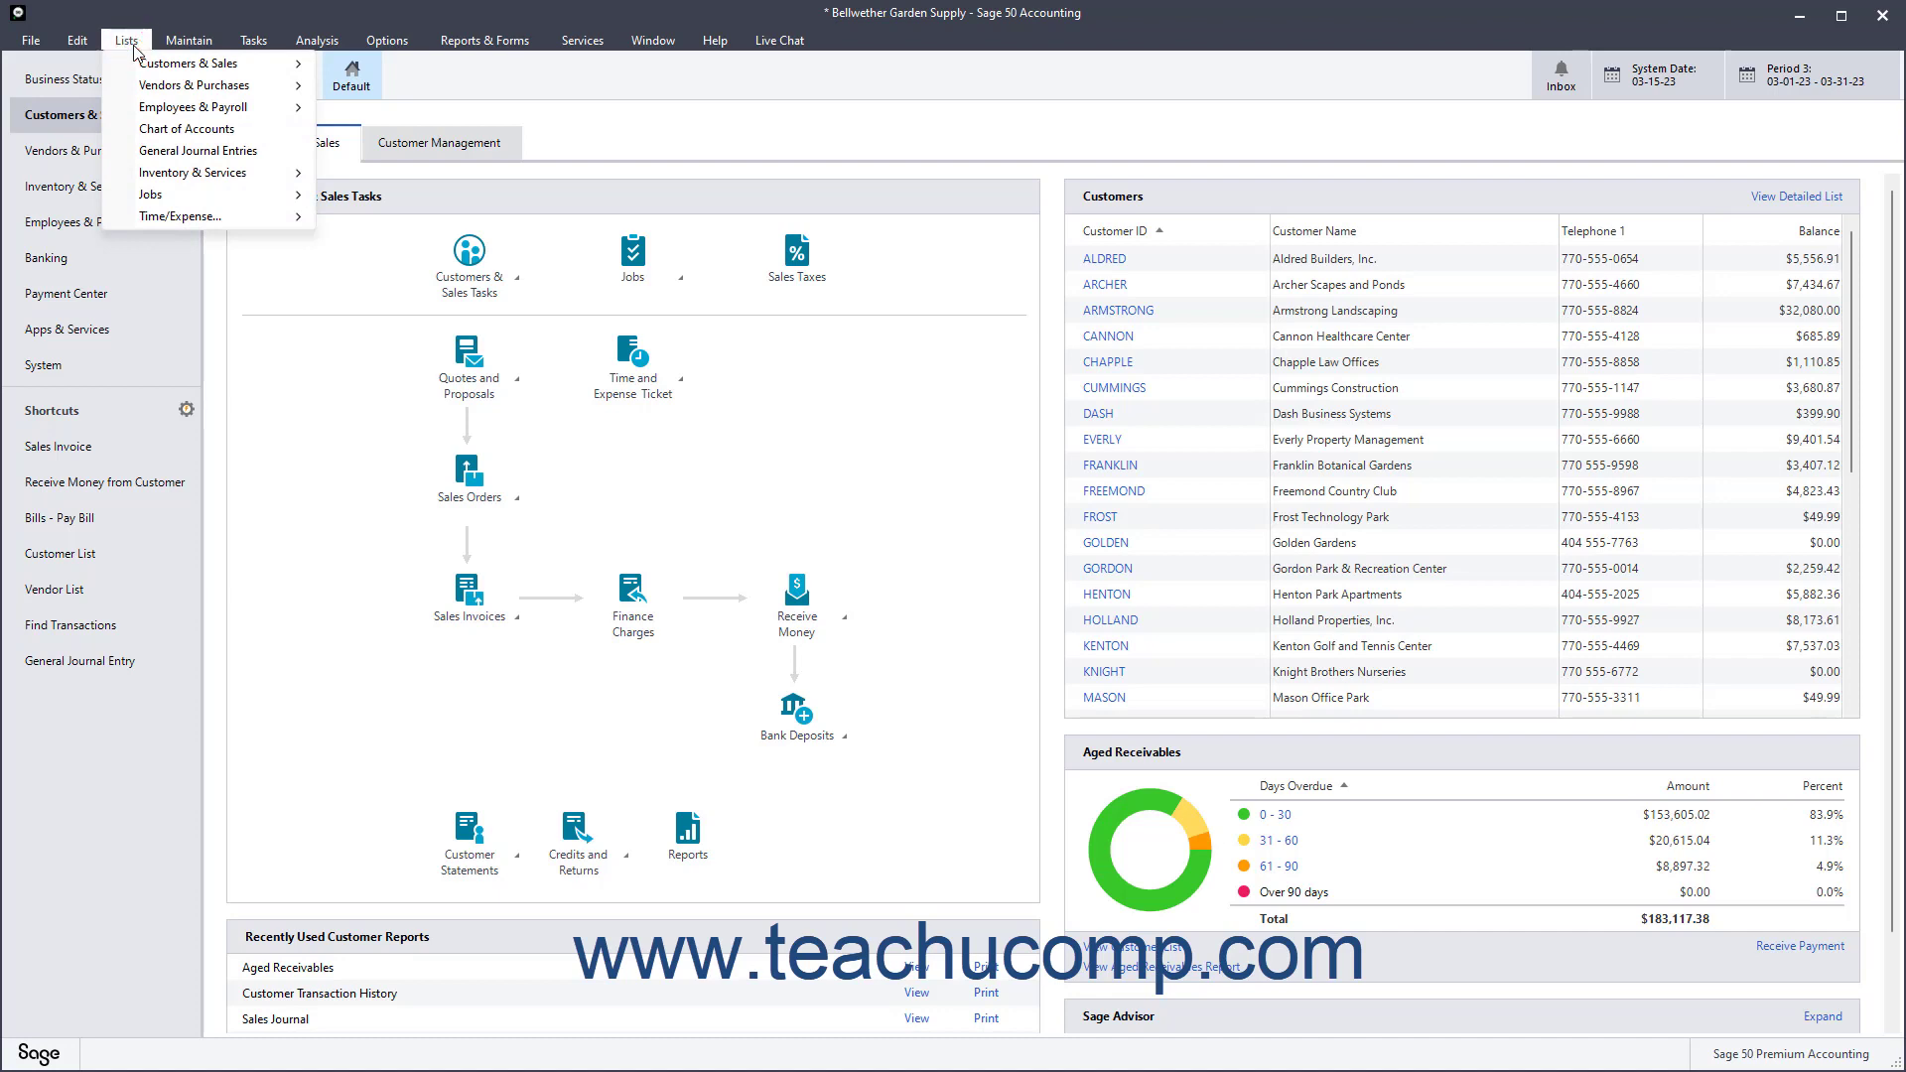
mouse_move(189, 61)
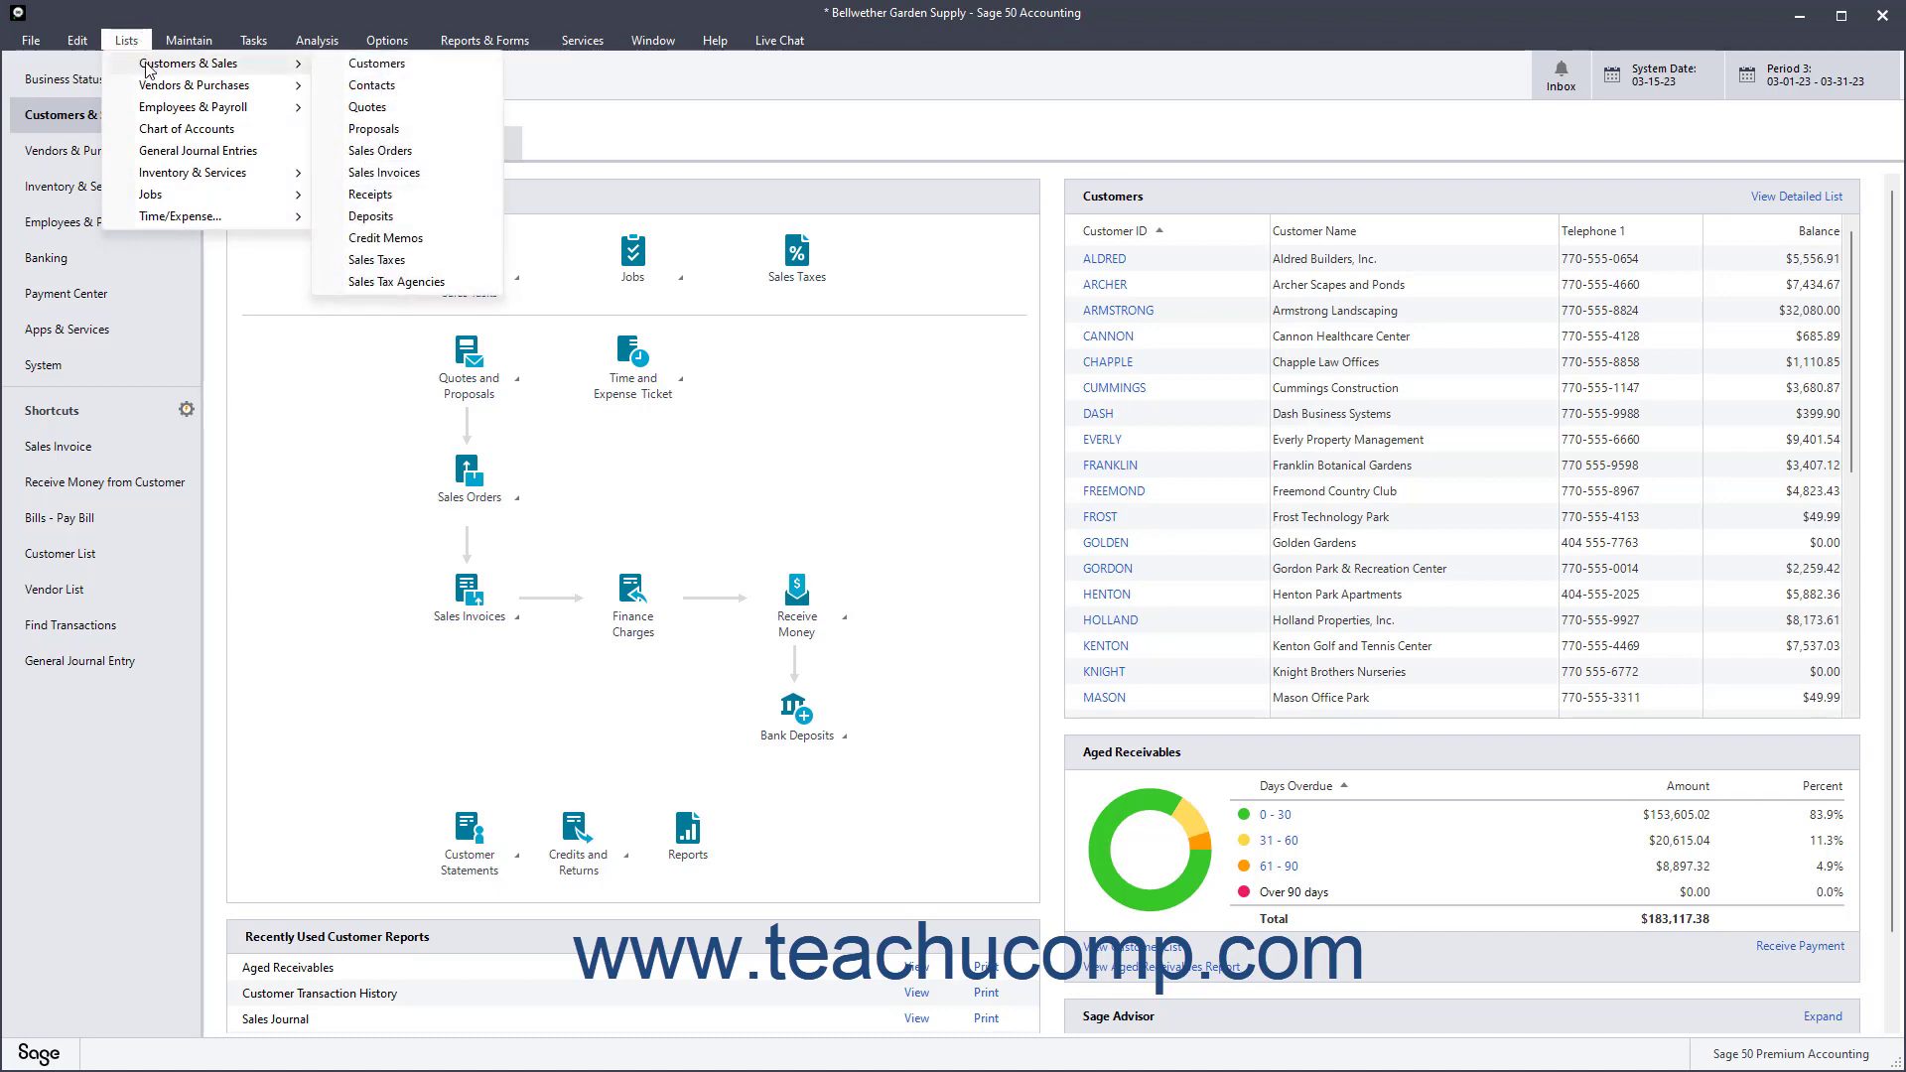
mouse_move(375, 63)
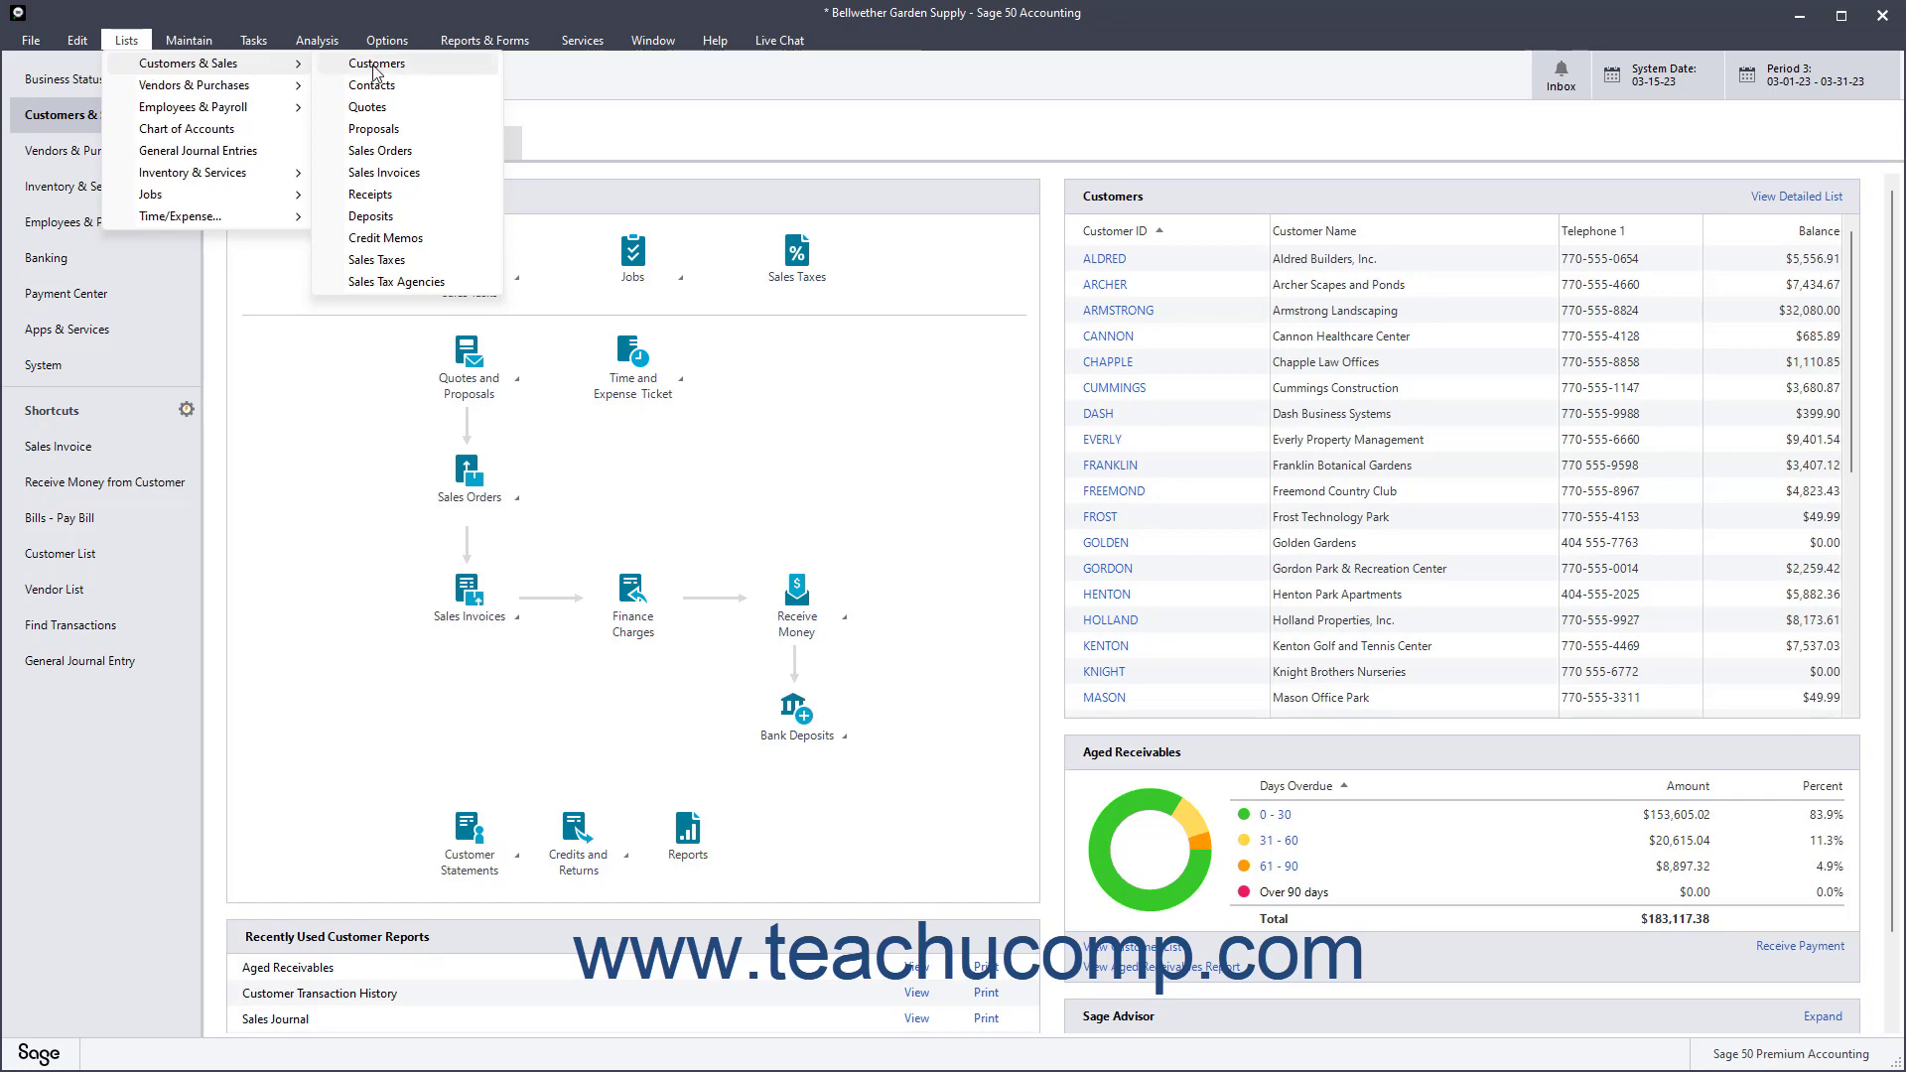
click(383, 171)
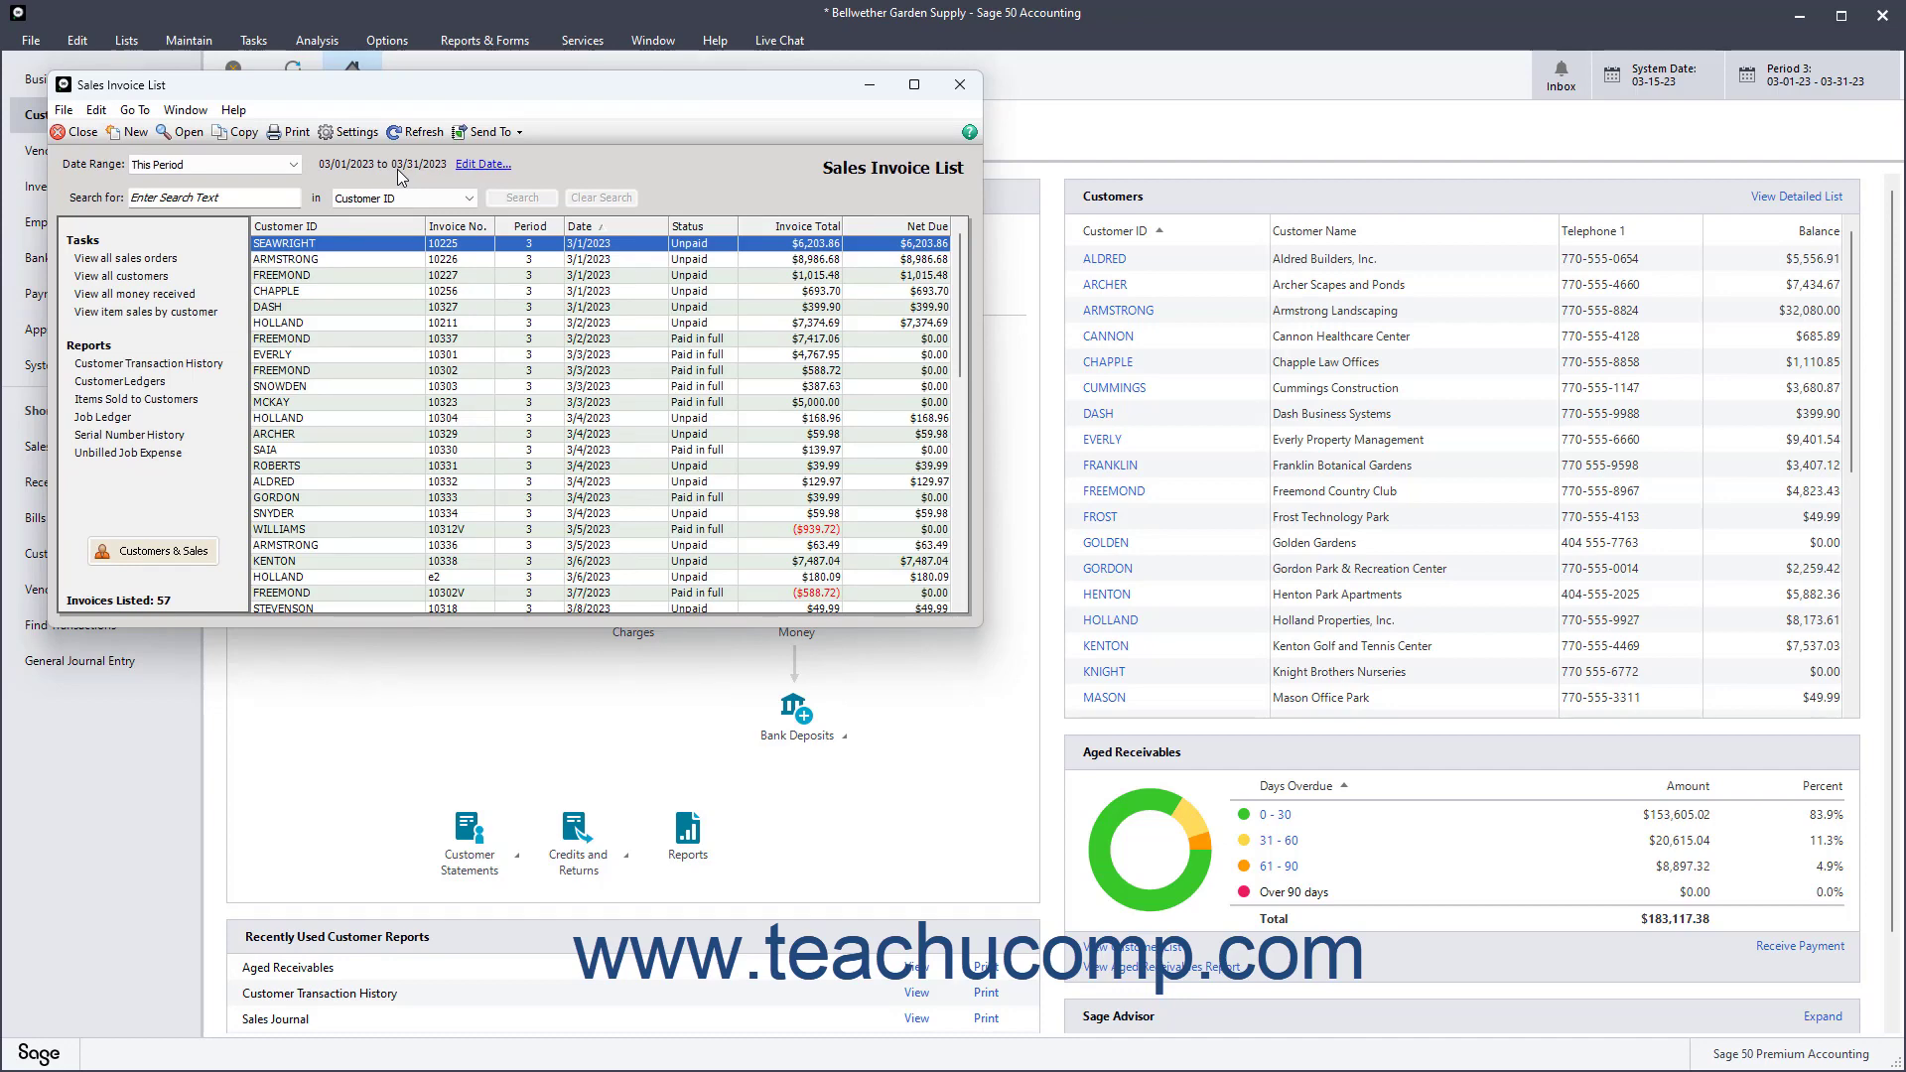
mouse_move(338, 251)
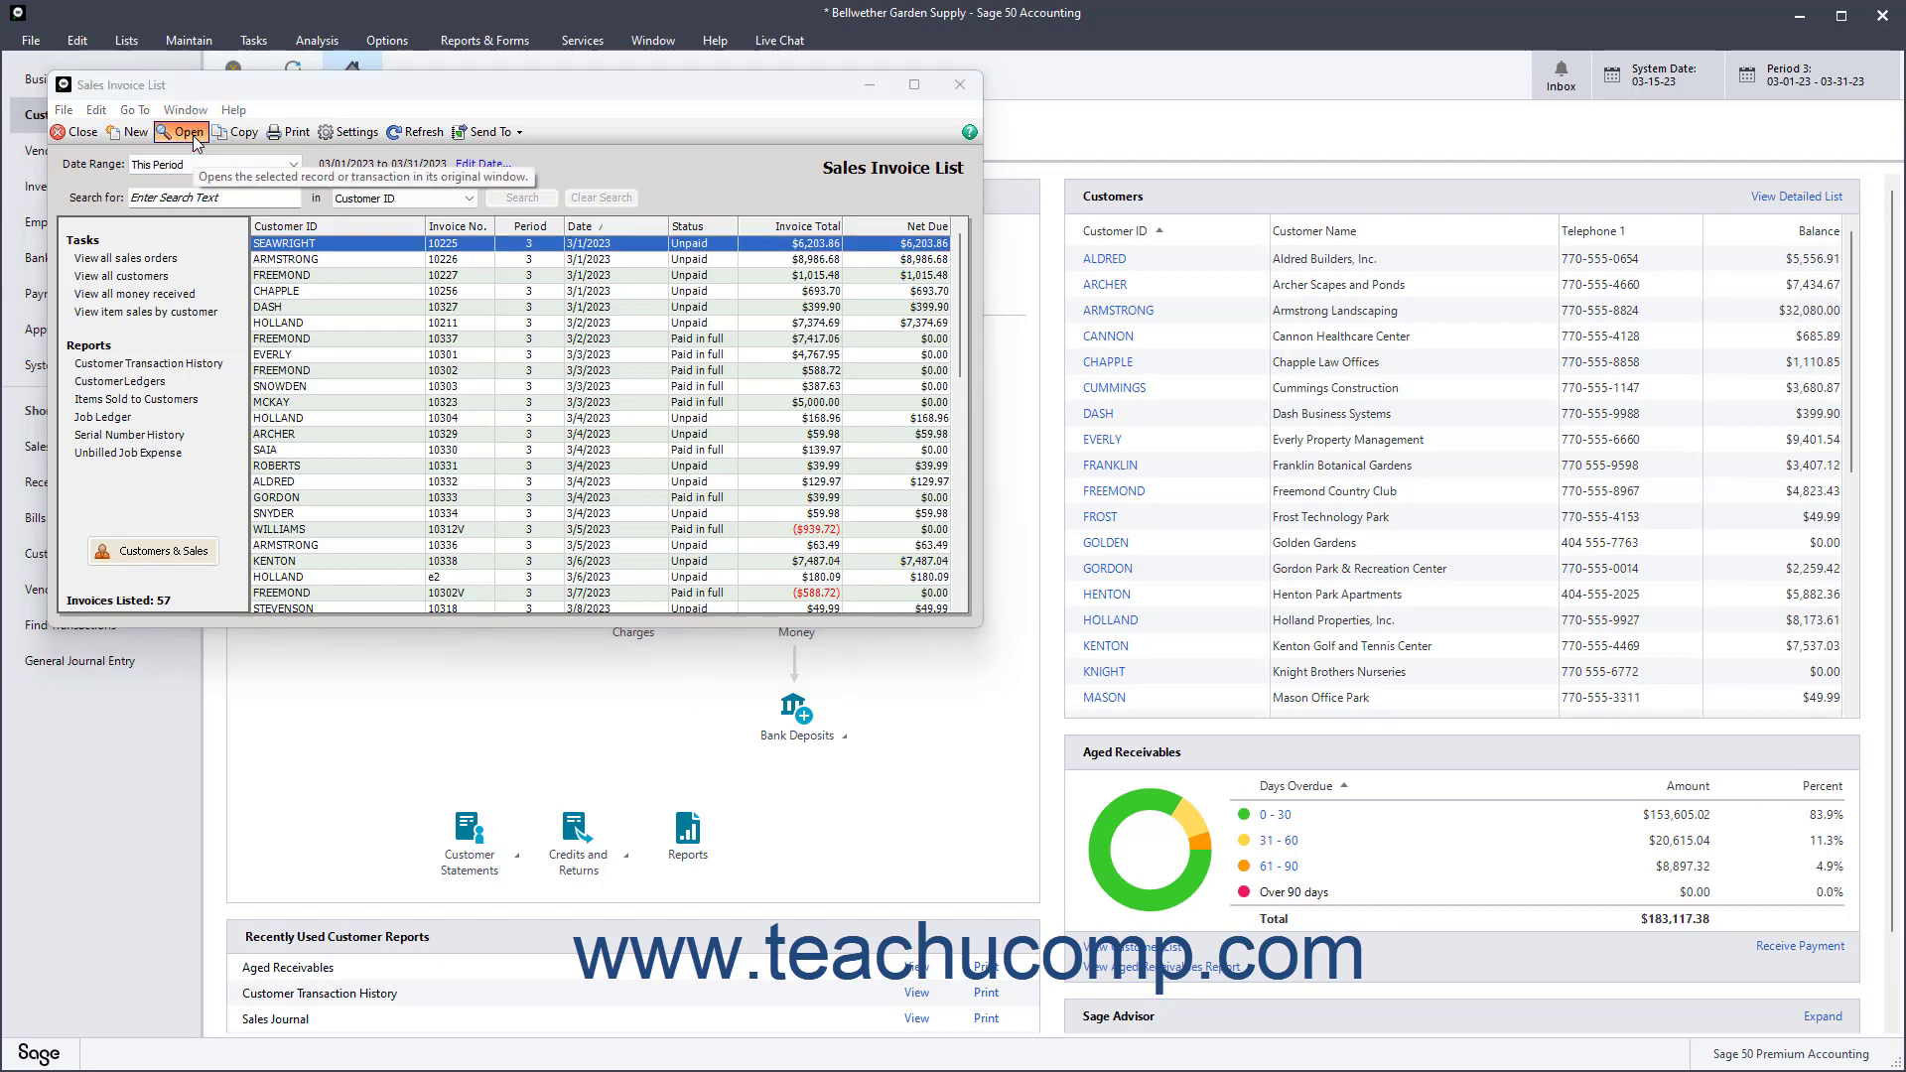
click(181, 131)
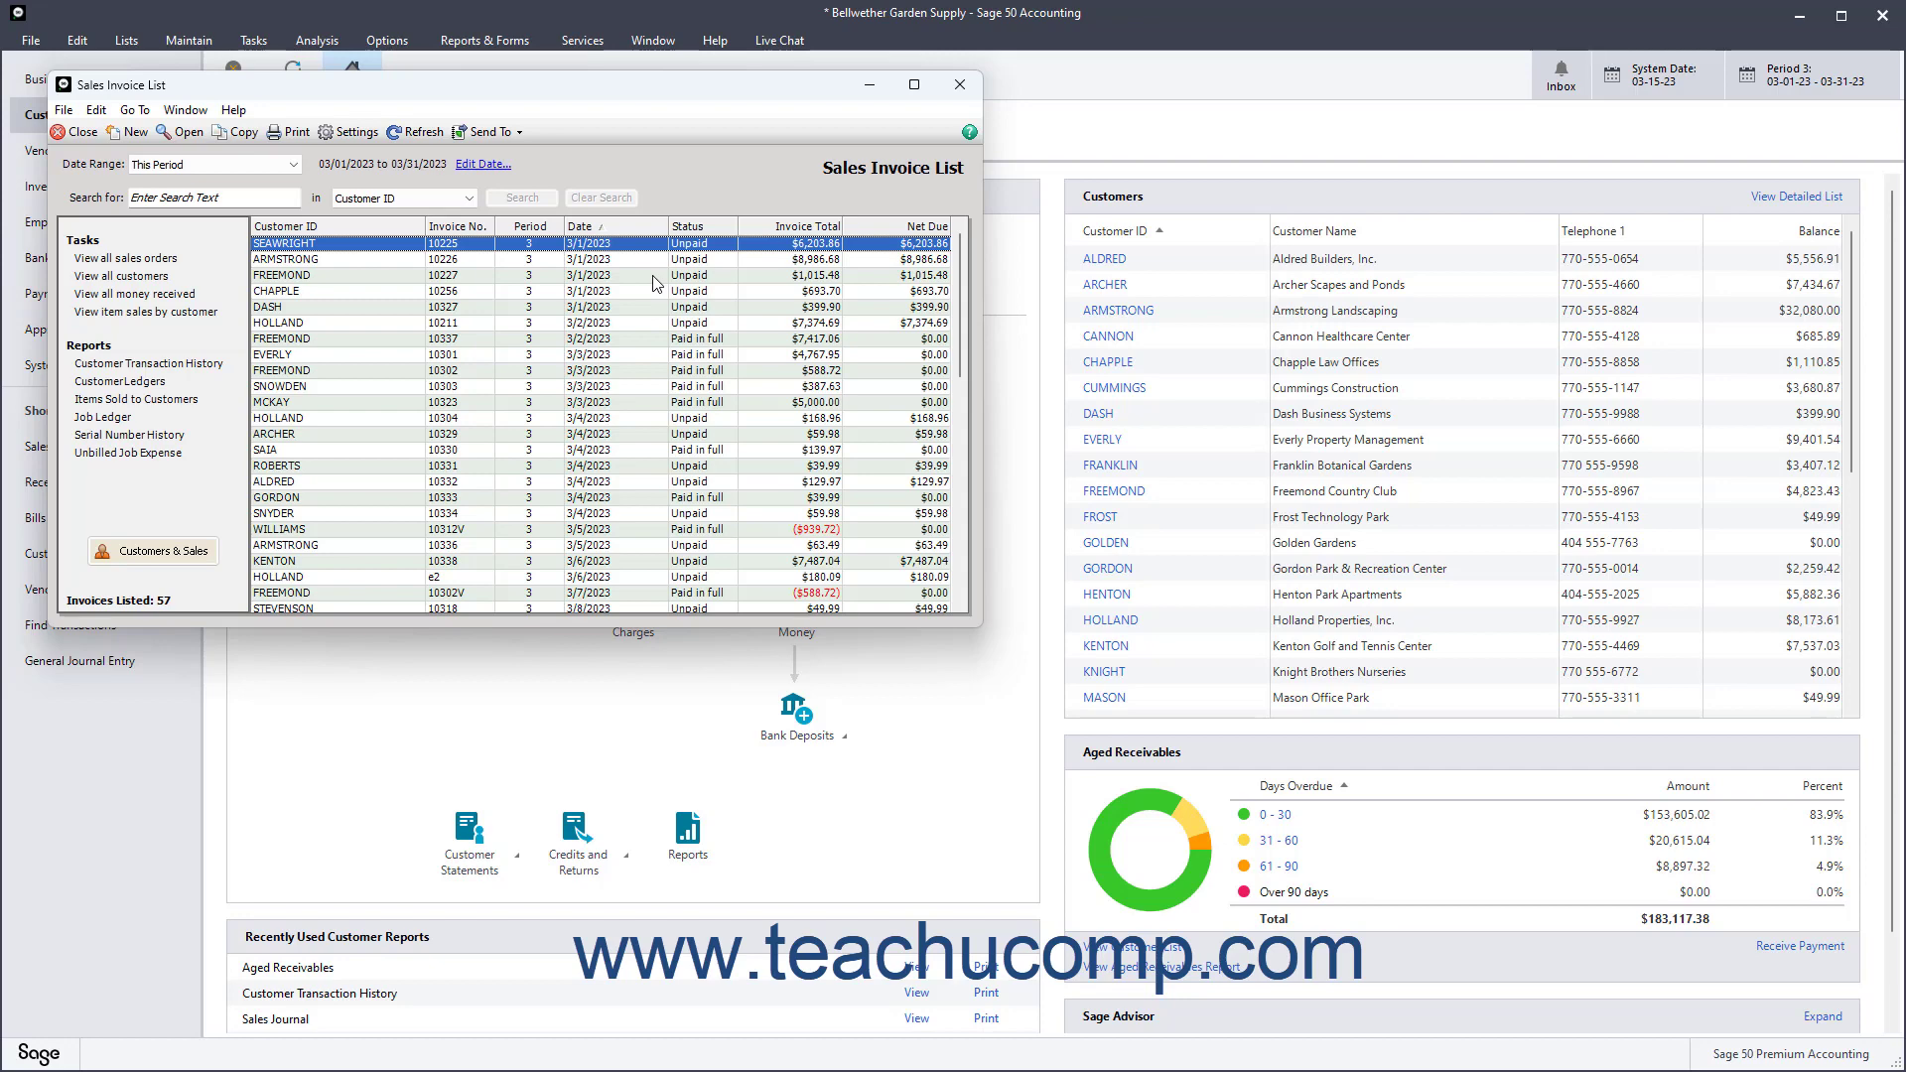
mouse_move(127, 131)
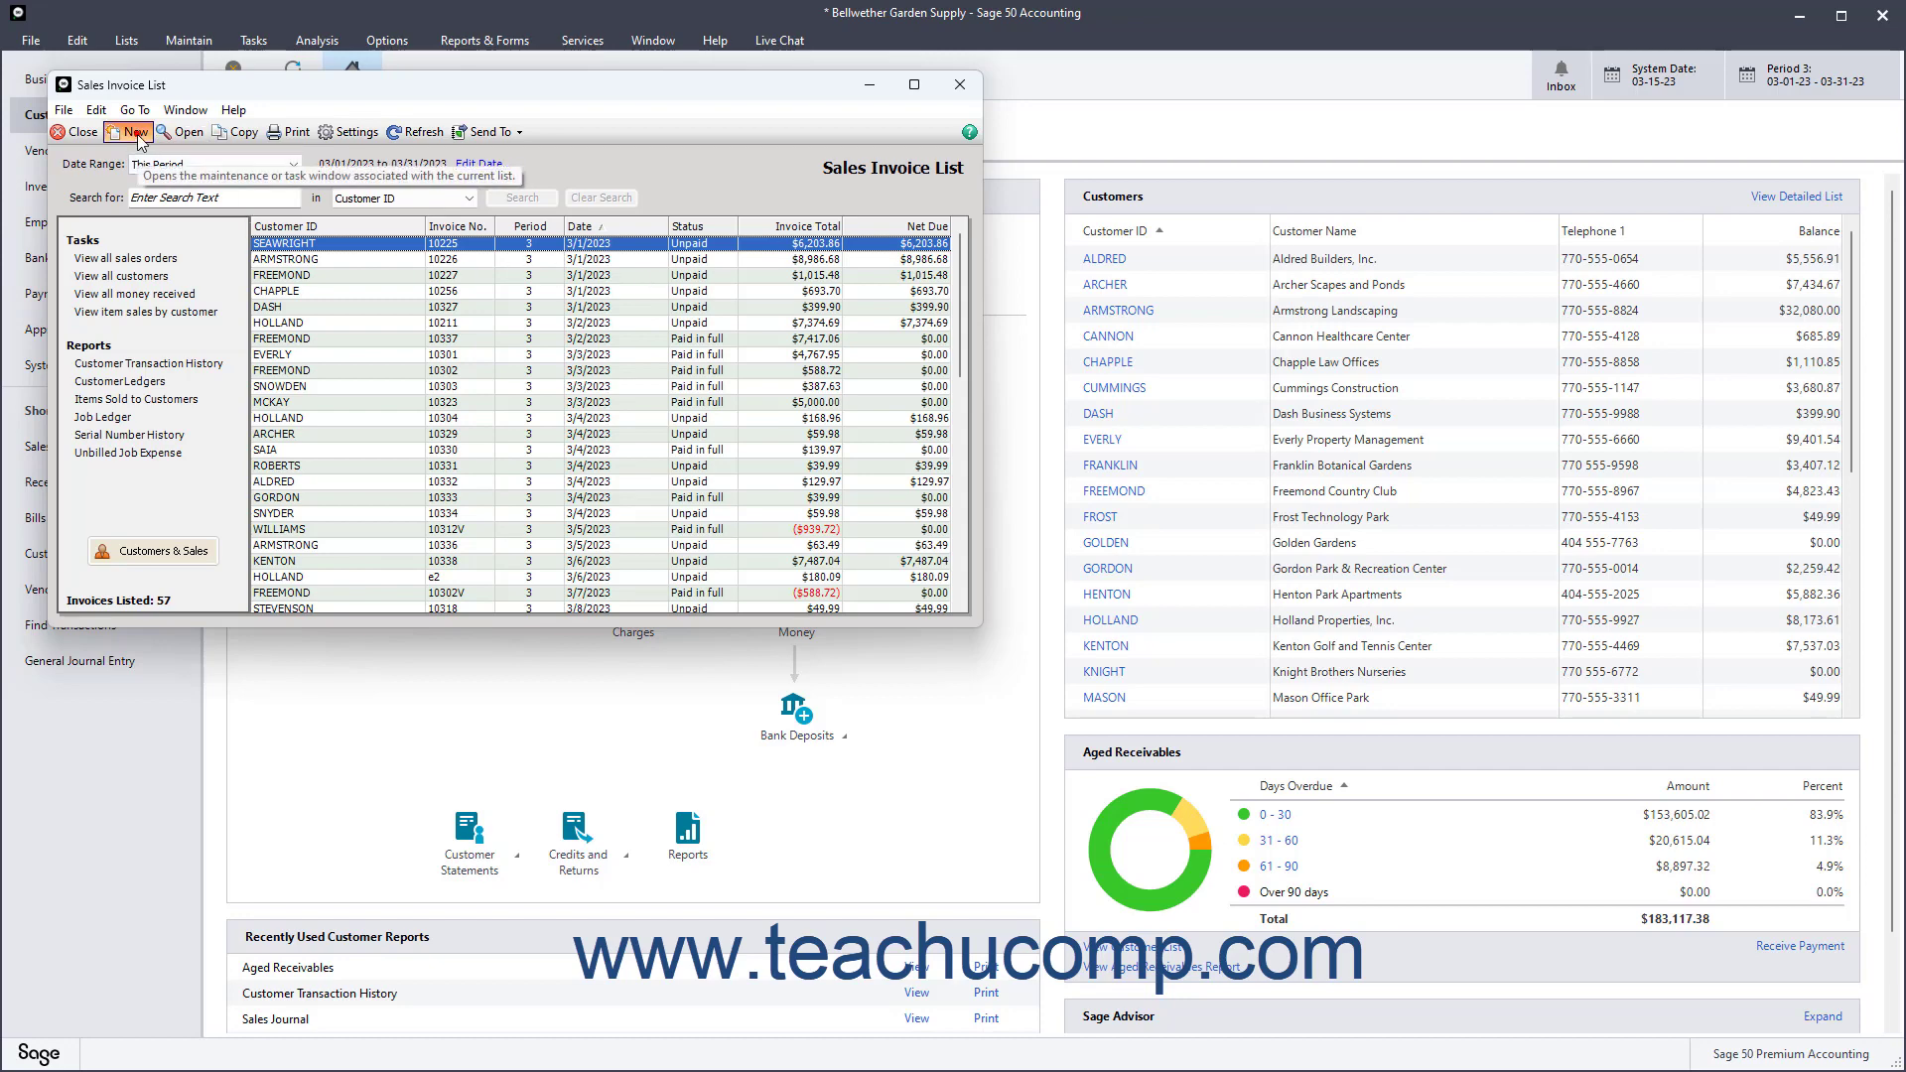
click(127, 131)
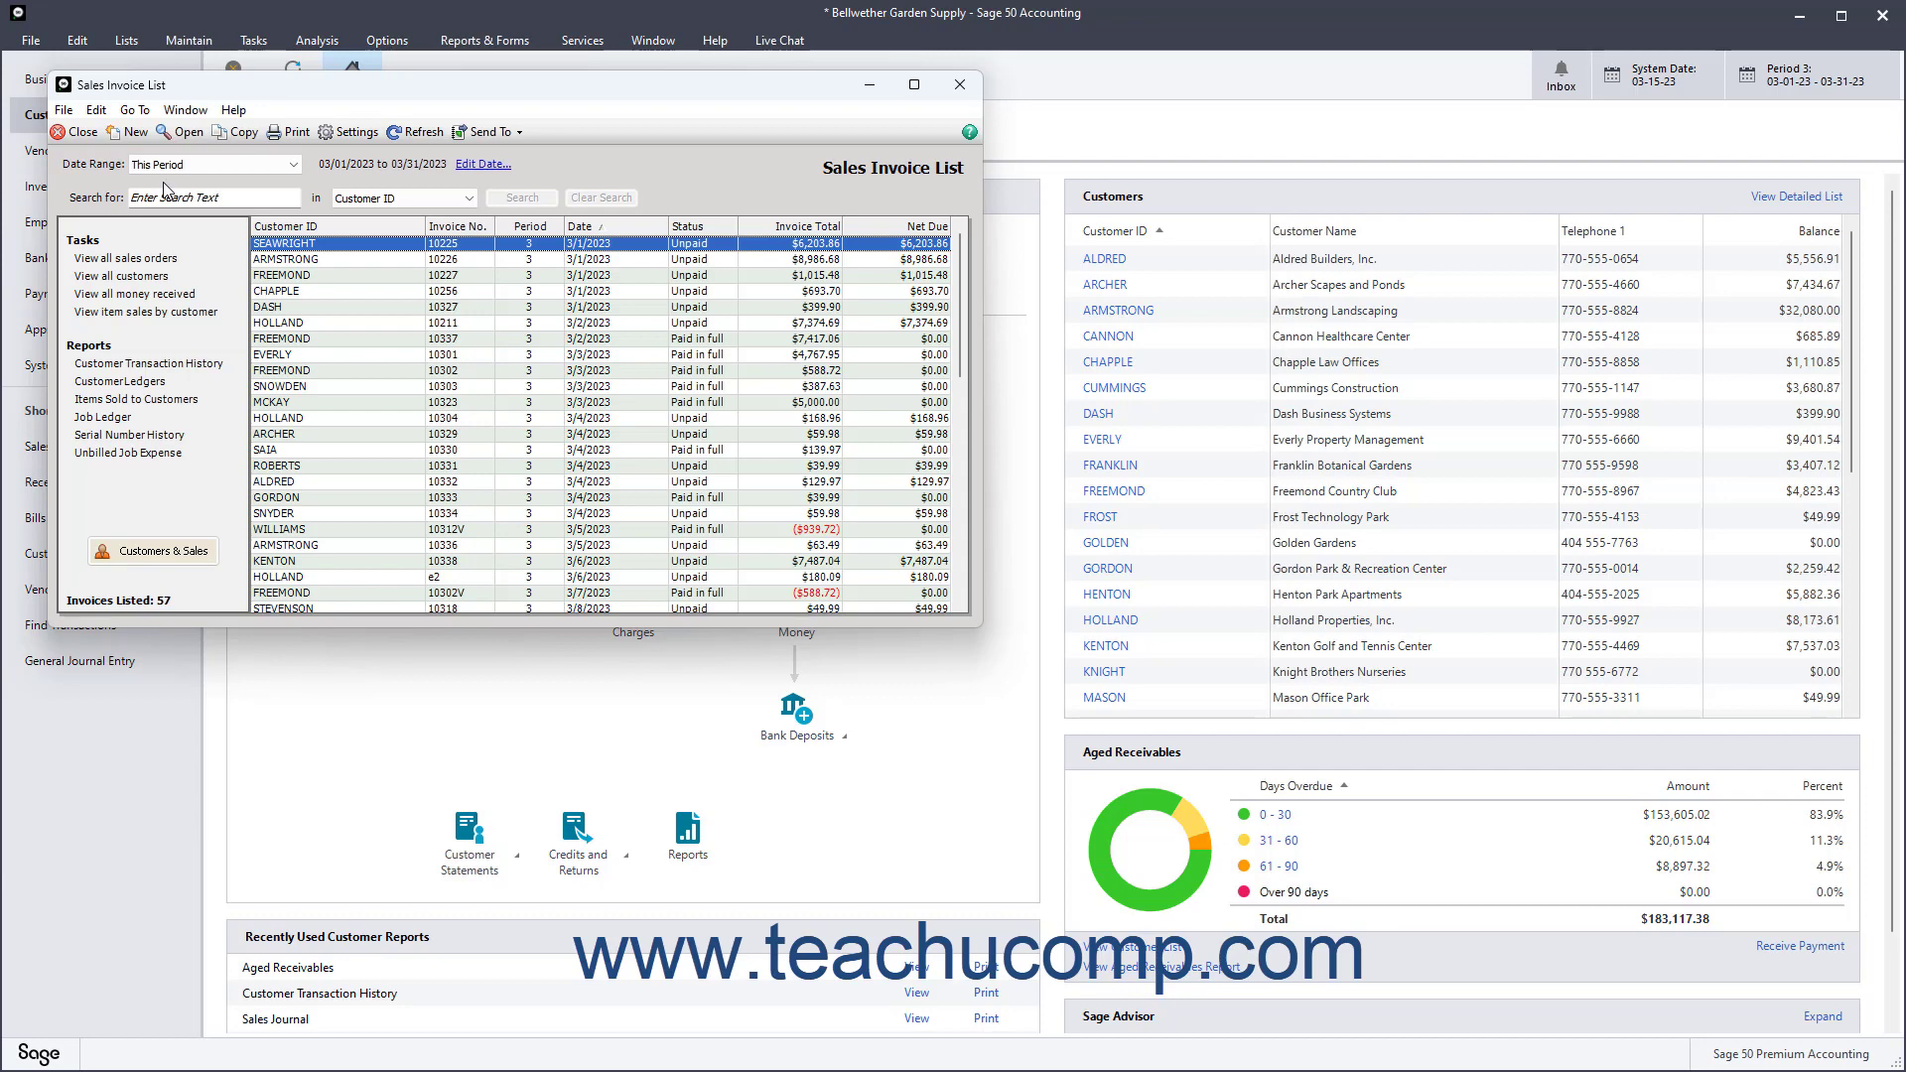
mouse_move(300, 256)
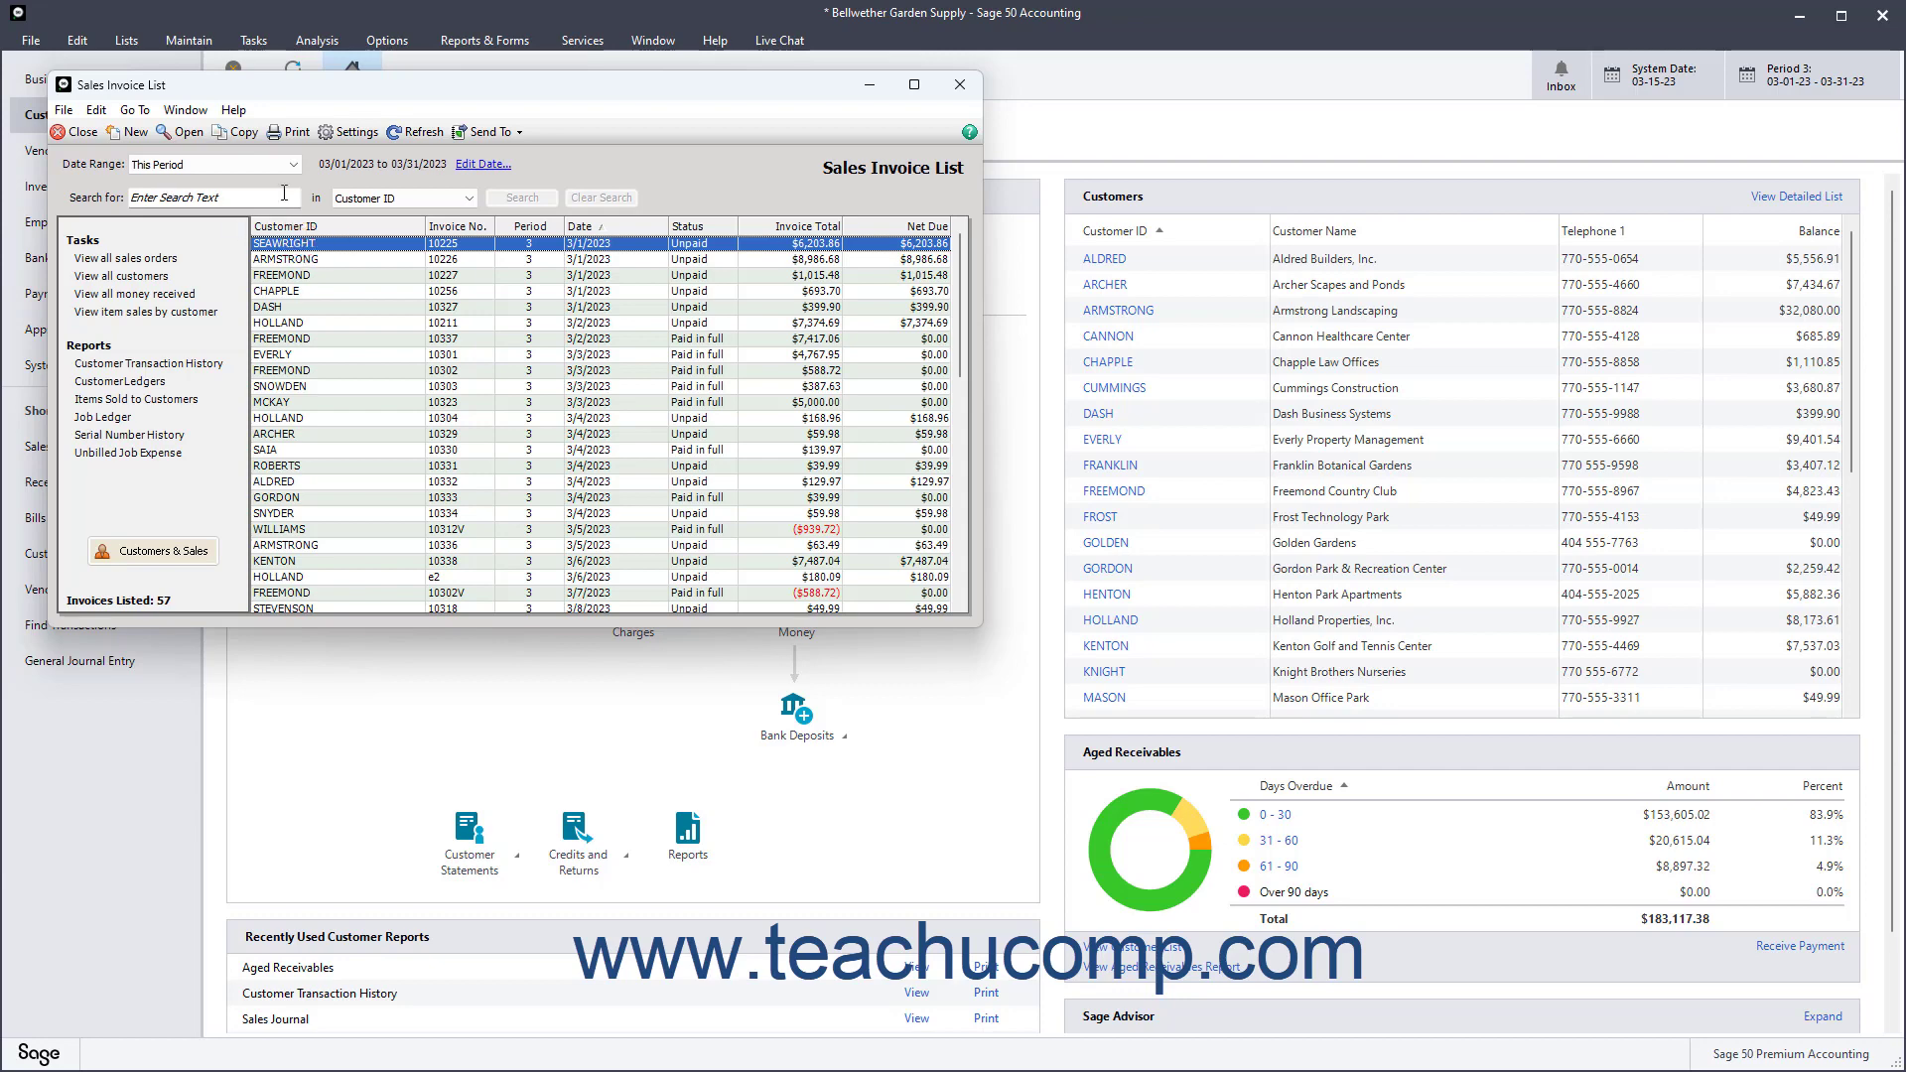
mouse_move(245, 131)
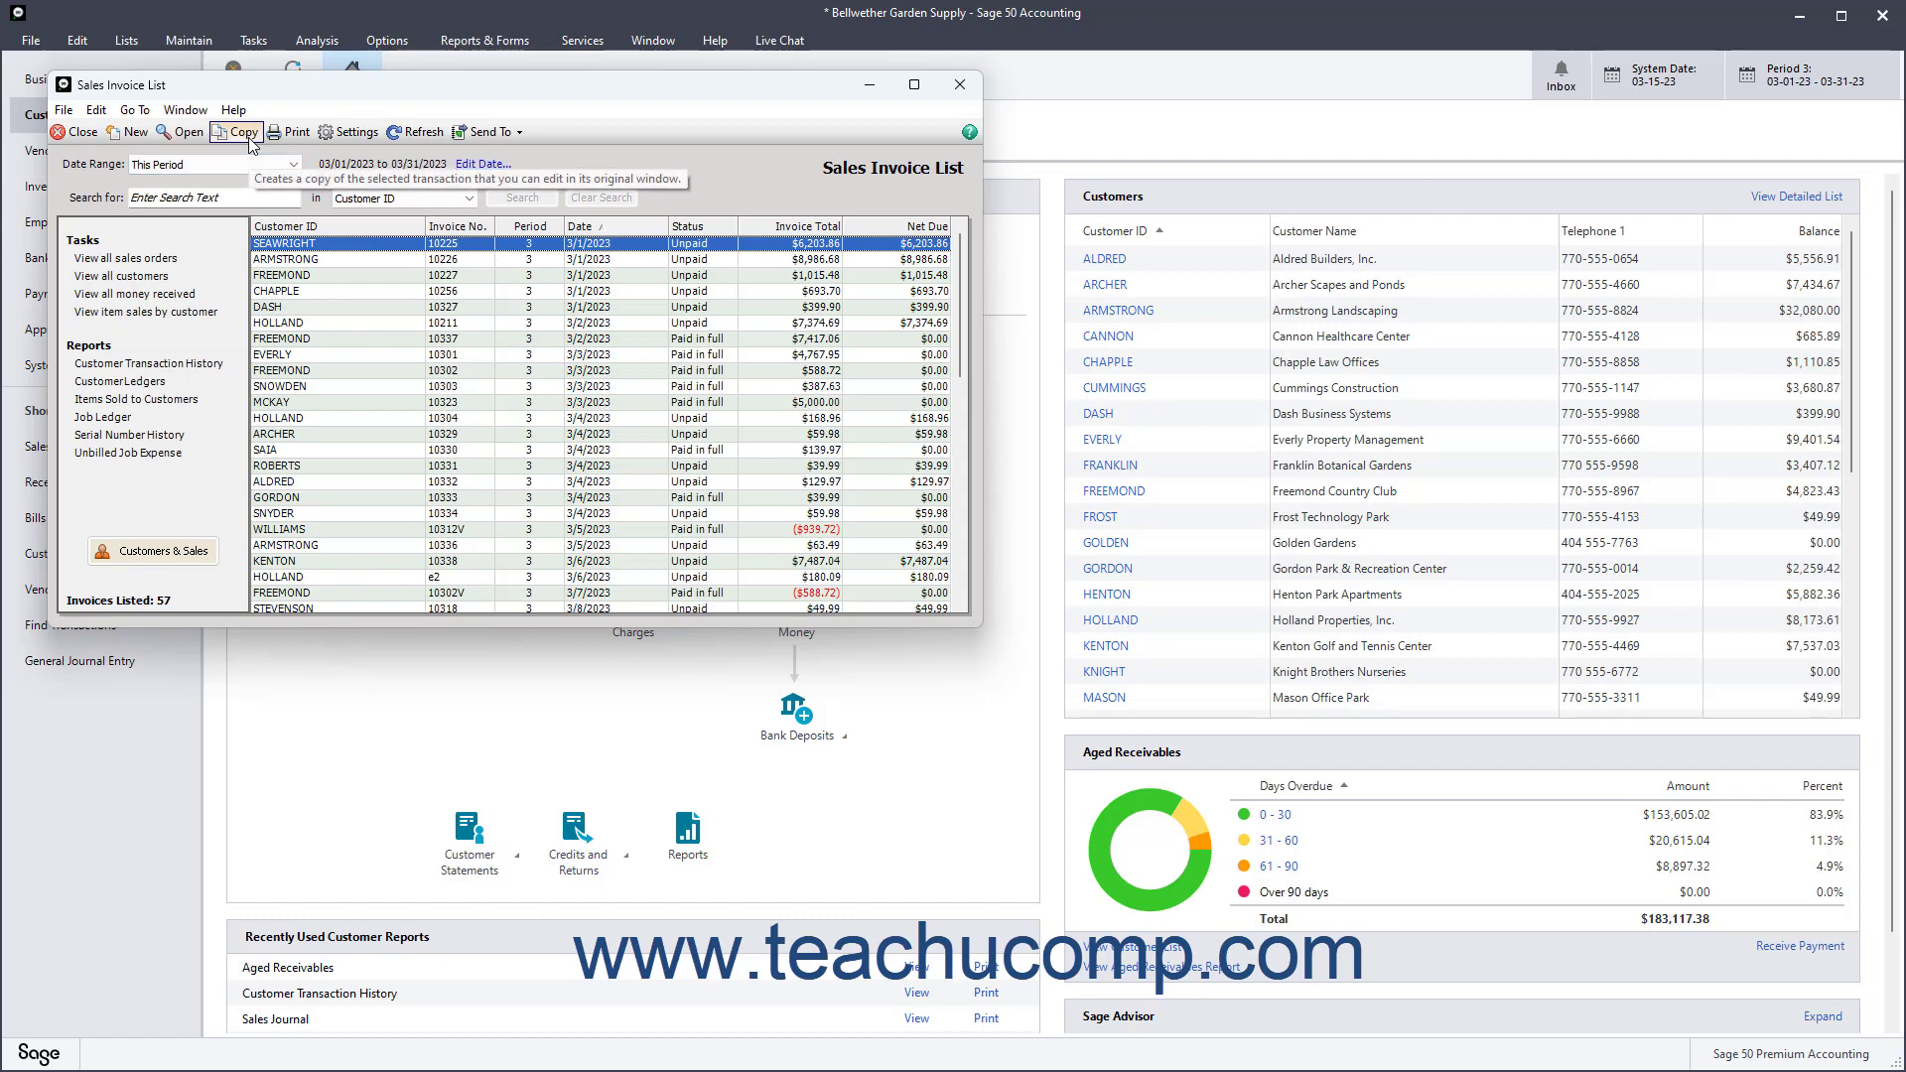
click(236, 131)
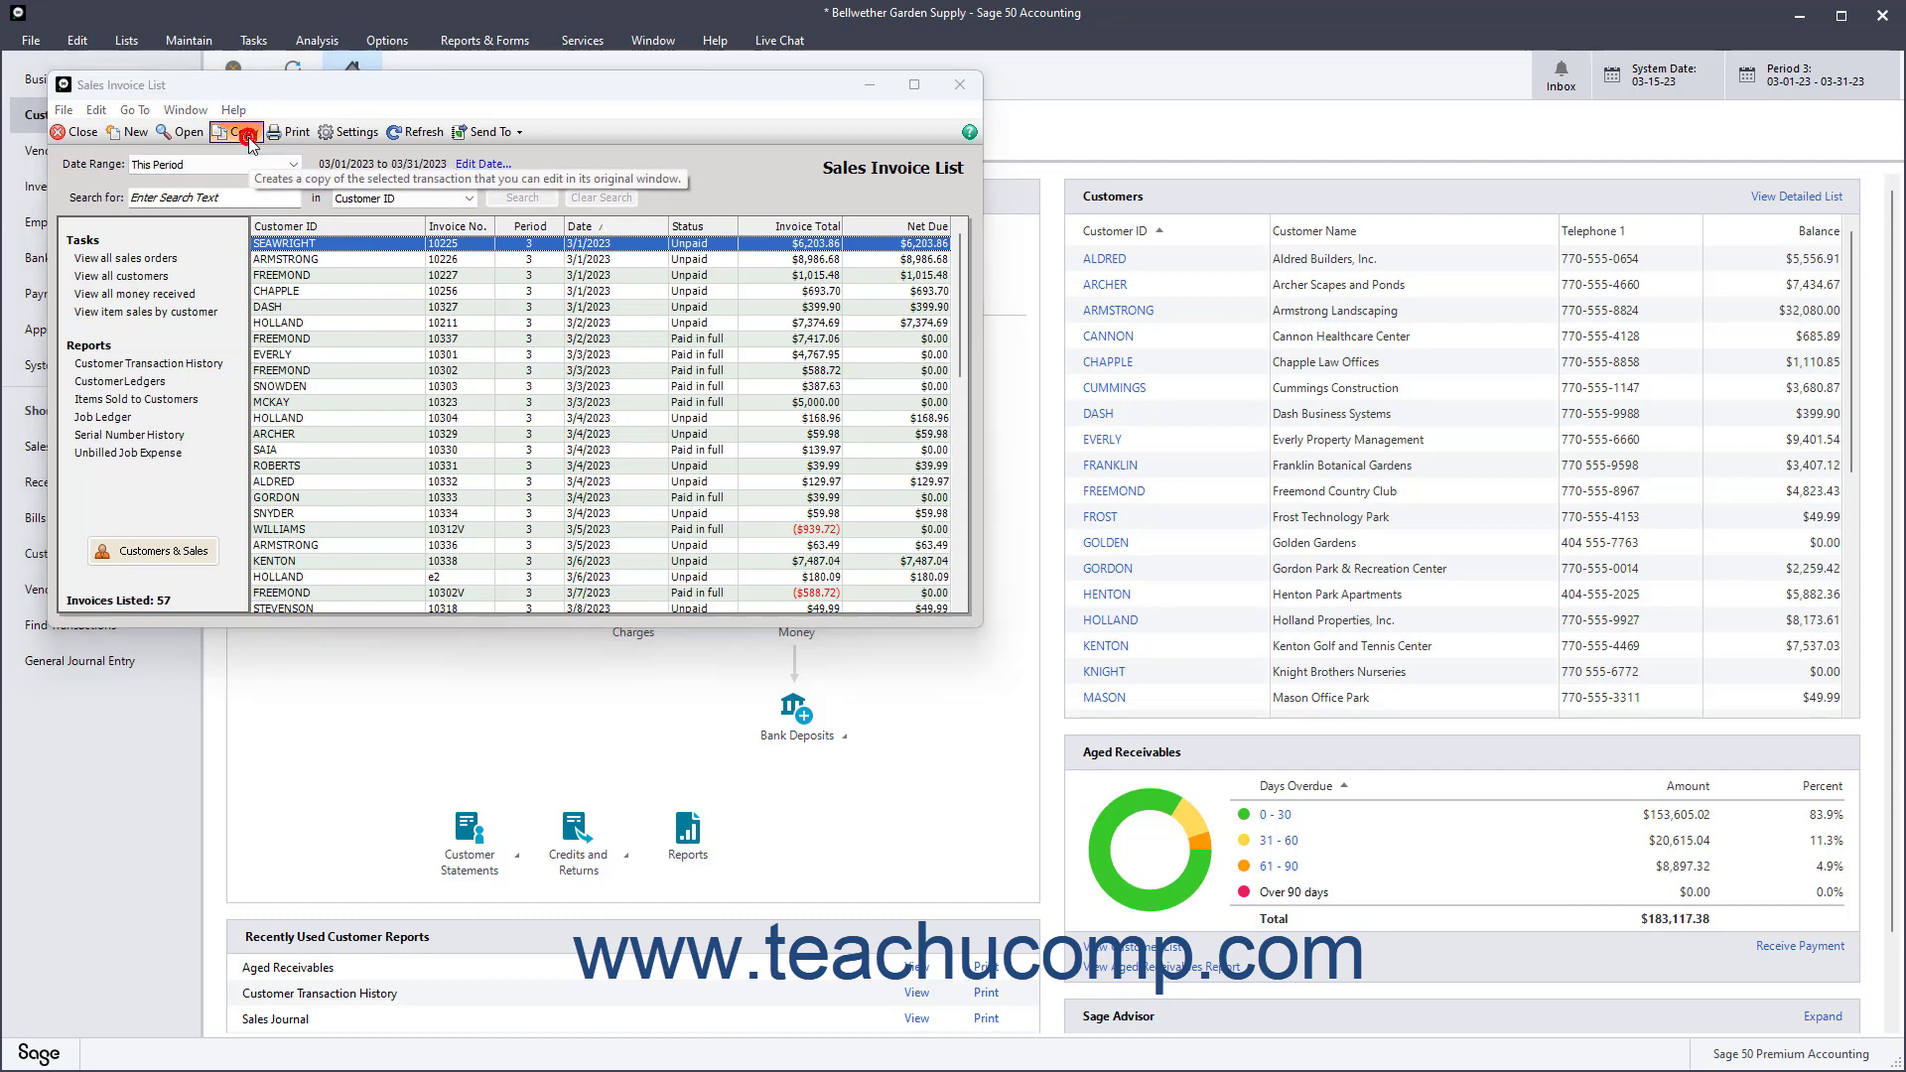
click(237, 131)
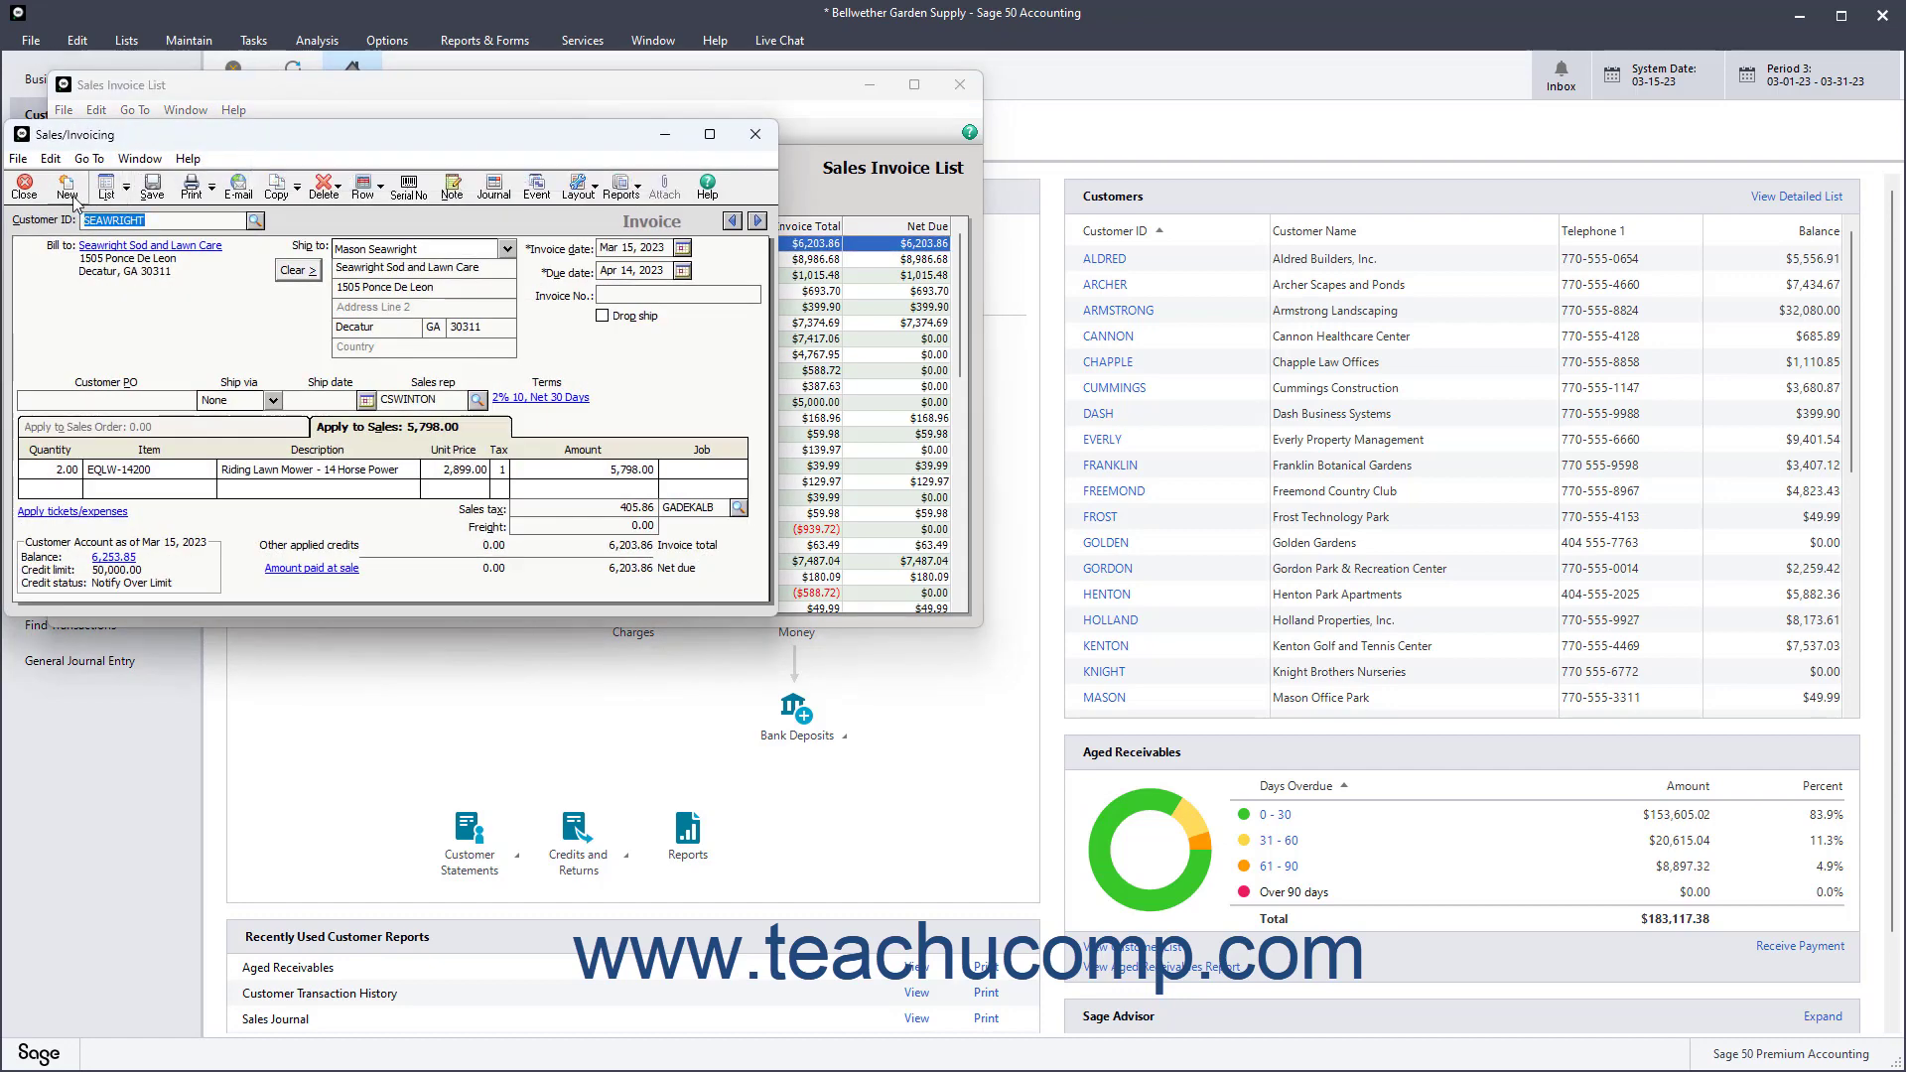
click(66, 185)
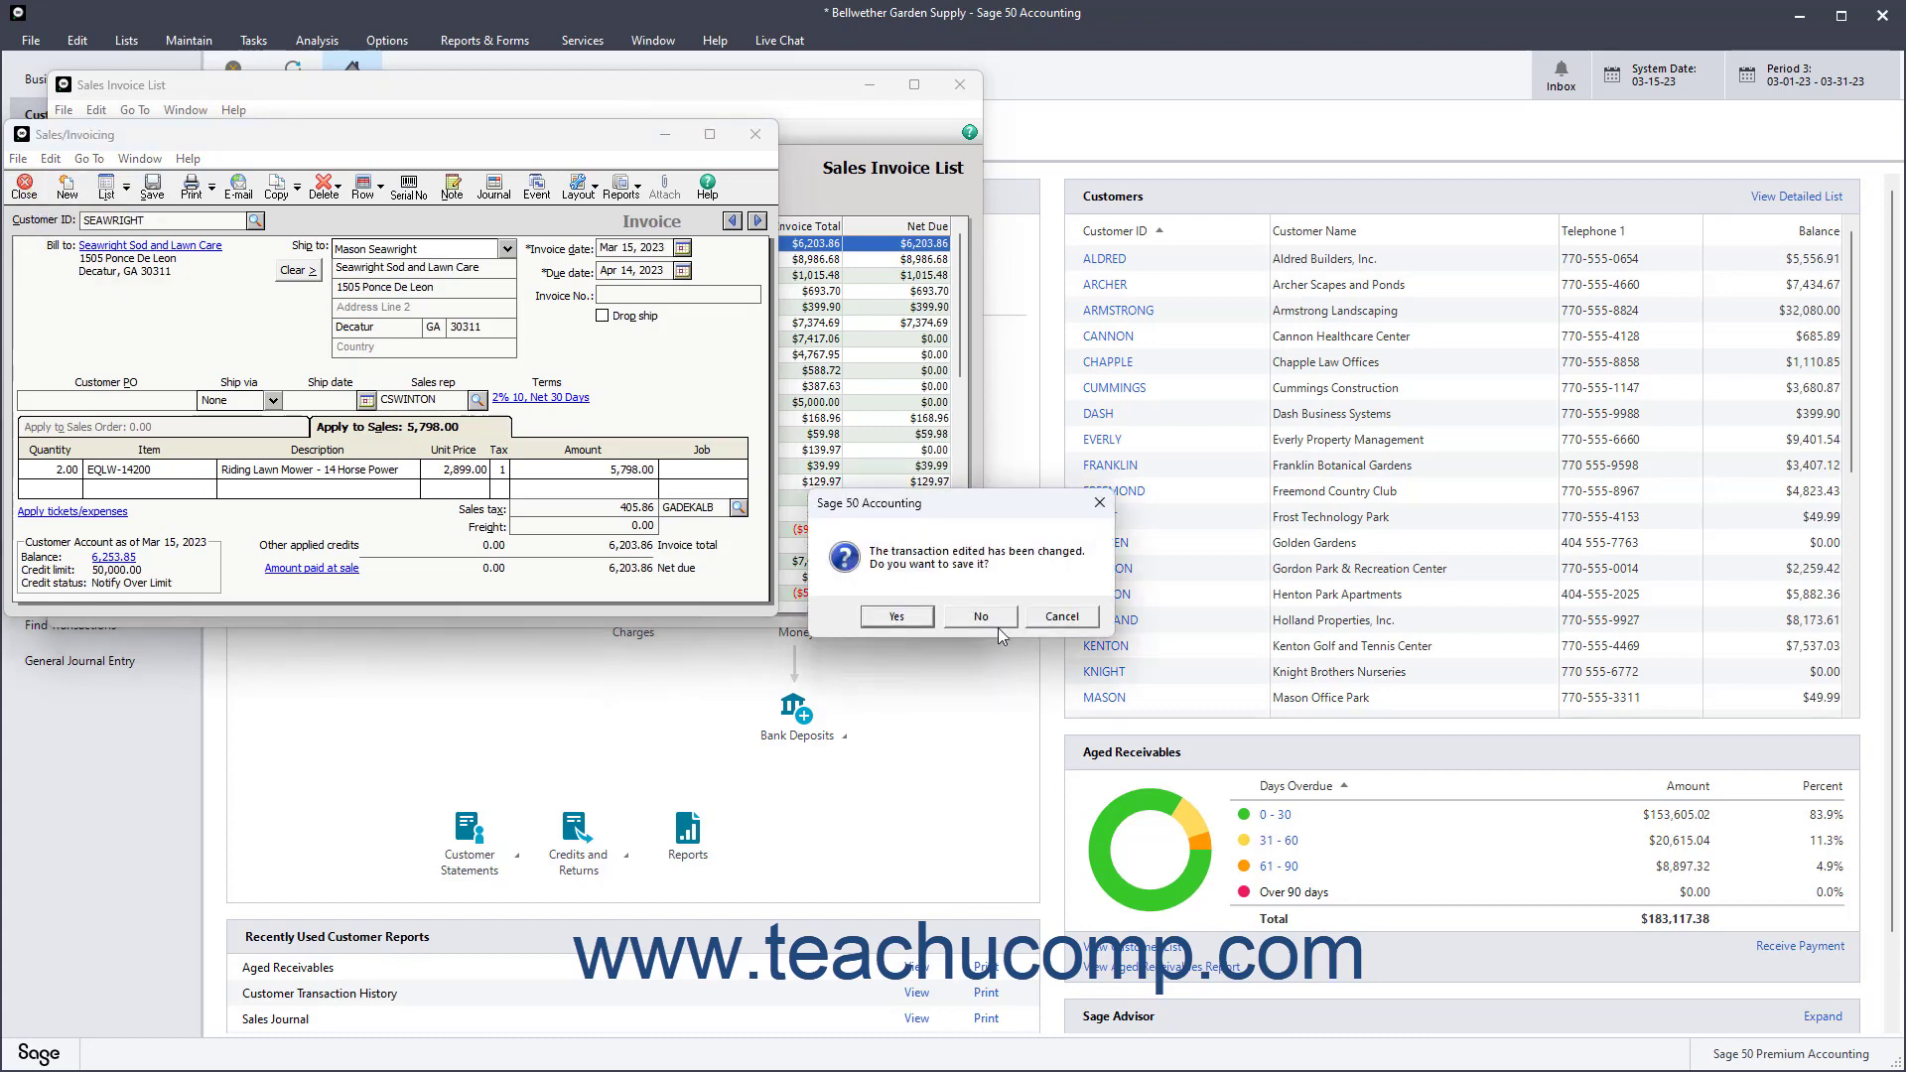
click(979, 616)
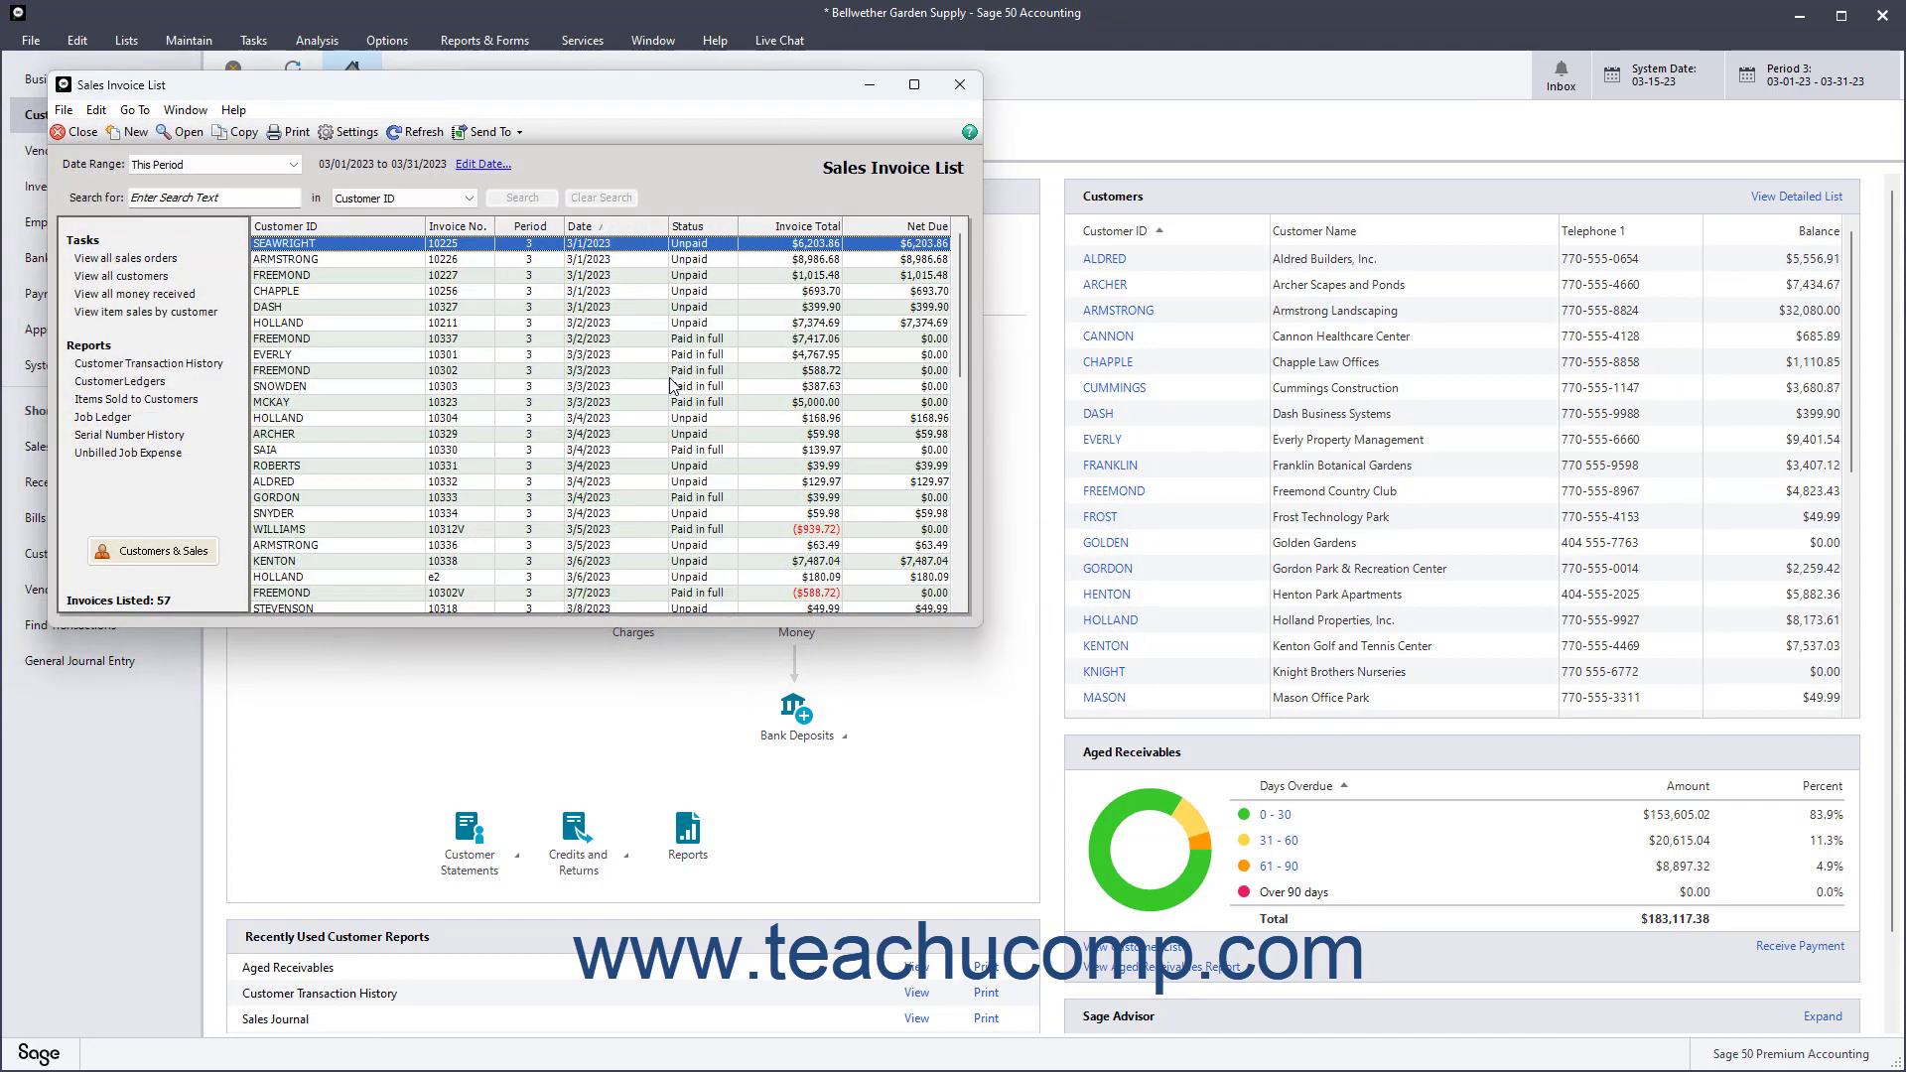
click(415, 131)
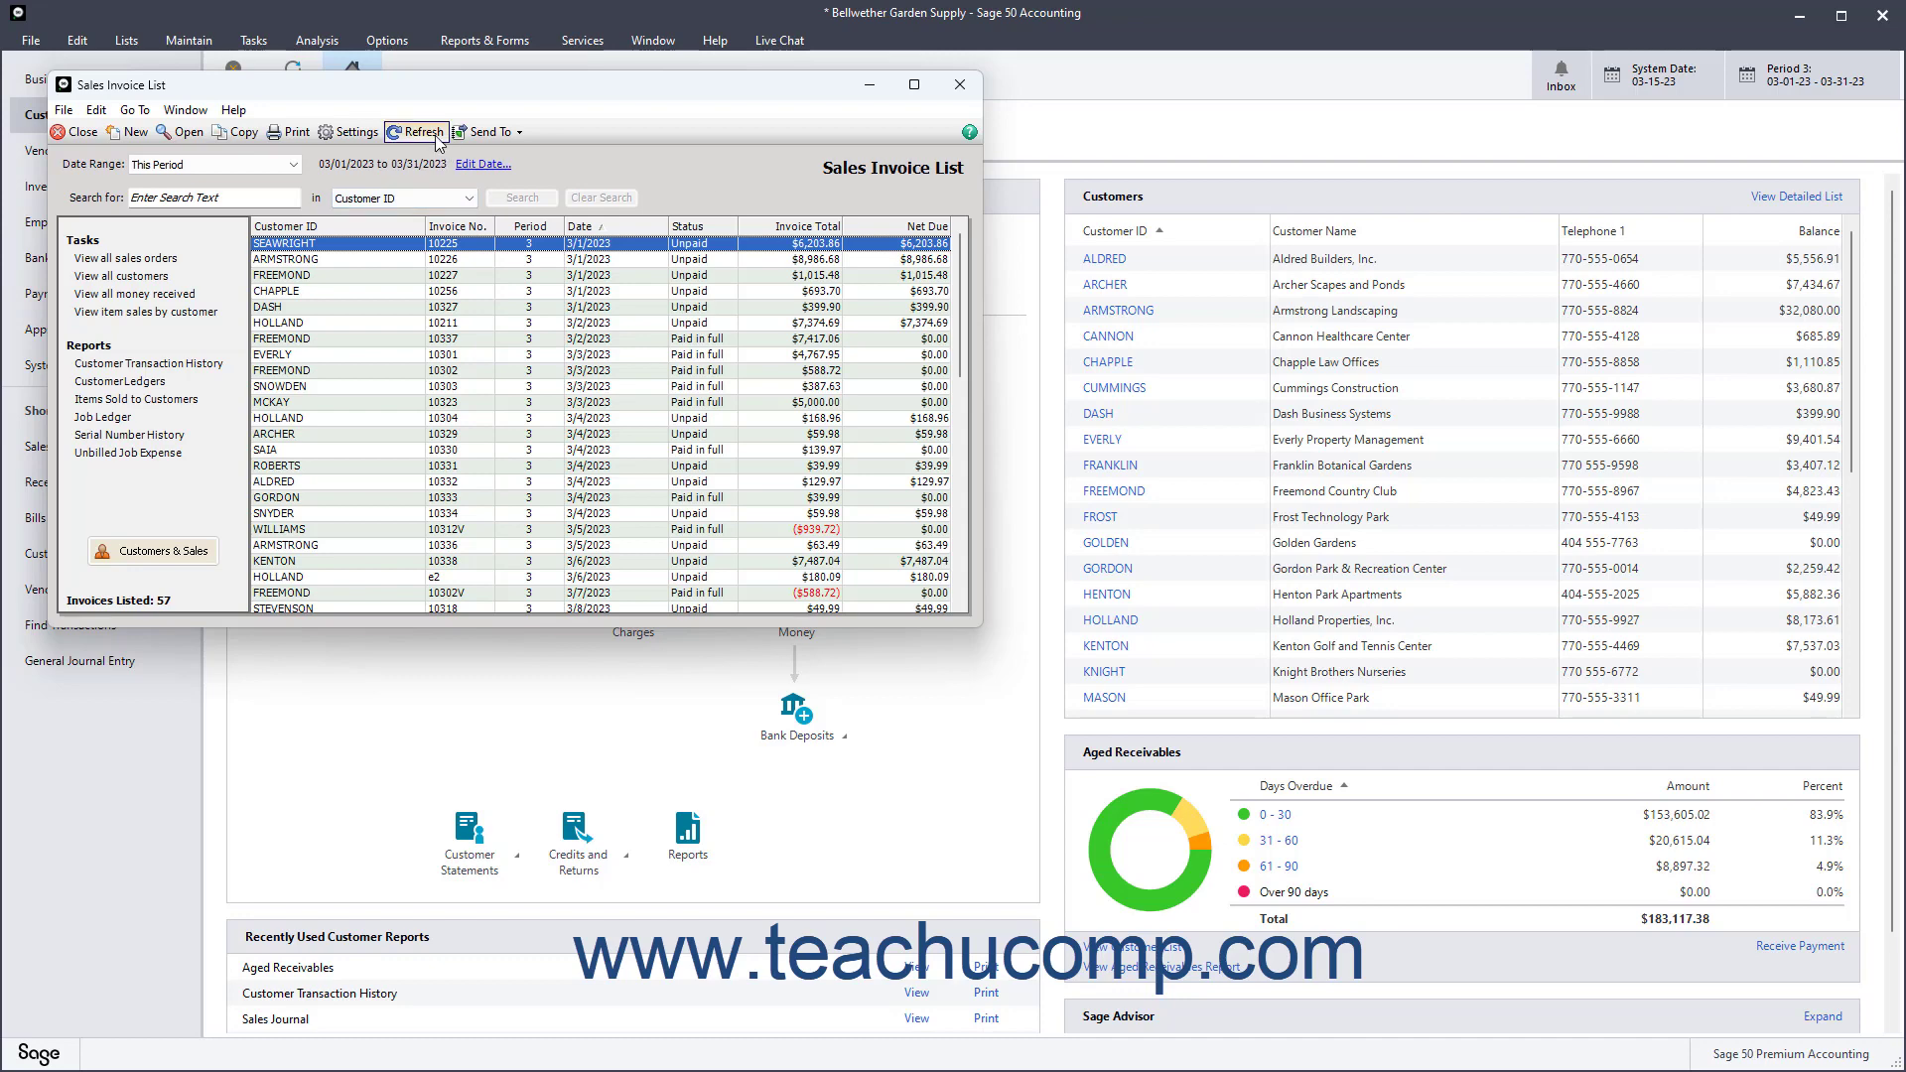
mouse_move(419, 131)
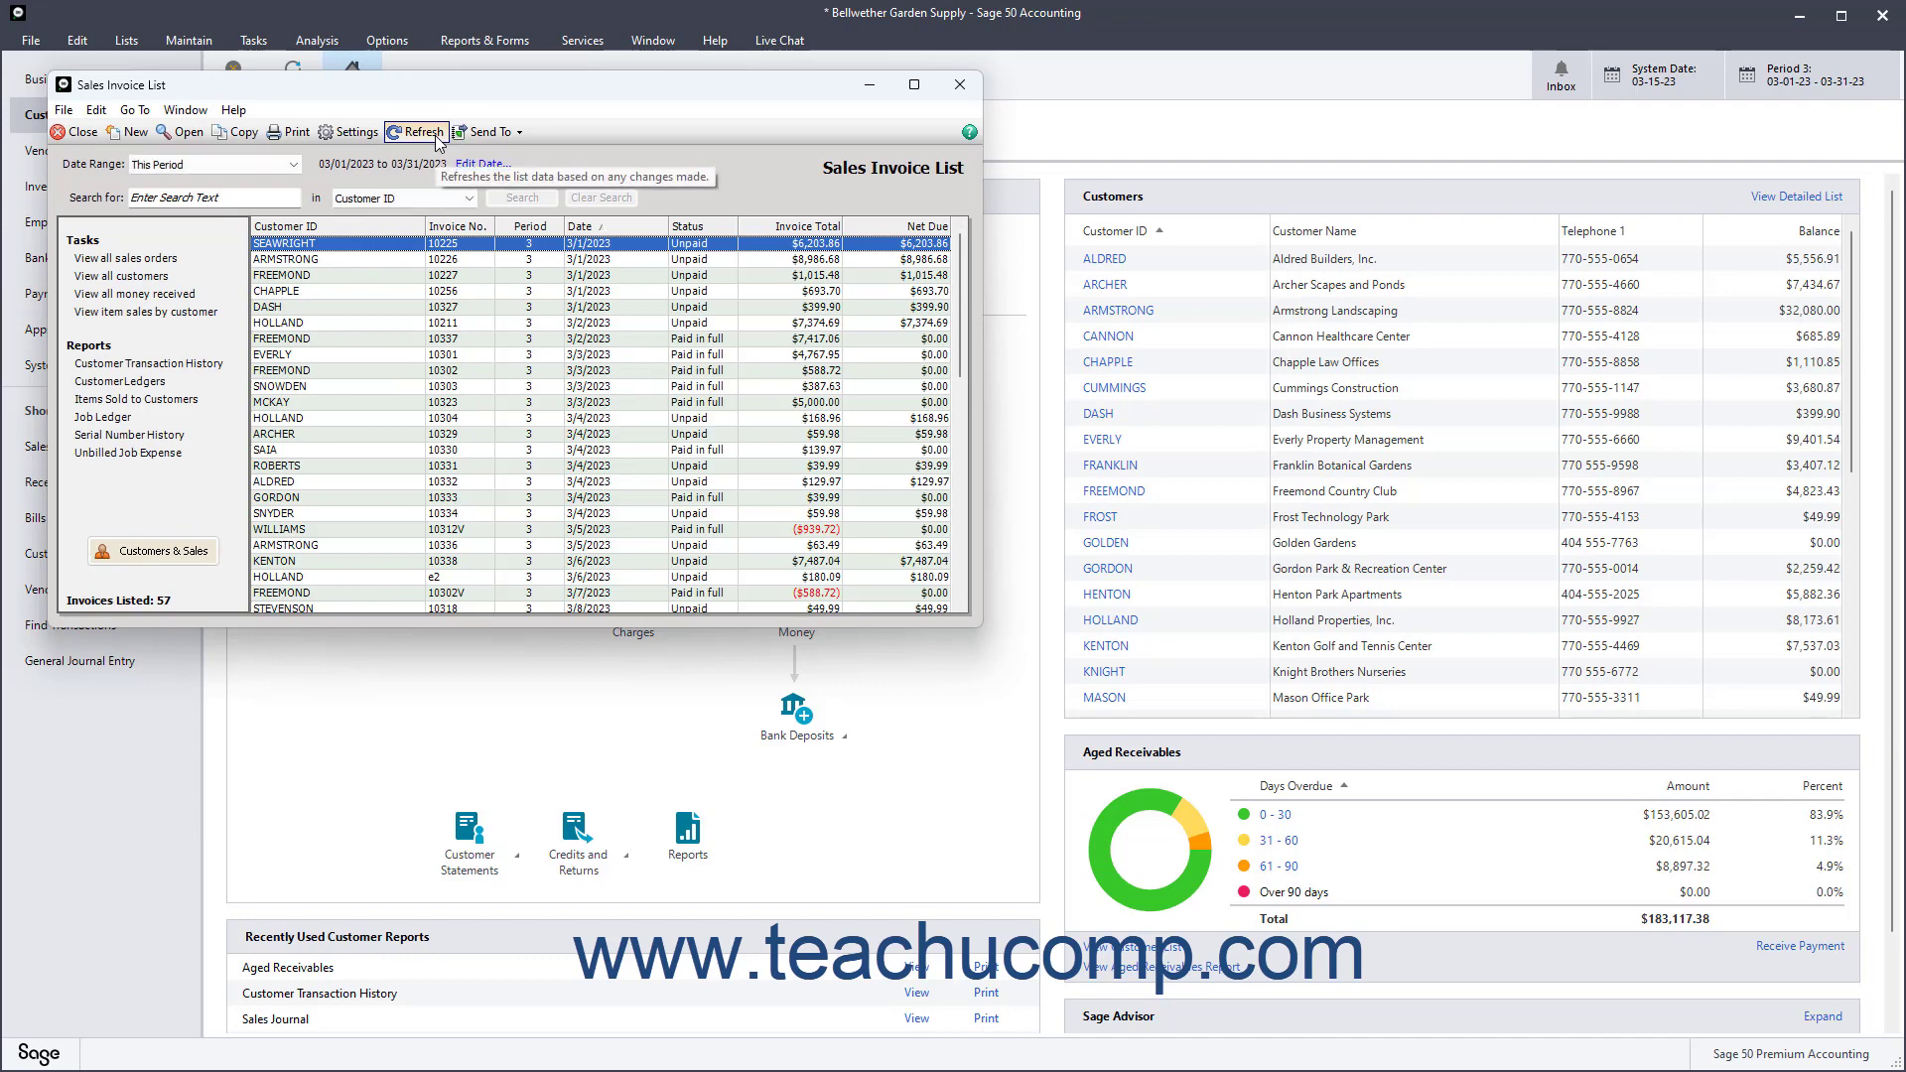
mouse_move(292, 131)
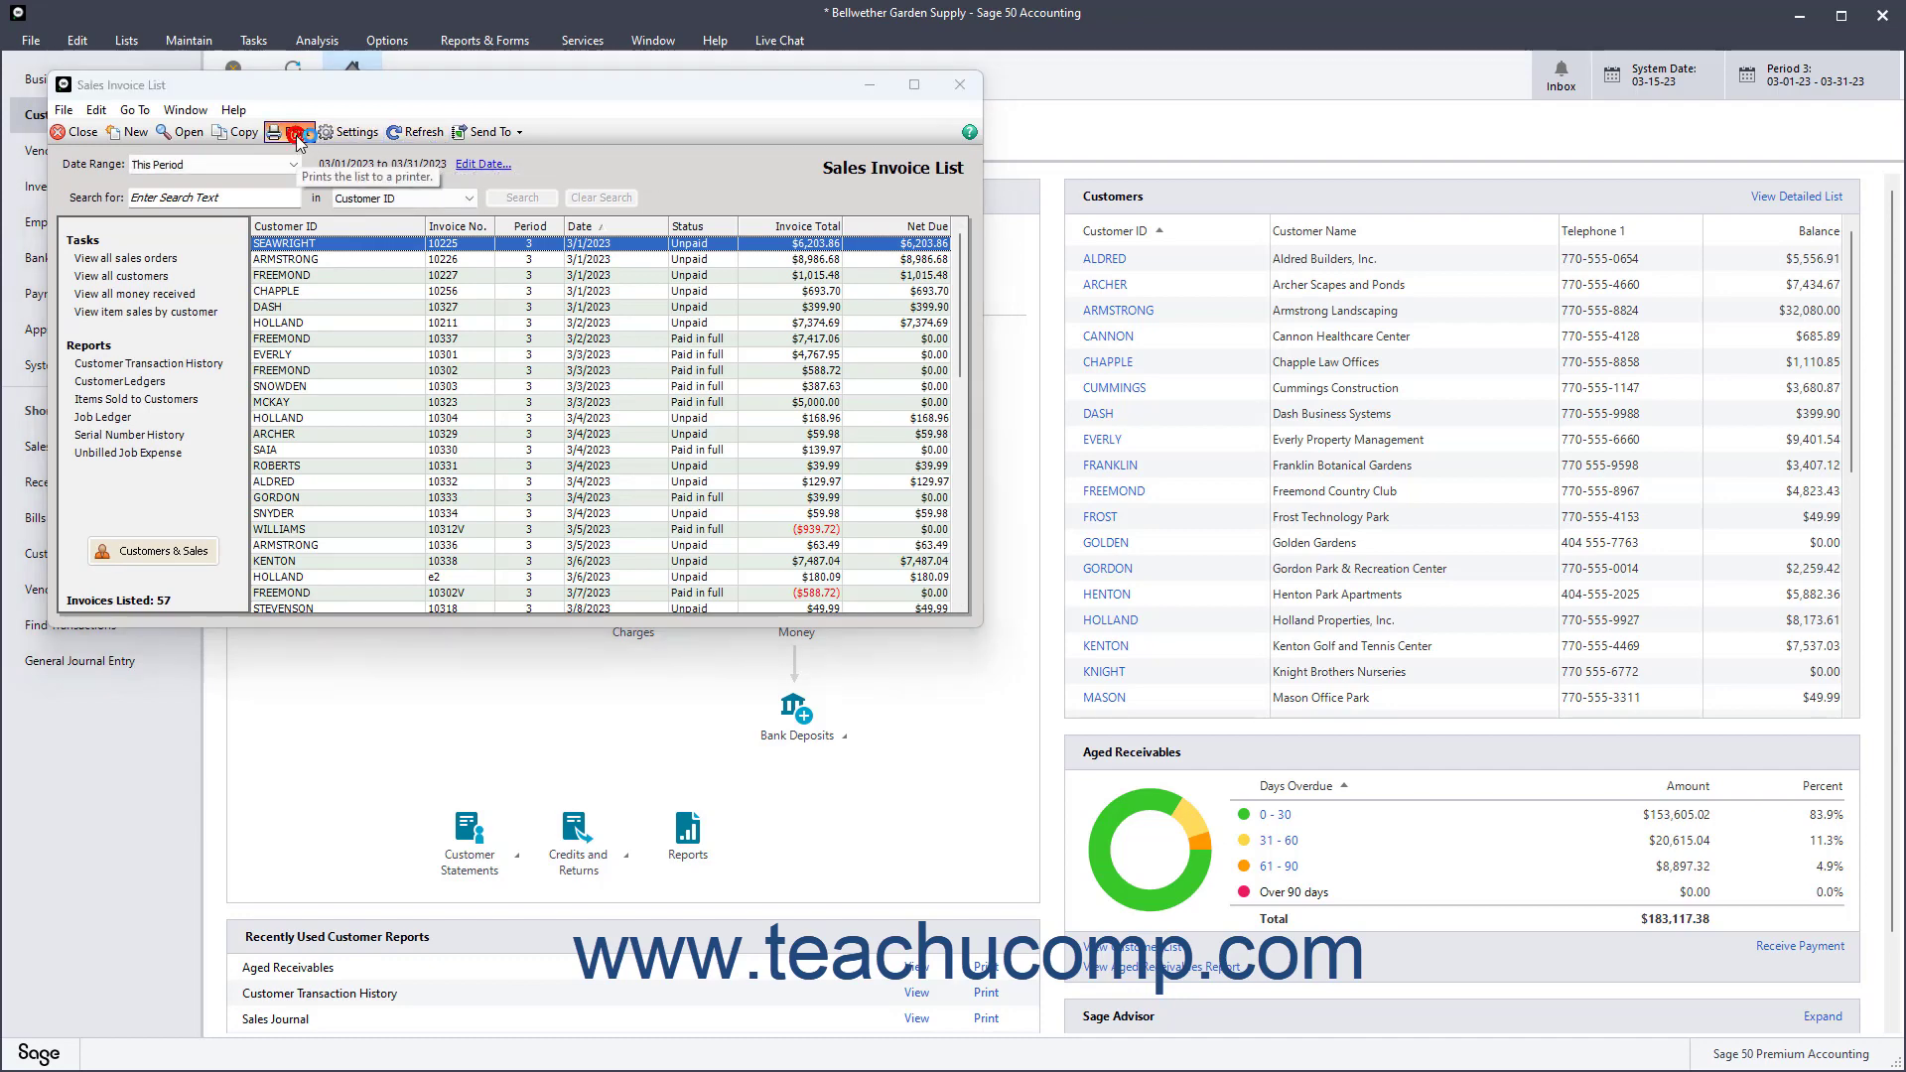
click(290, 131)
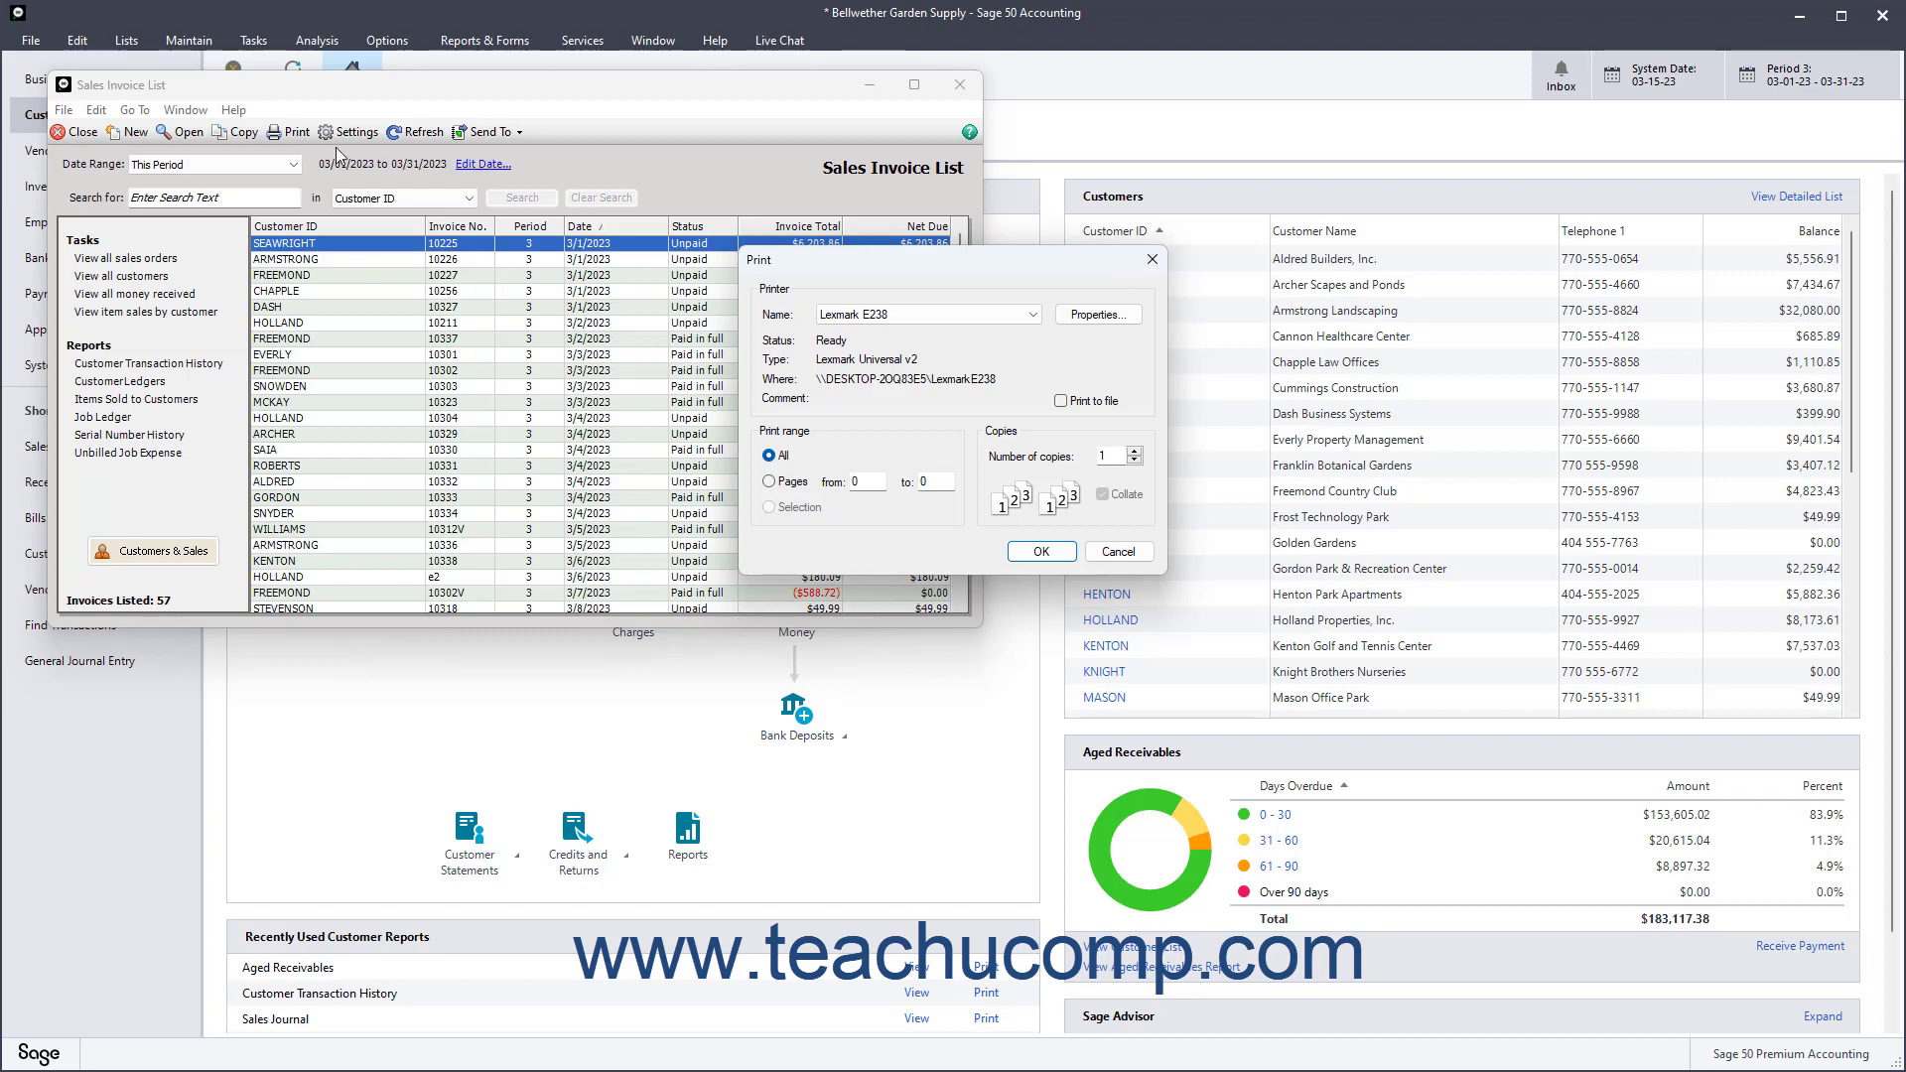
click(1116, 550)
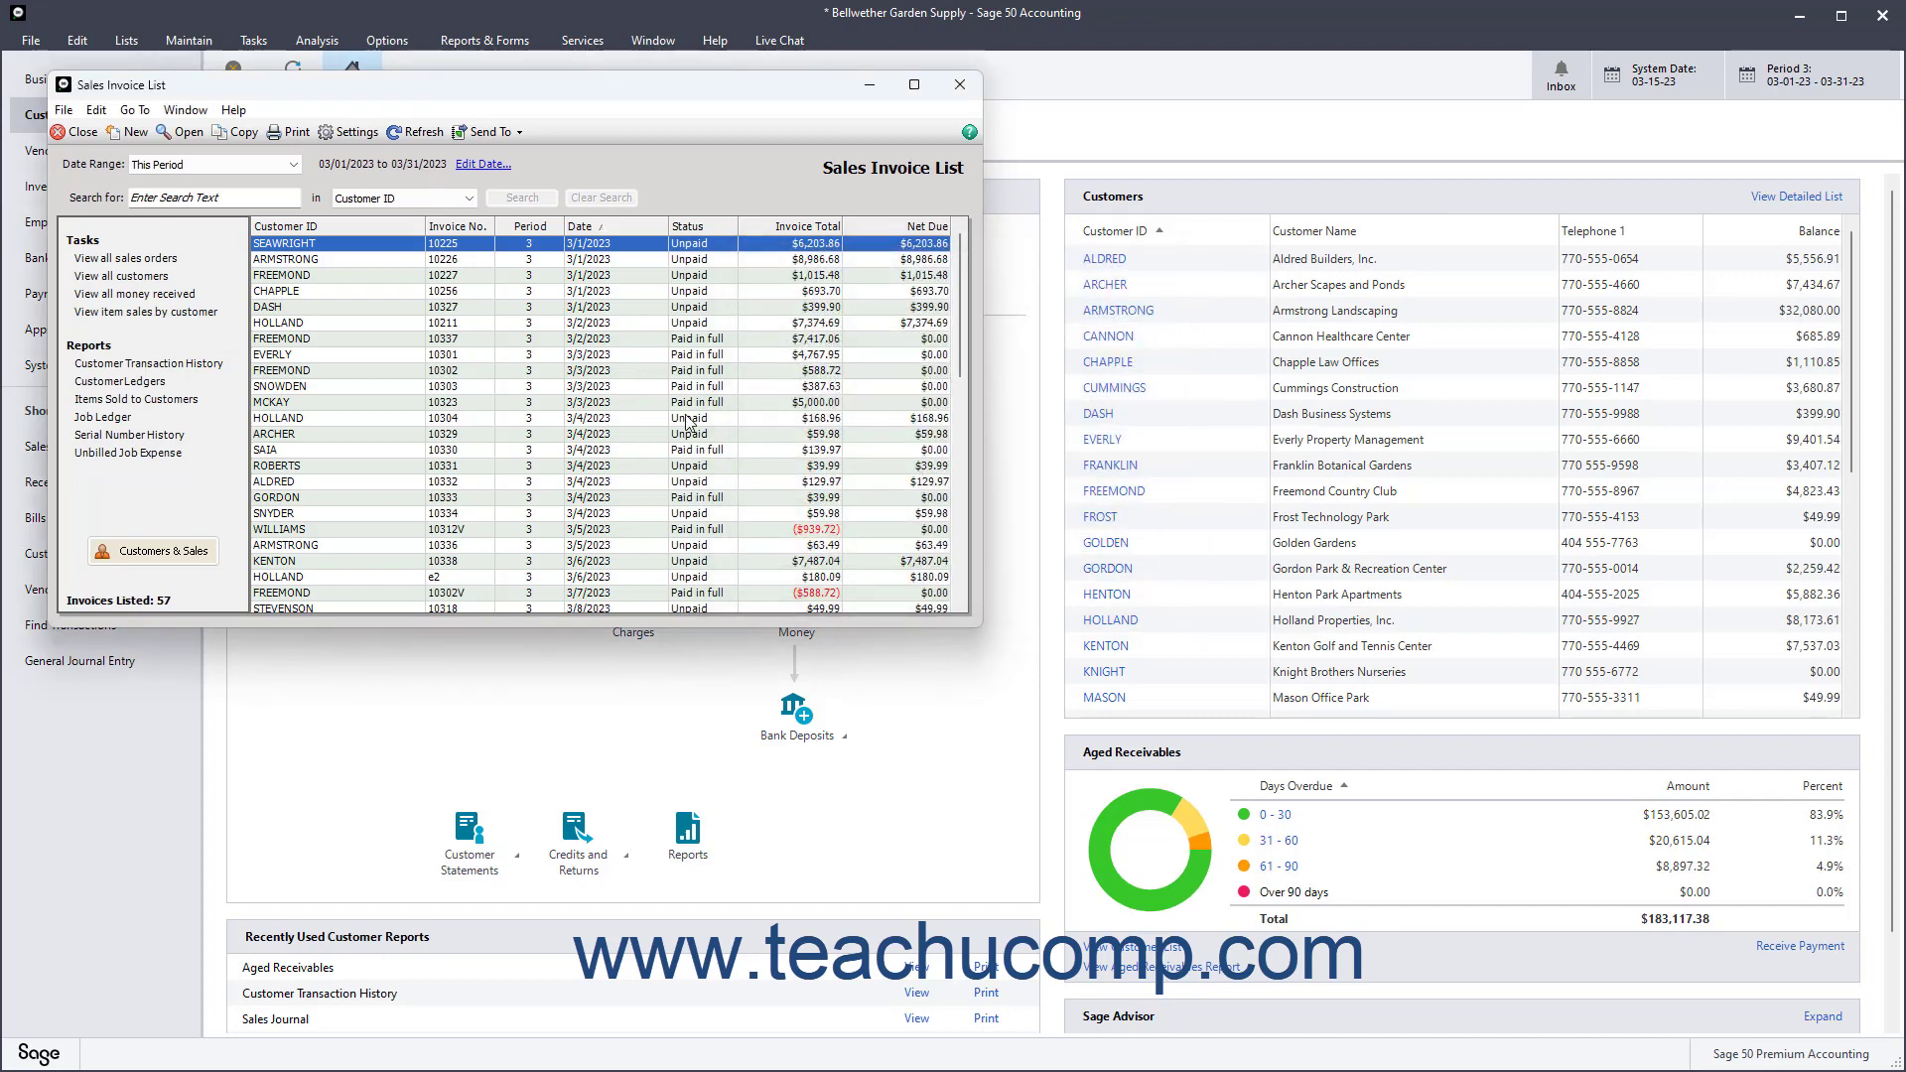
mouse_move(685, 421)
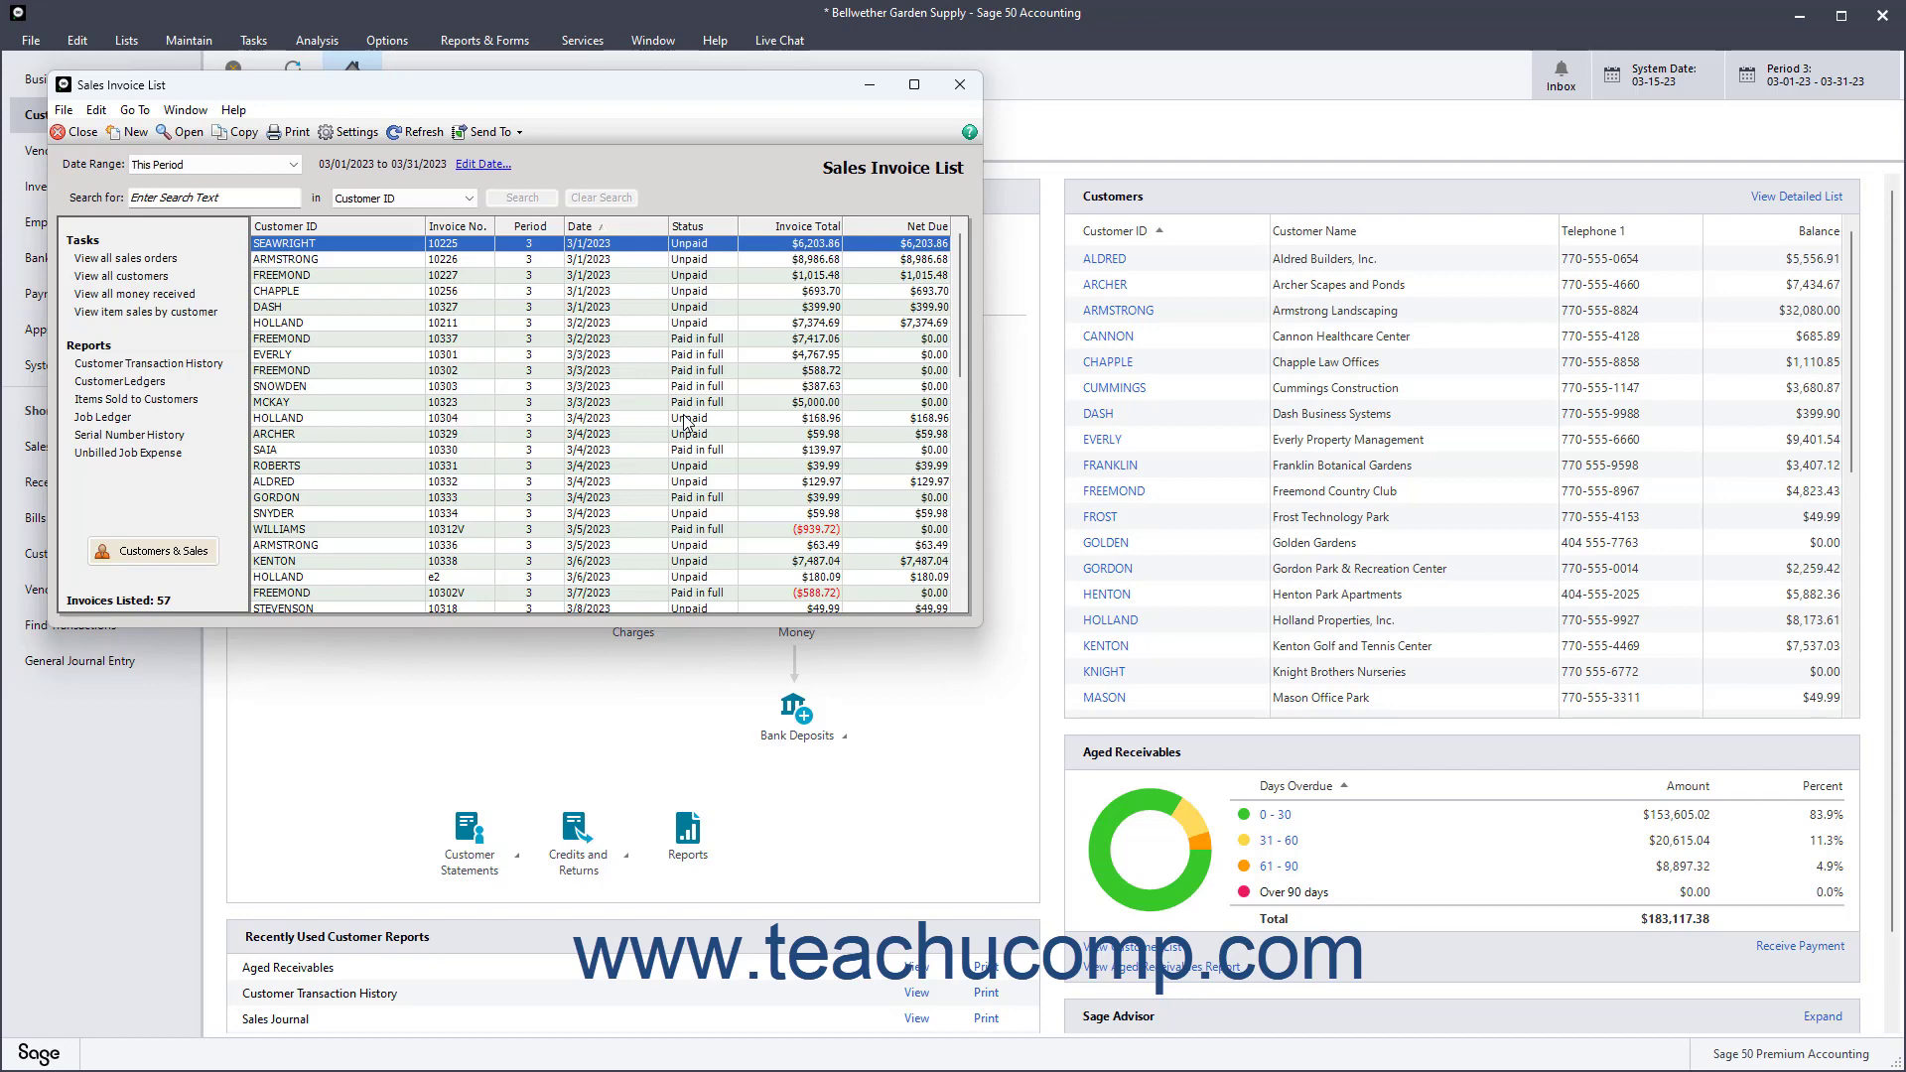
mouse_move(484, 131)
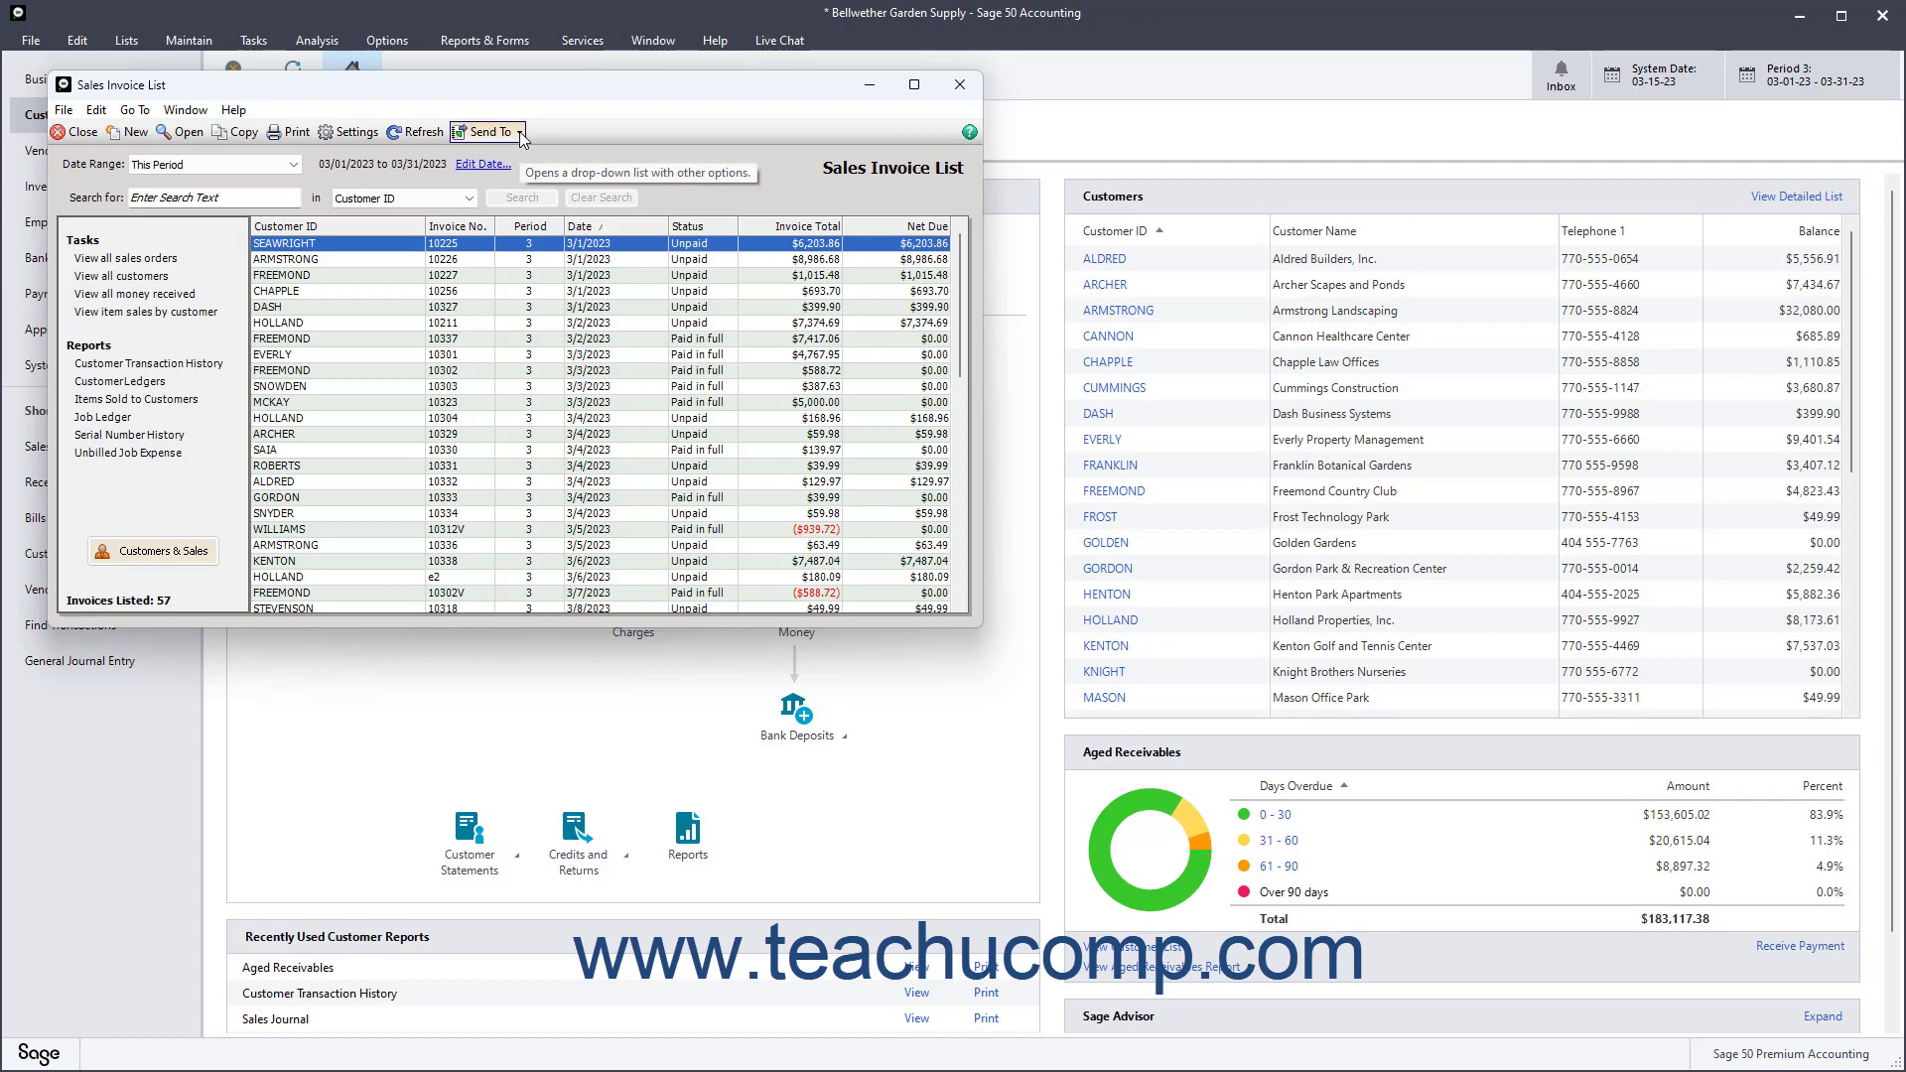
click(482, 131)
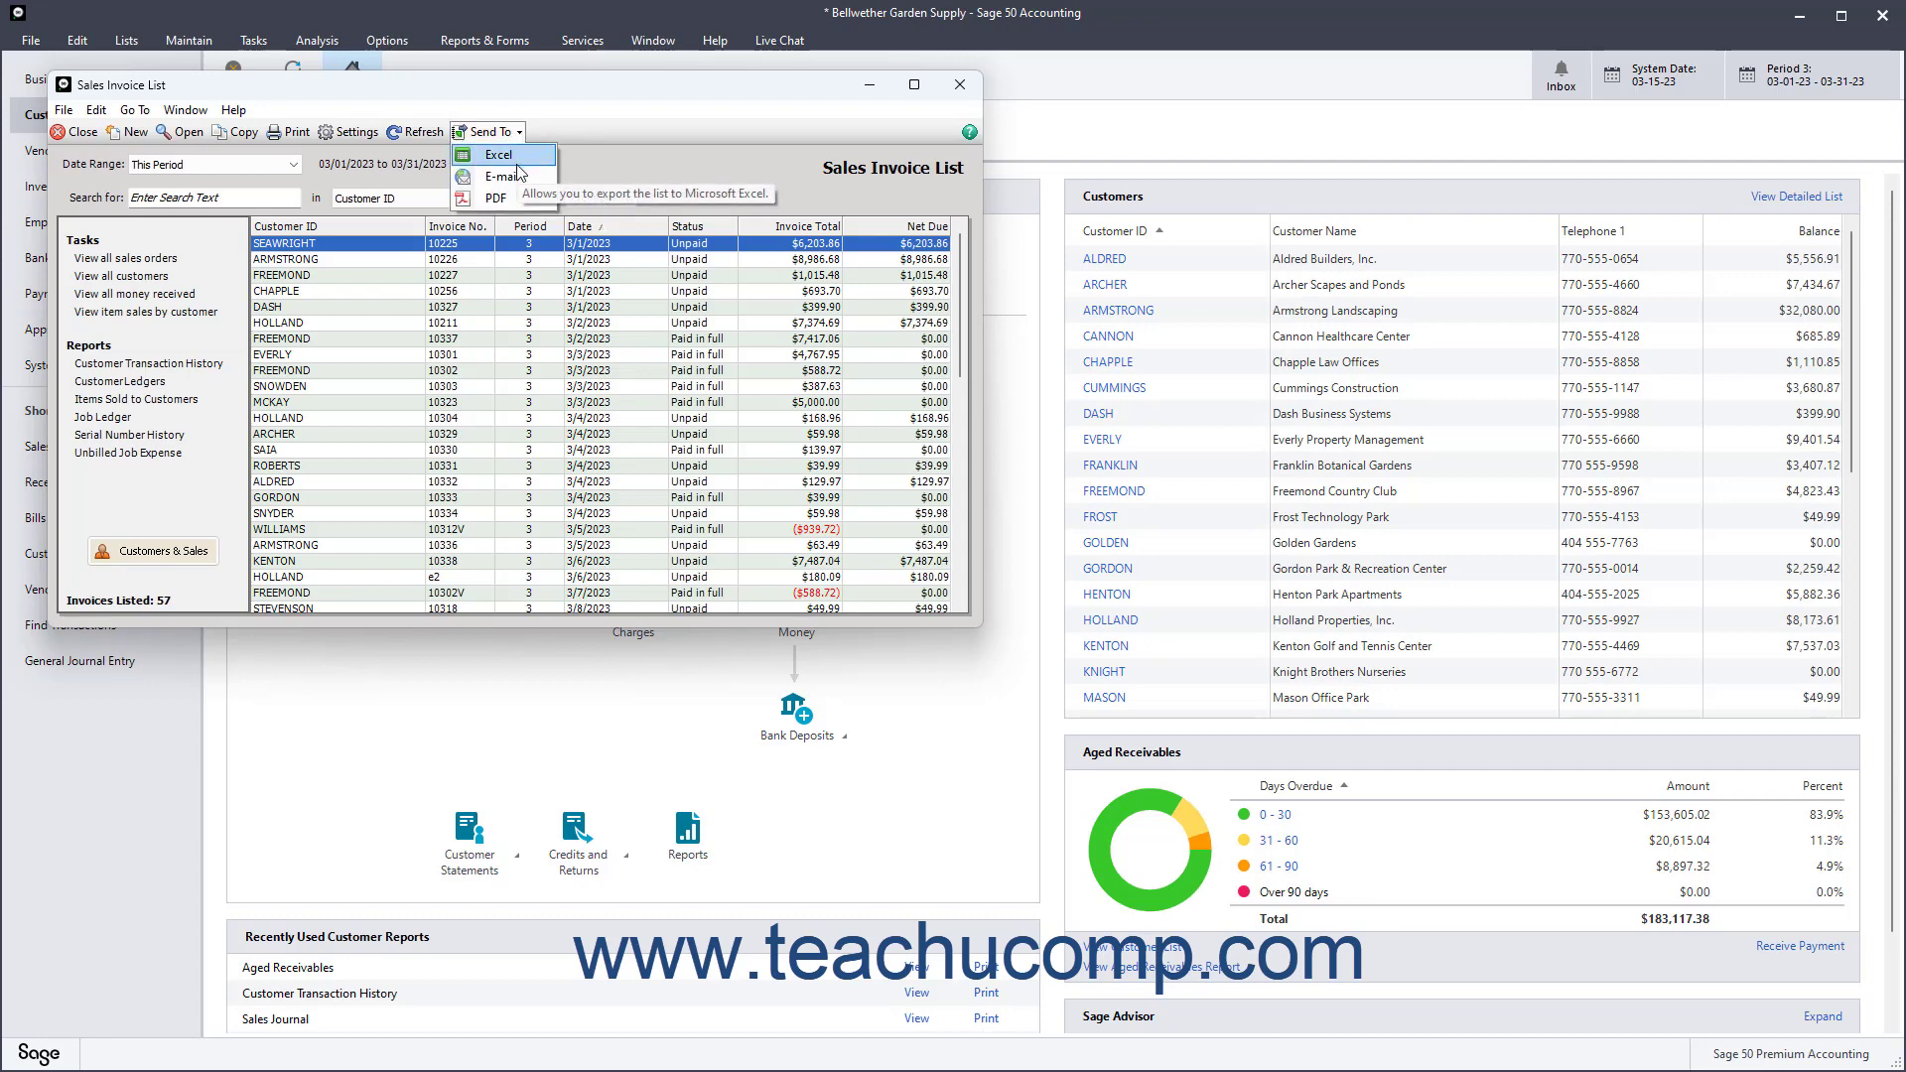
mouse_move(494, 197)
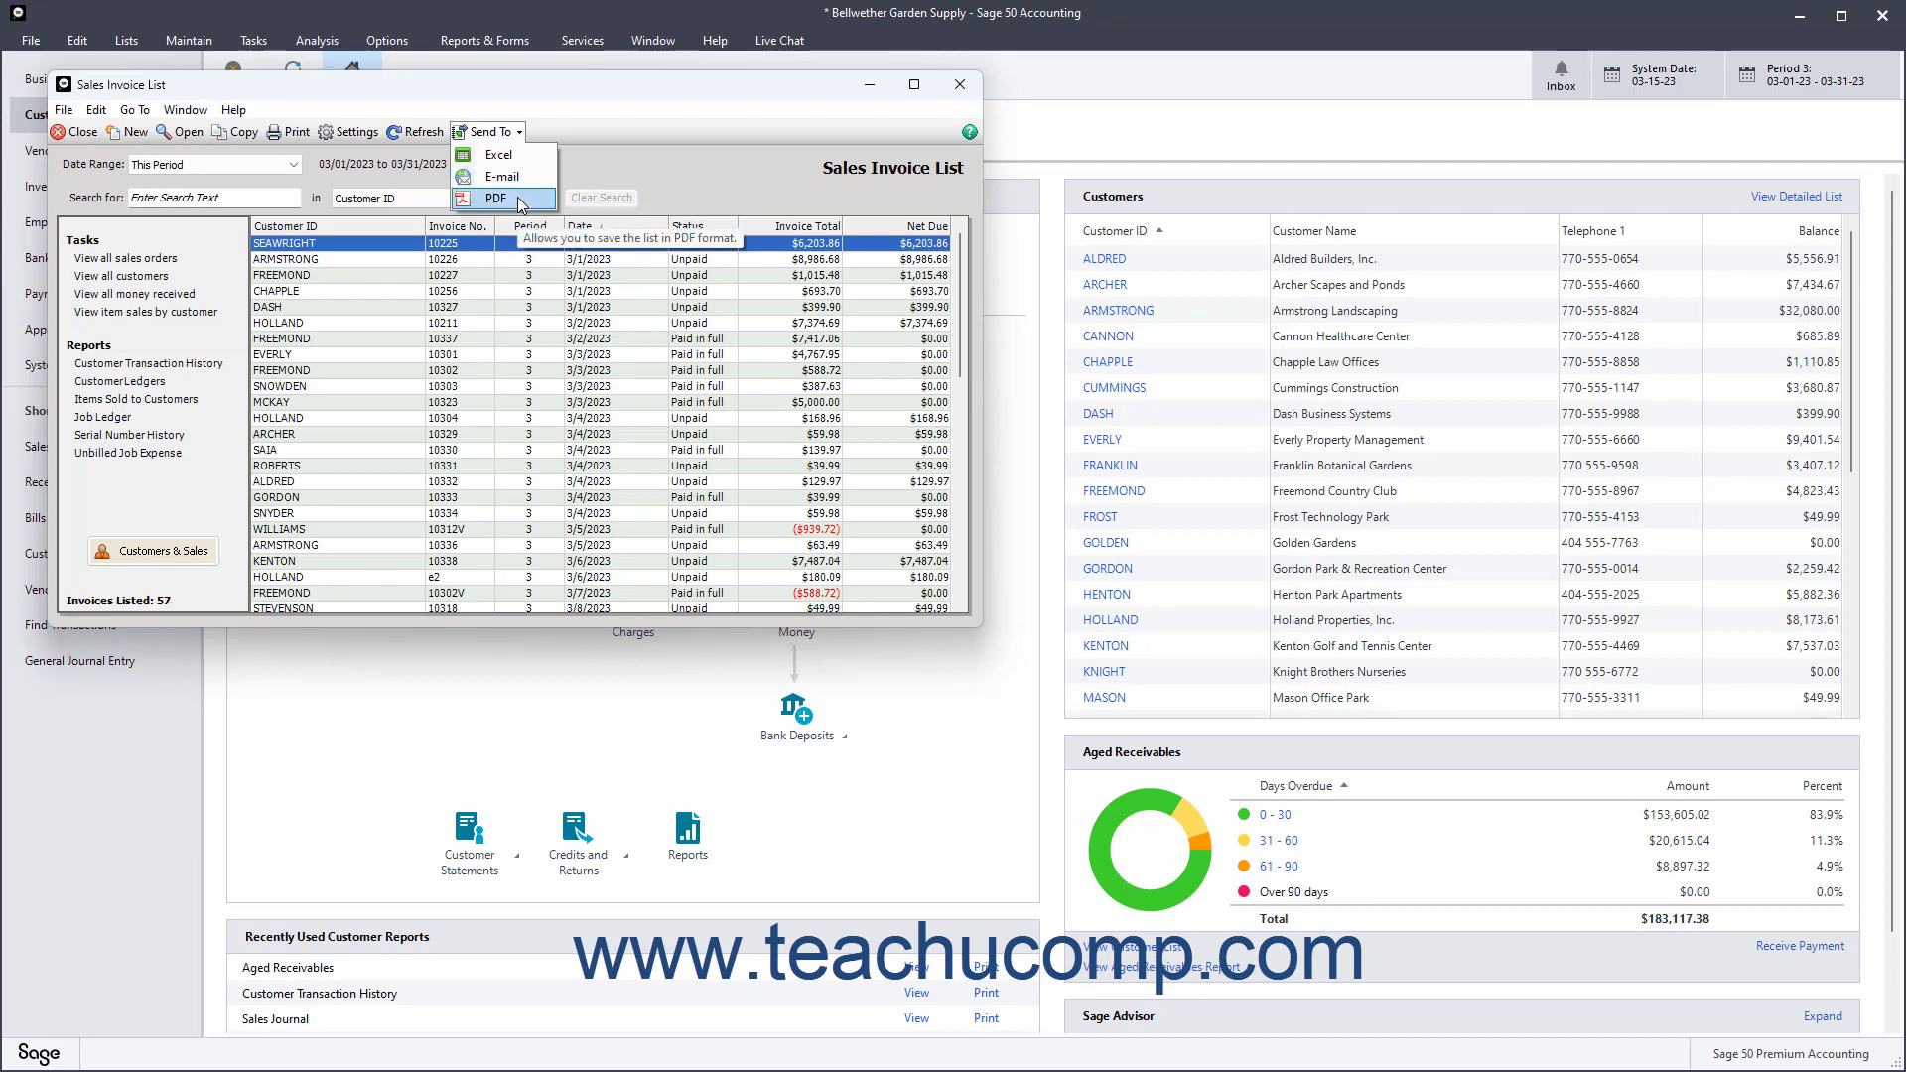
mouse_move(621, 175)
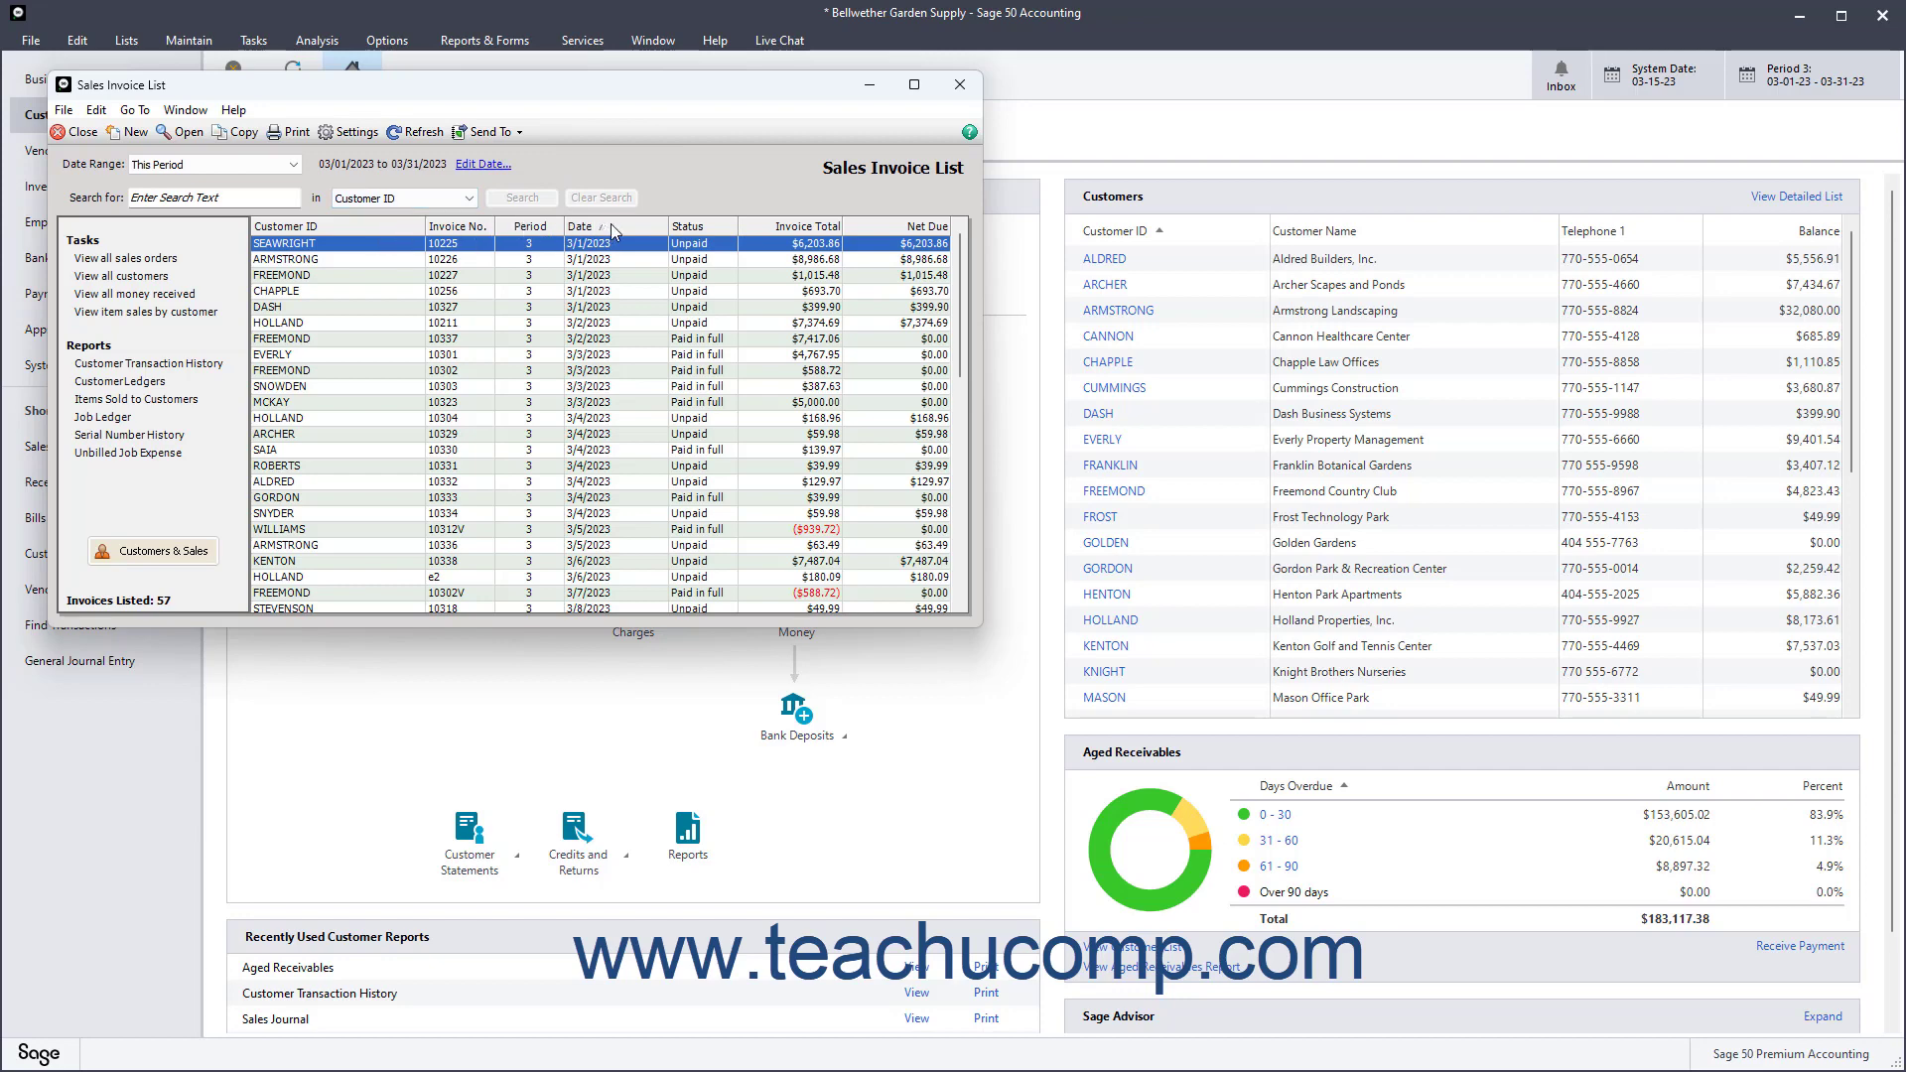
mouse_move(353, 131)
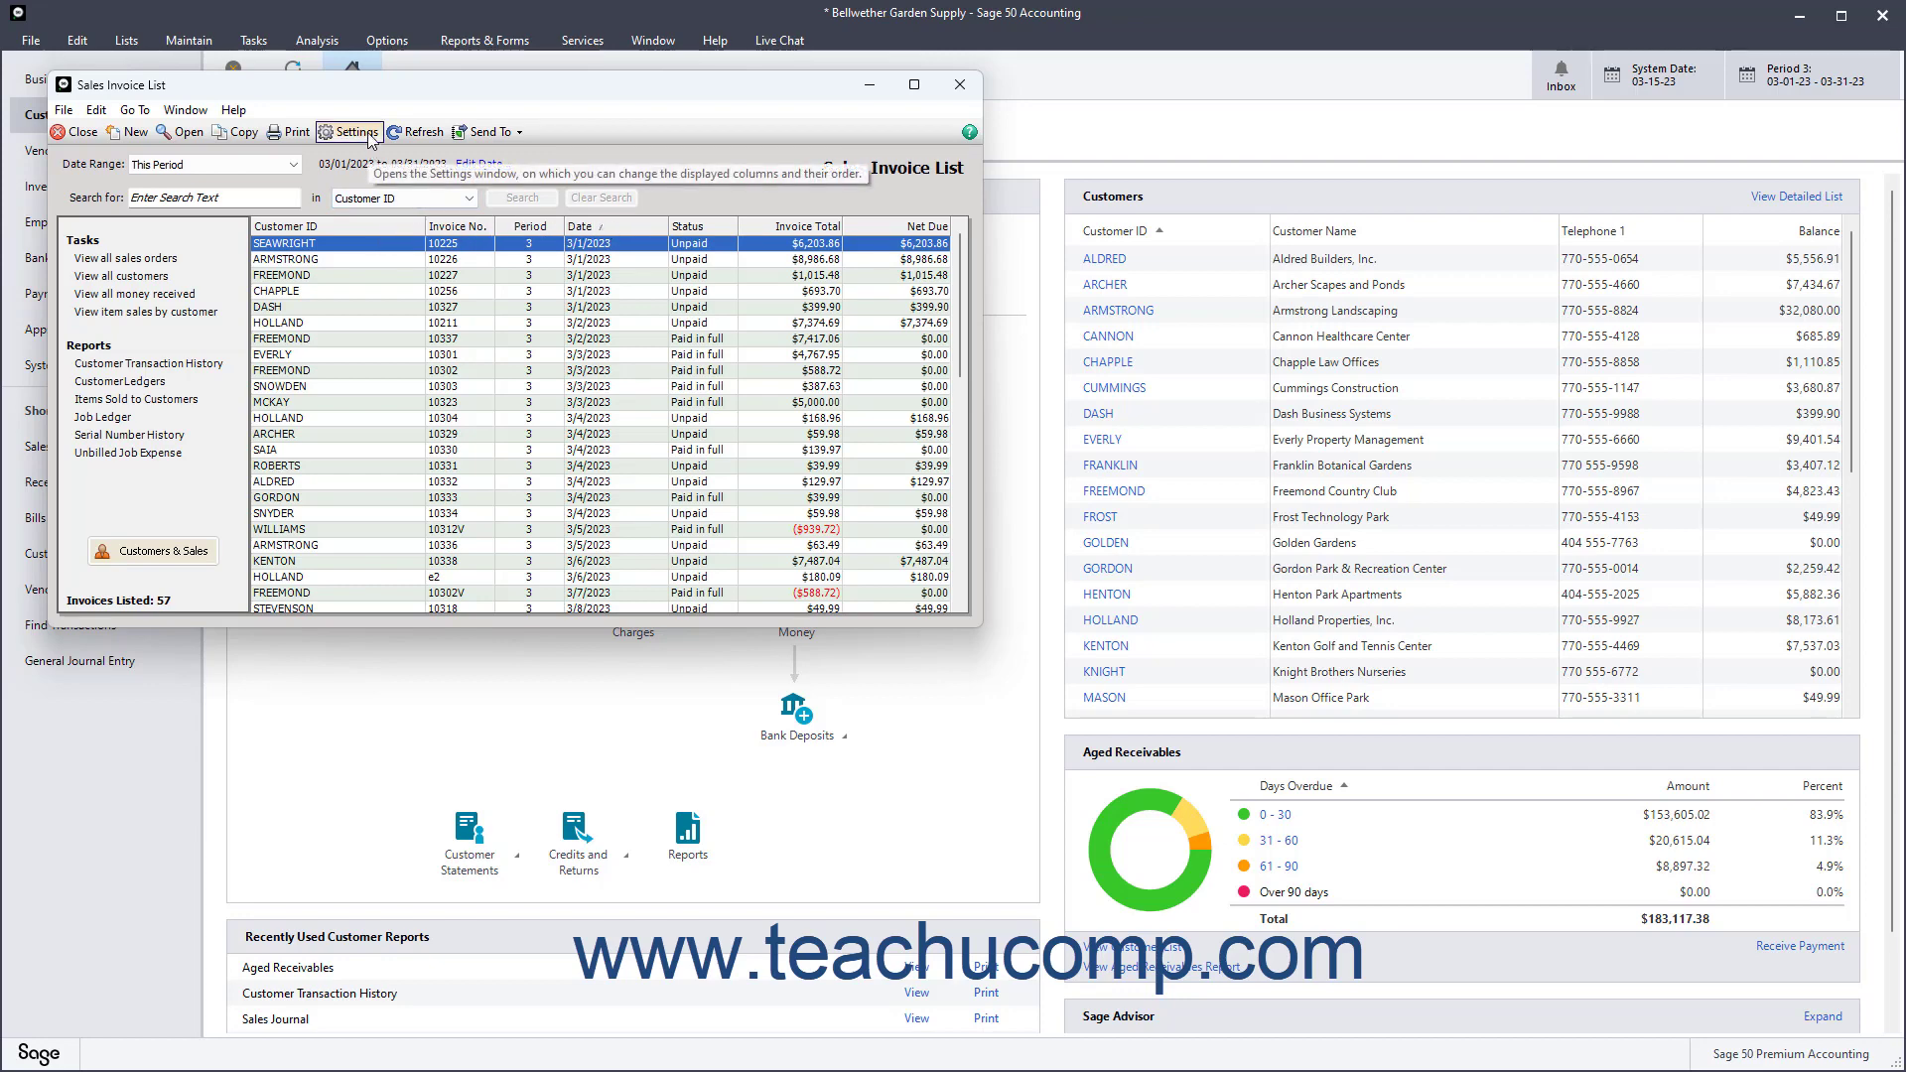
click(350, 131)
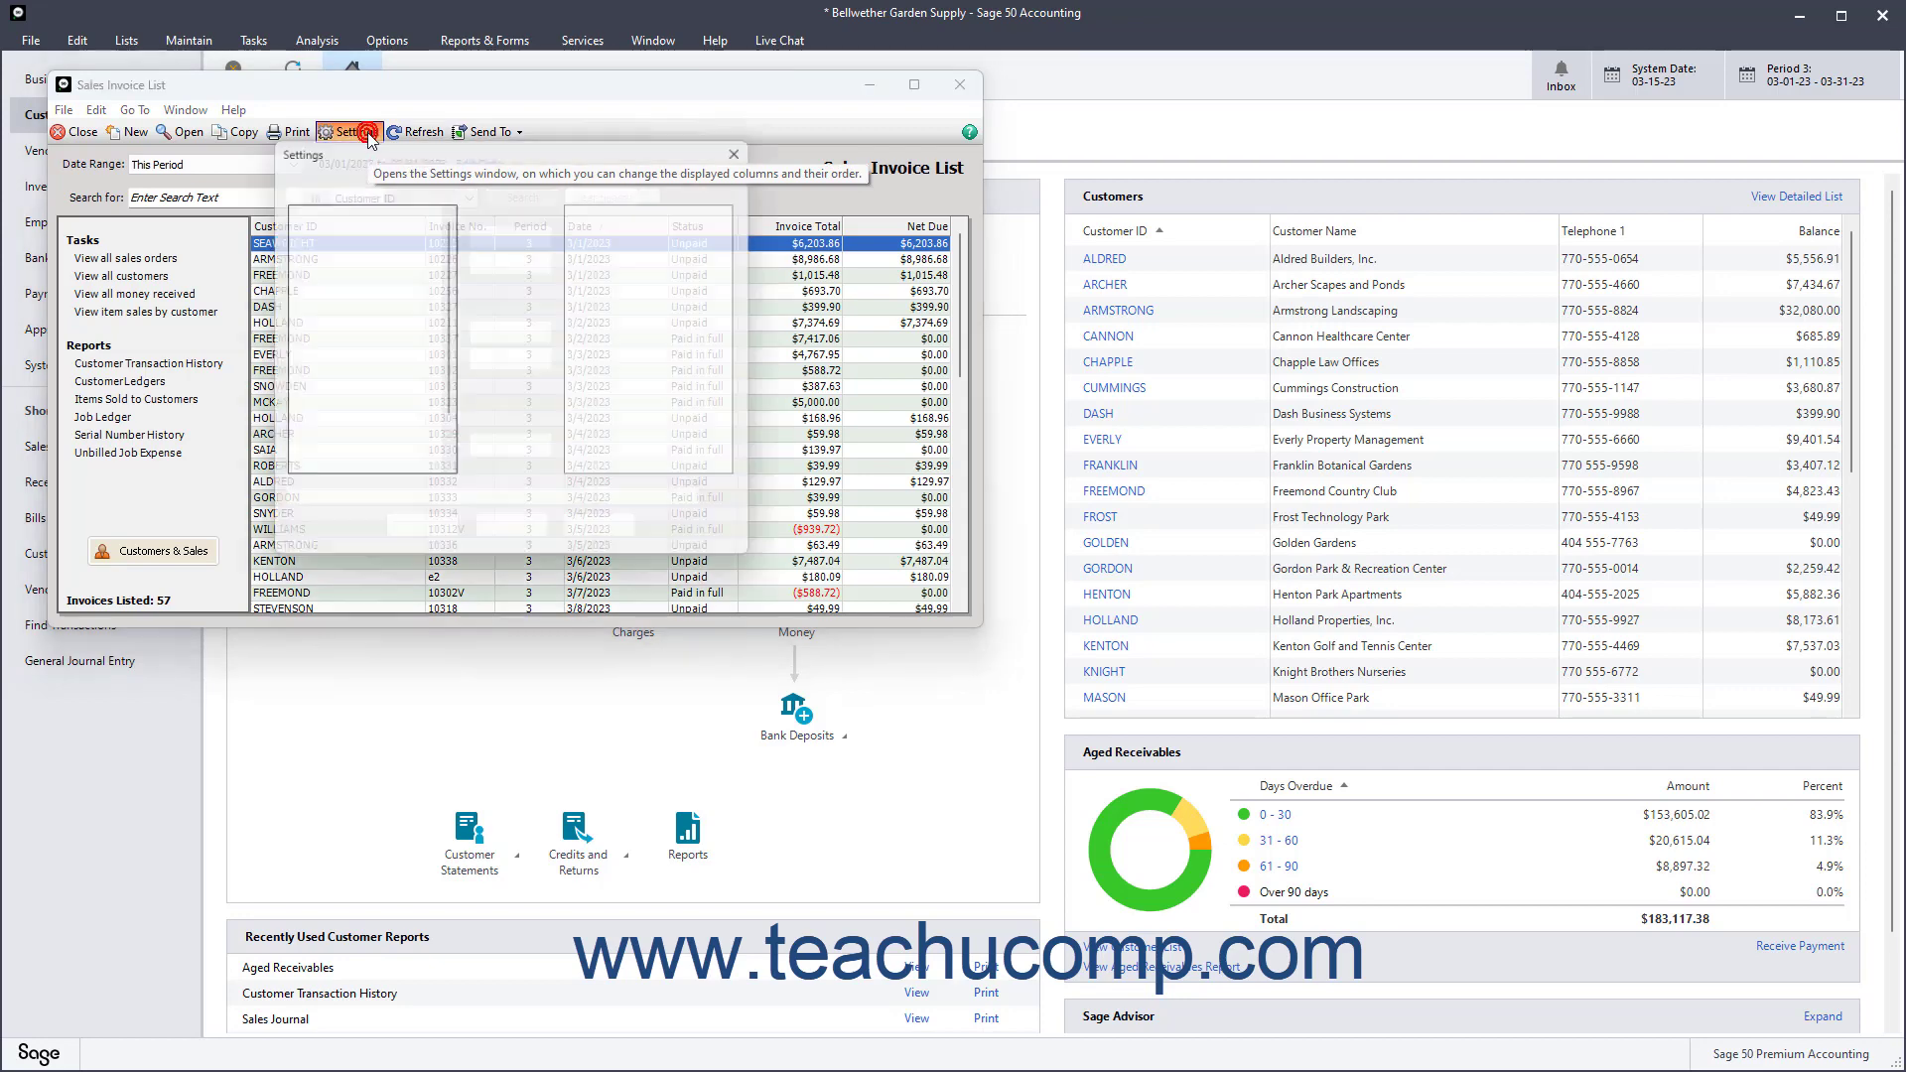
click(349, 131)
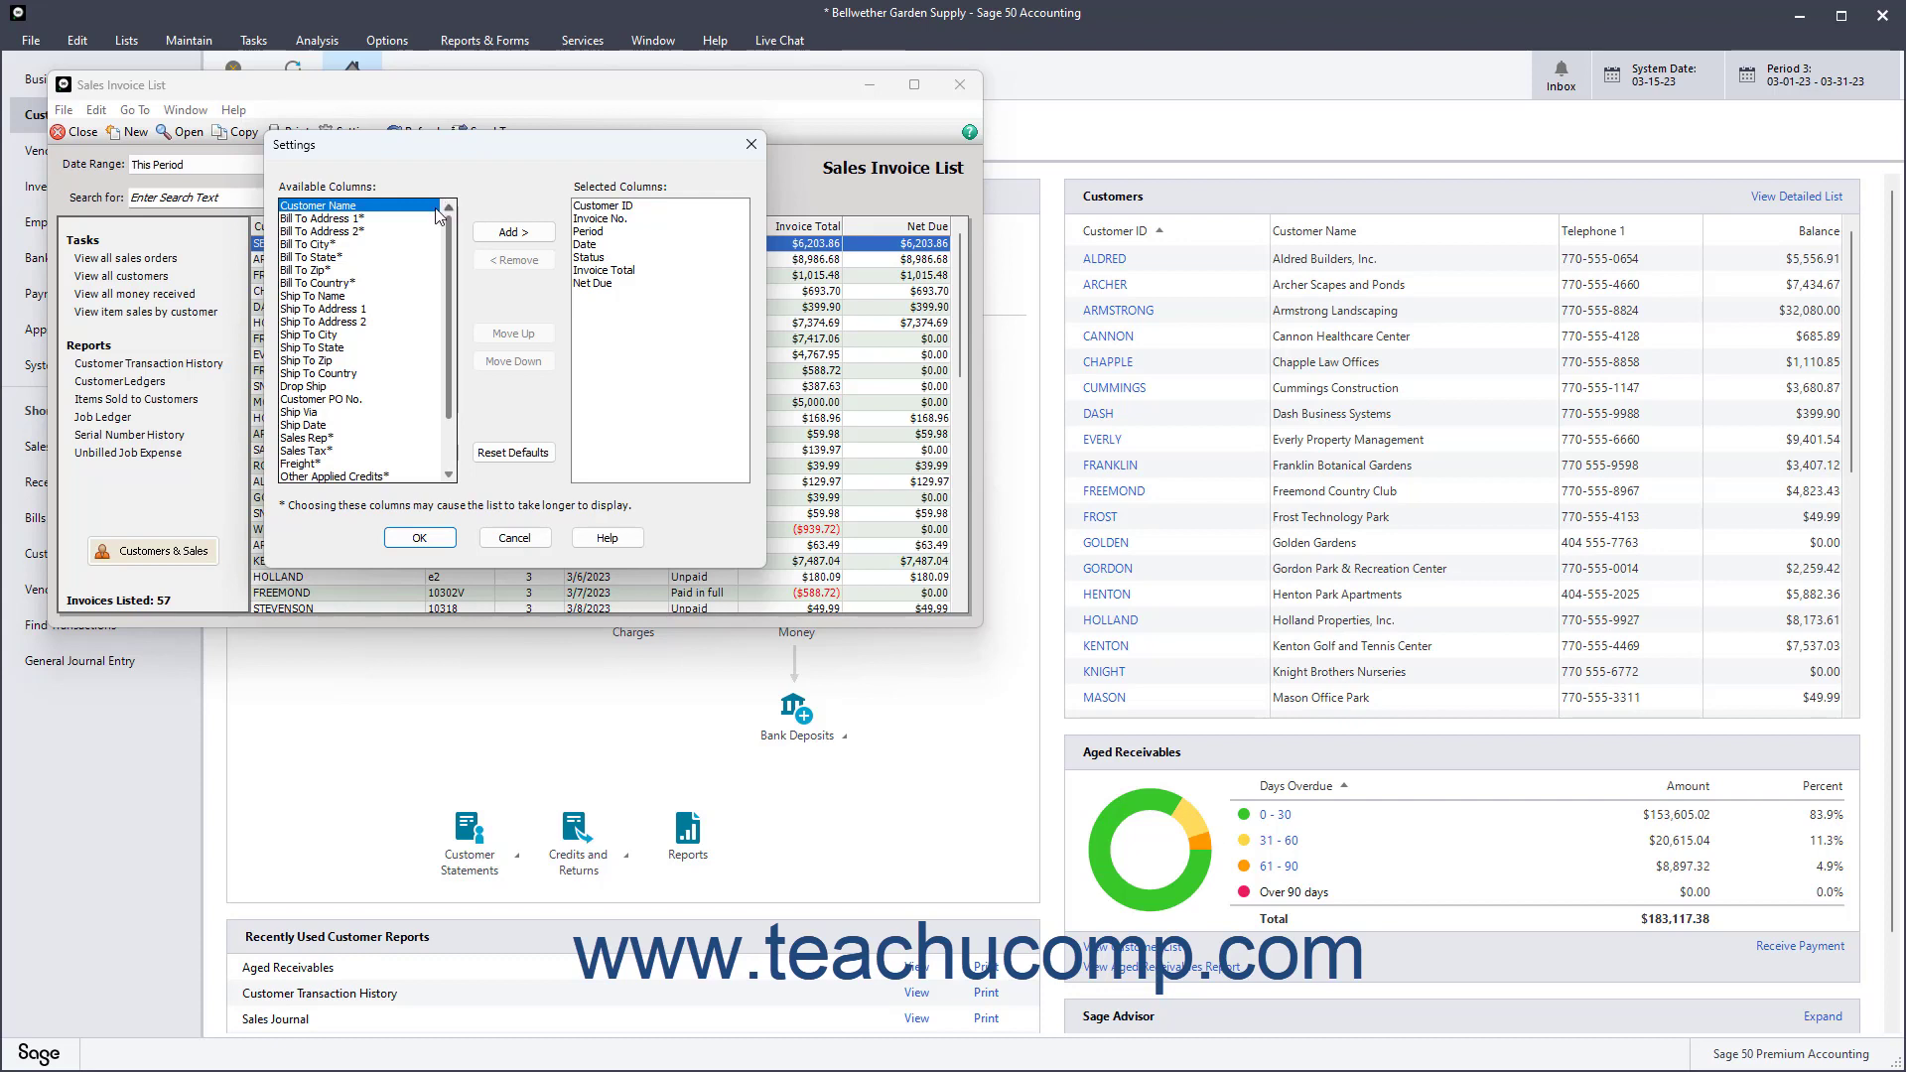
click(360, 218)
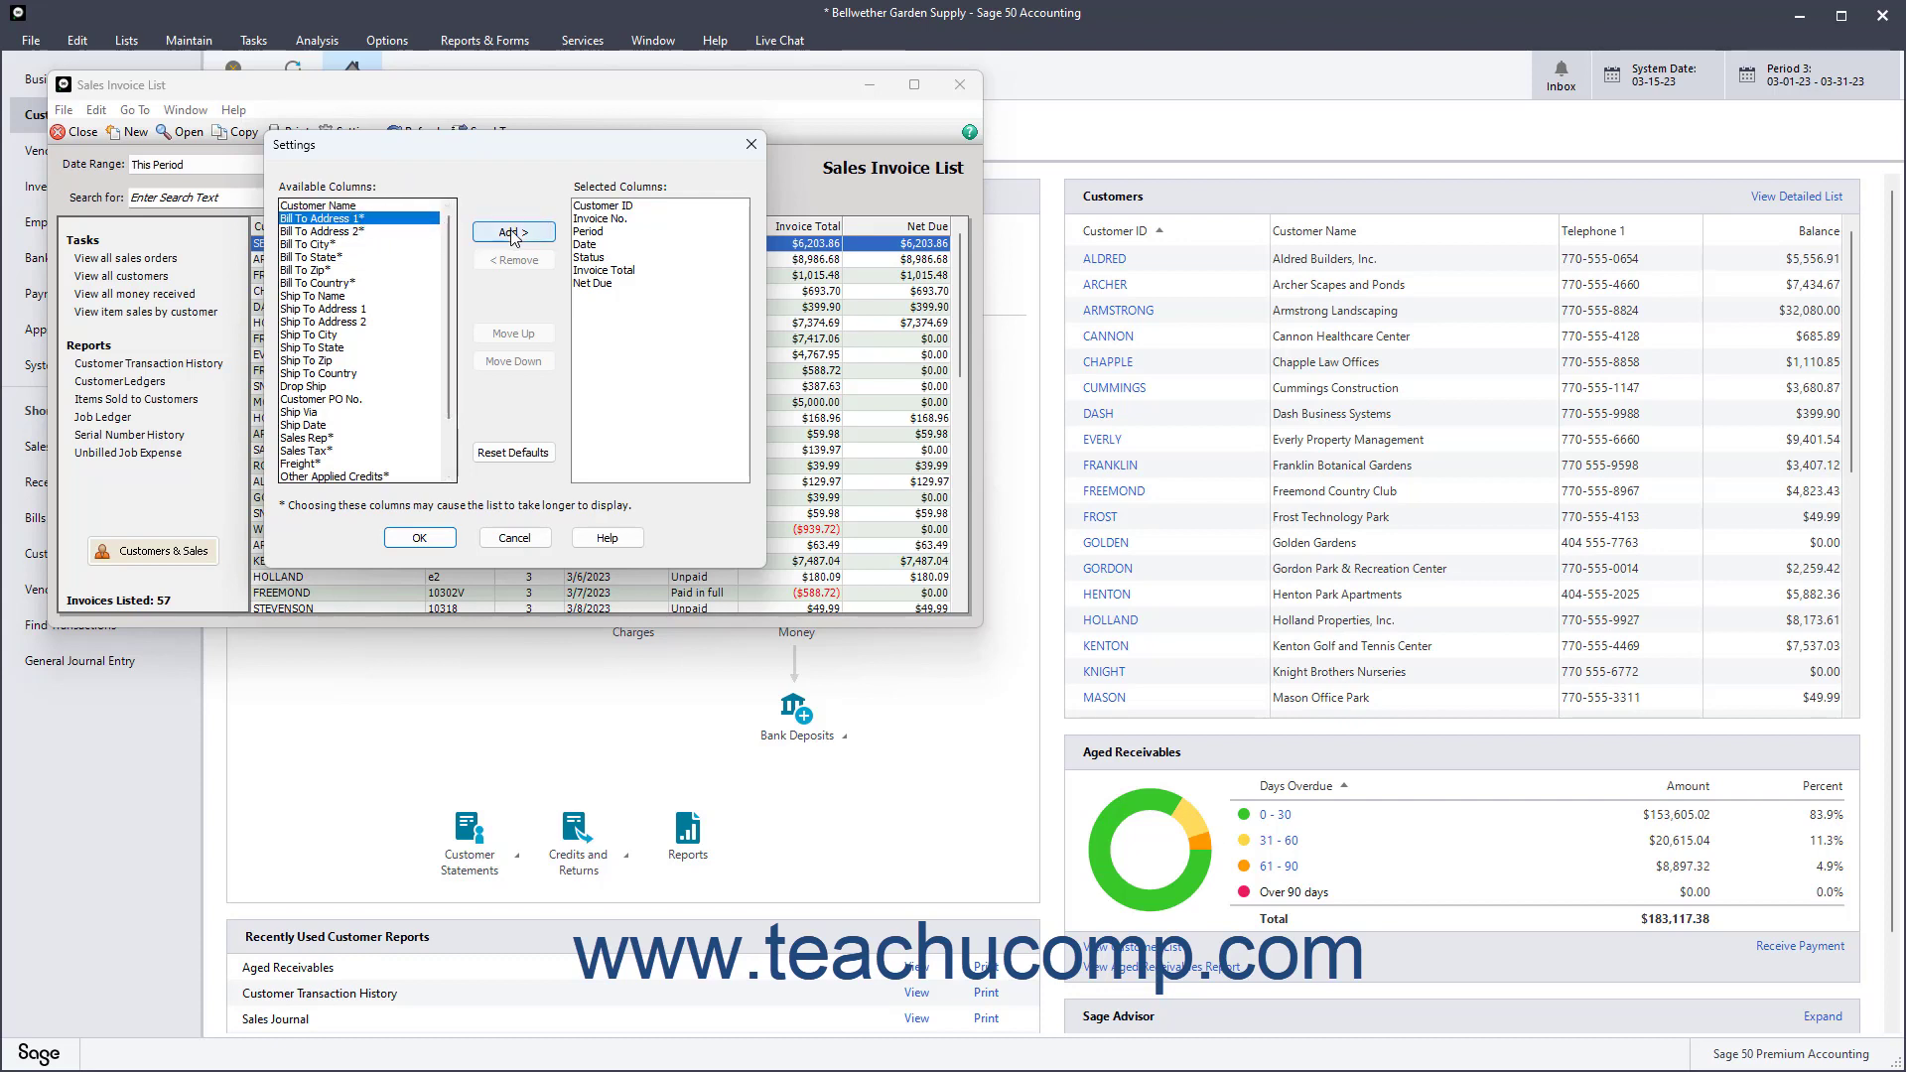
click(512, 232)
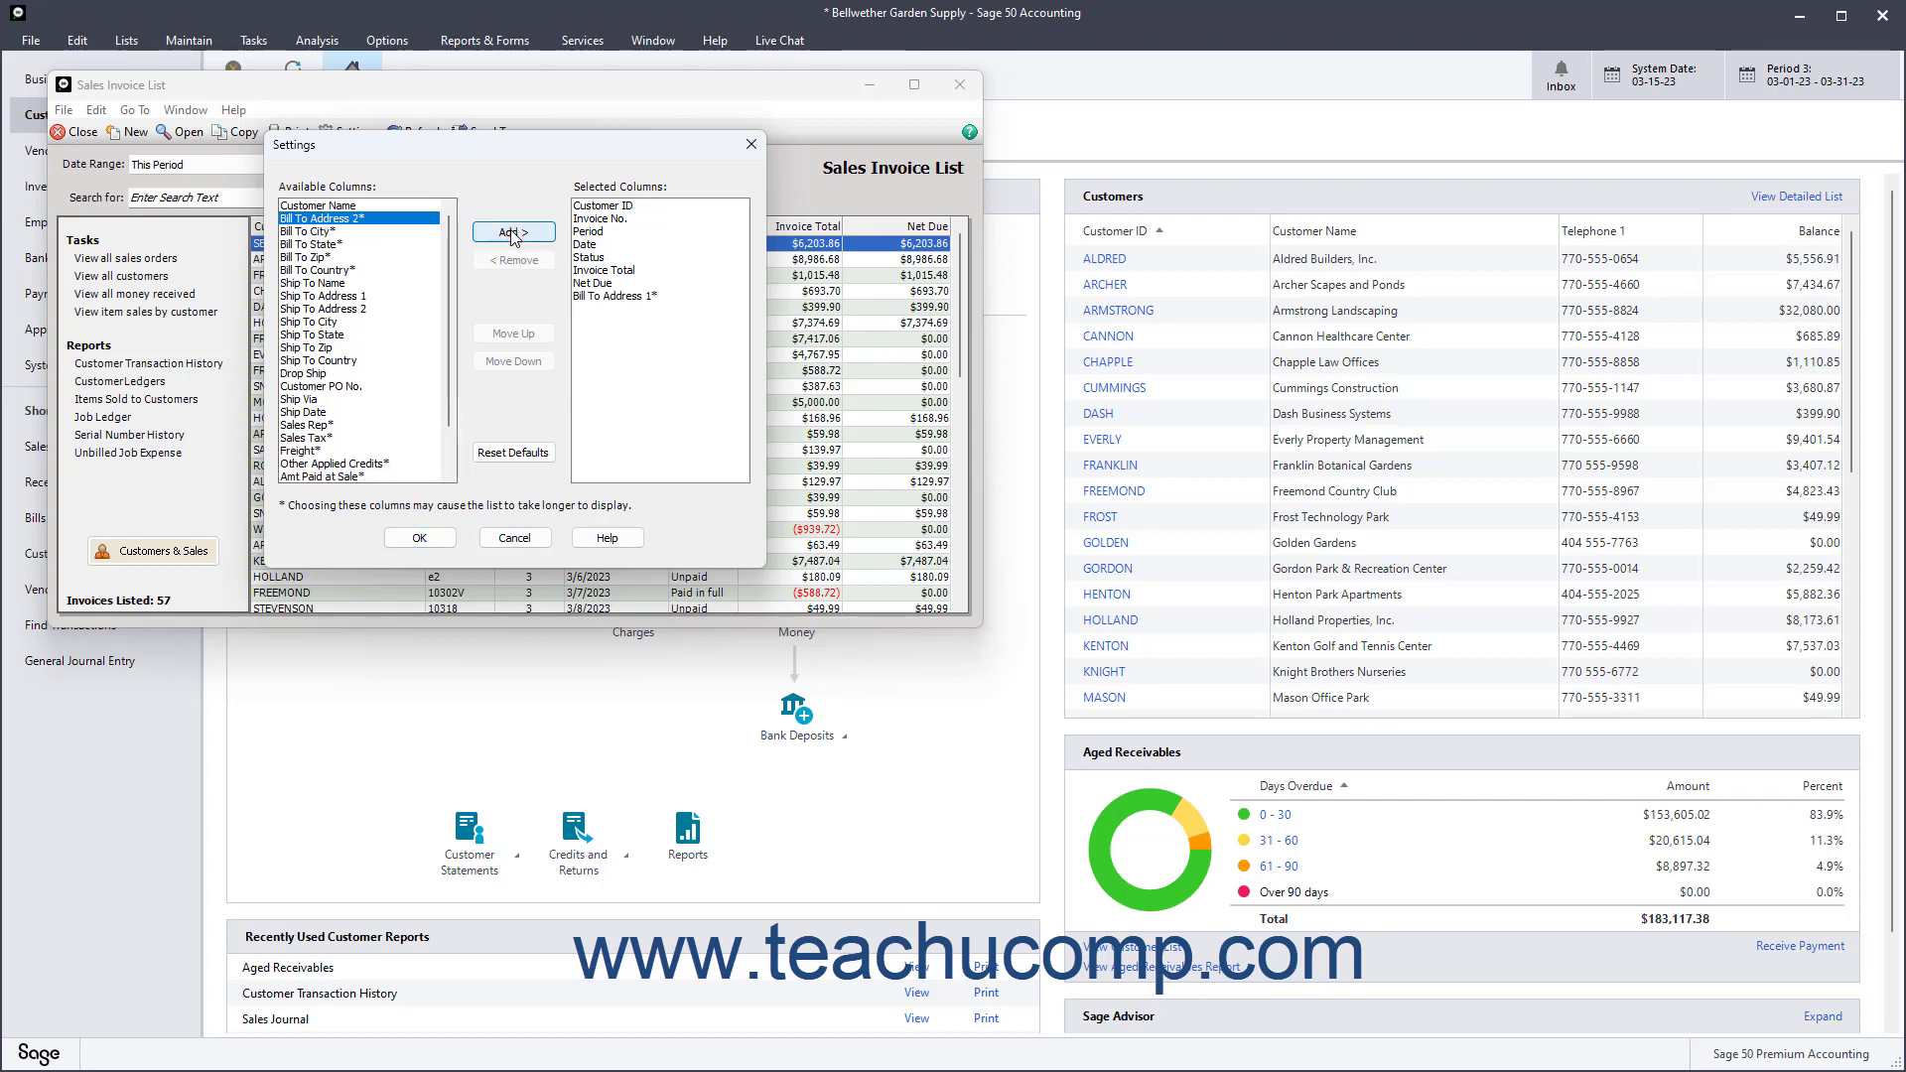
click(512, 230)
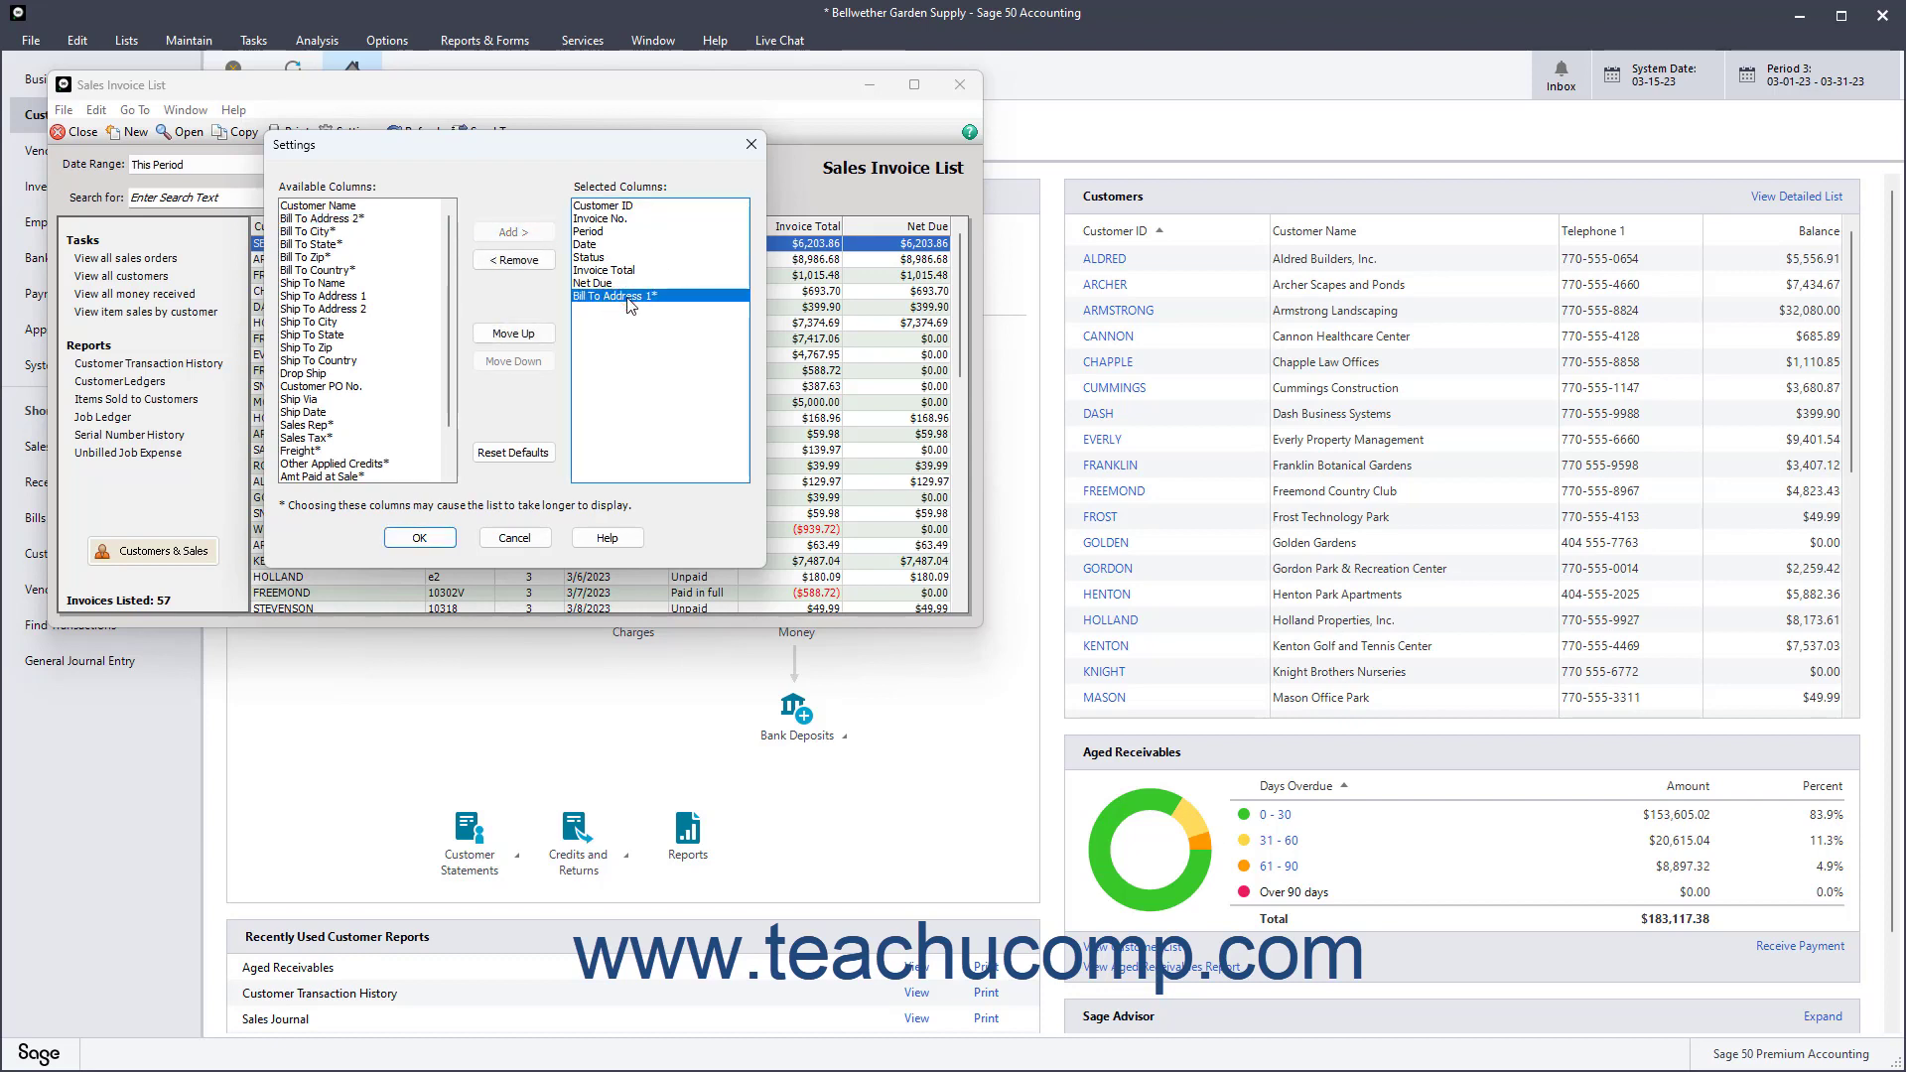
click(512, 258)
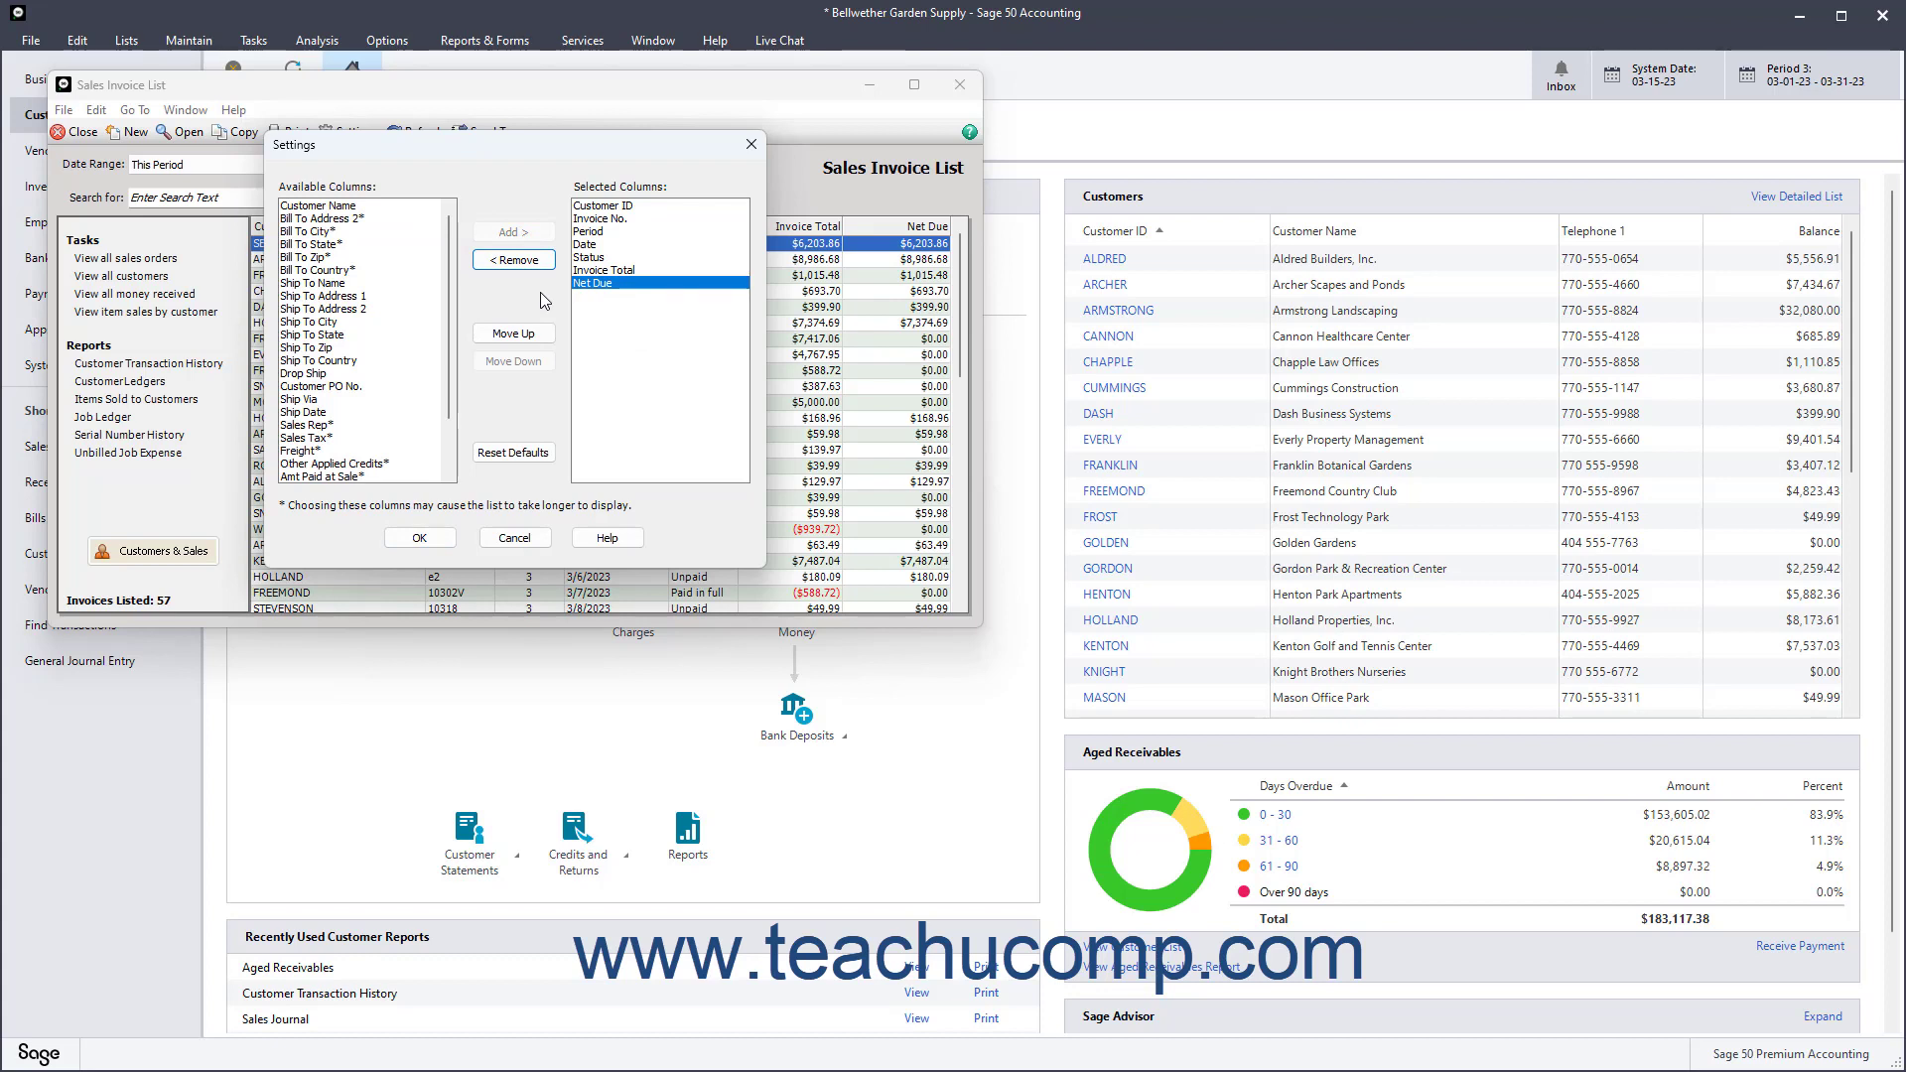
click(616, 282)
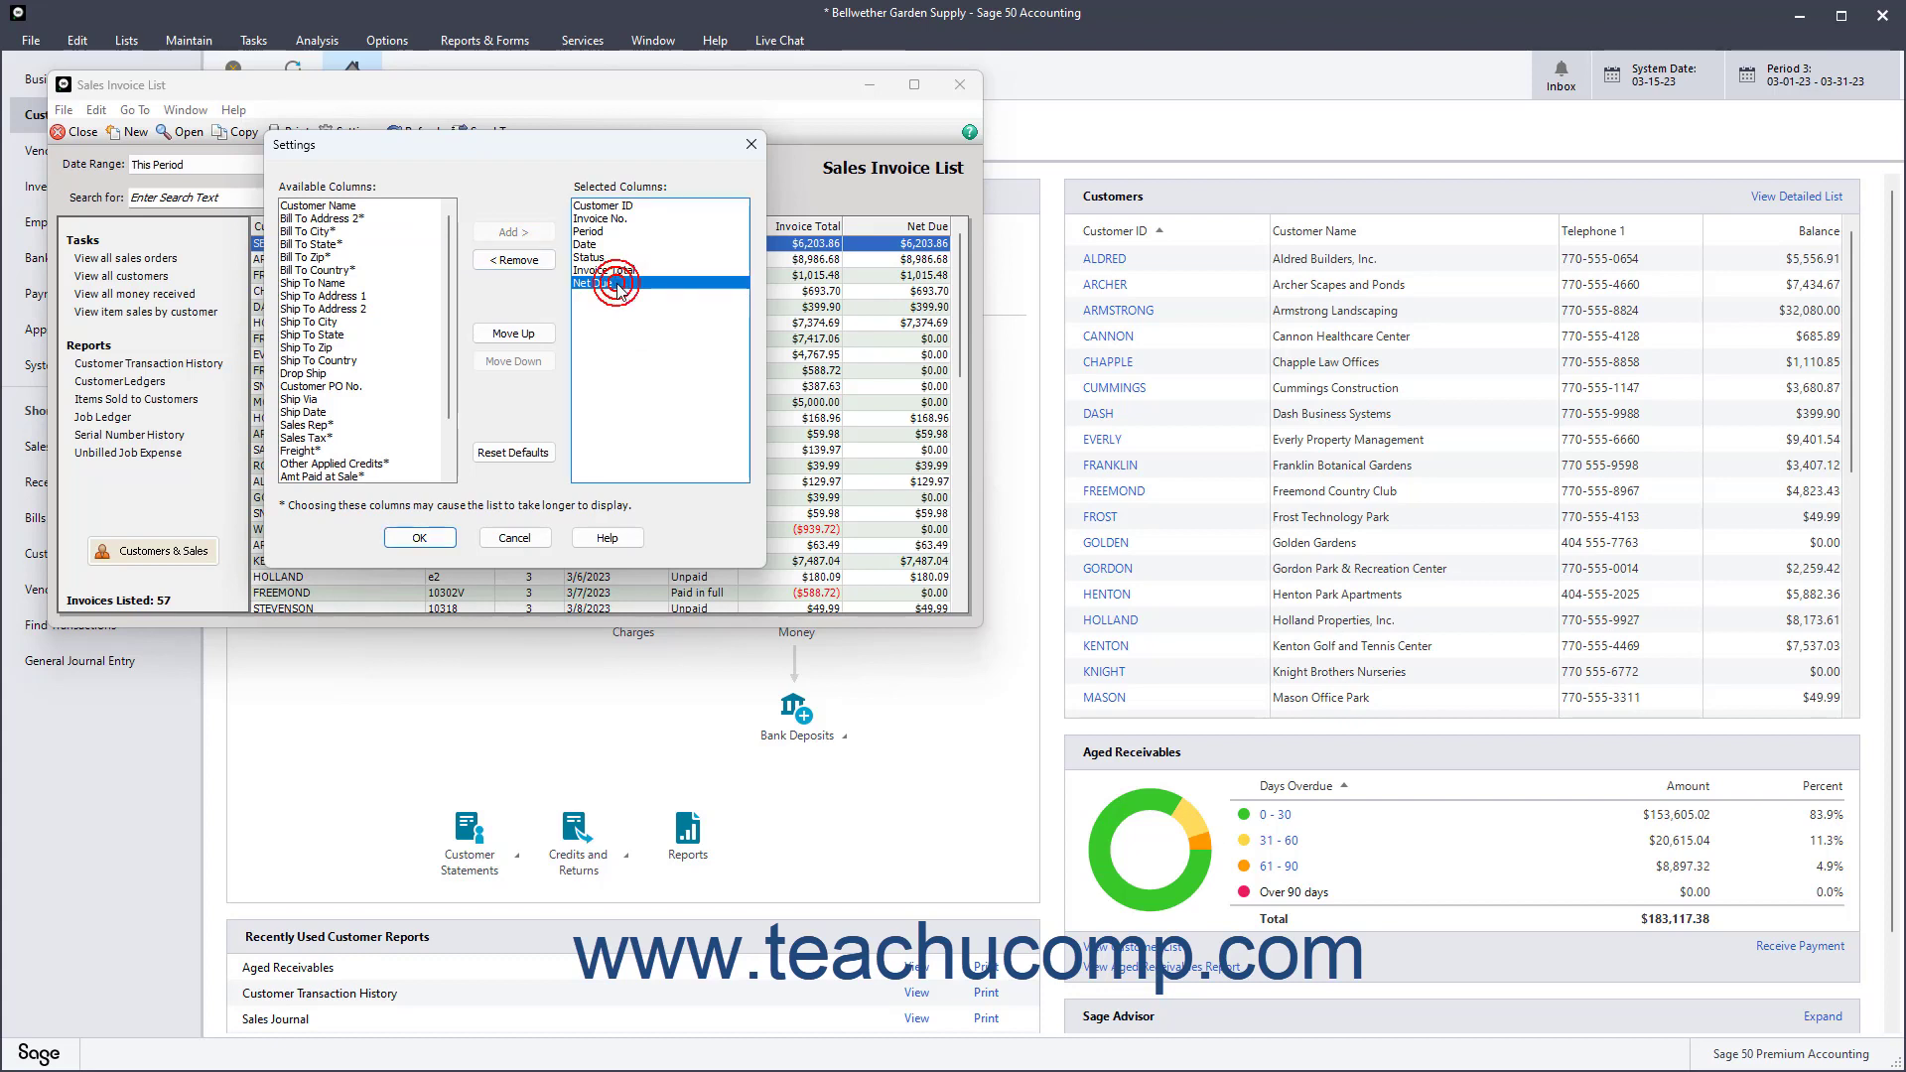
click(512, 333)
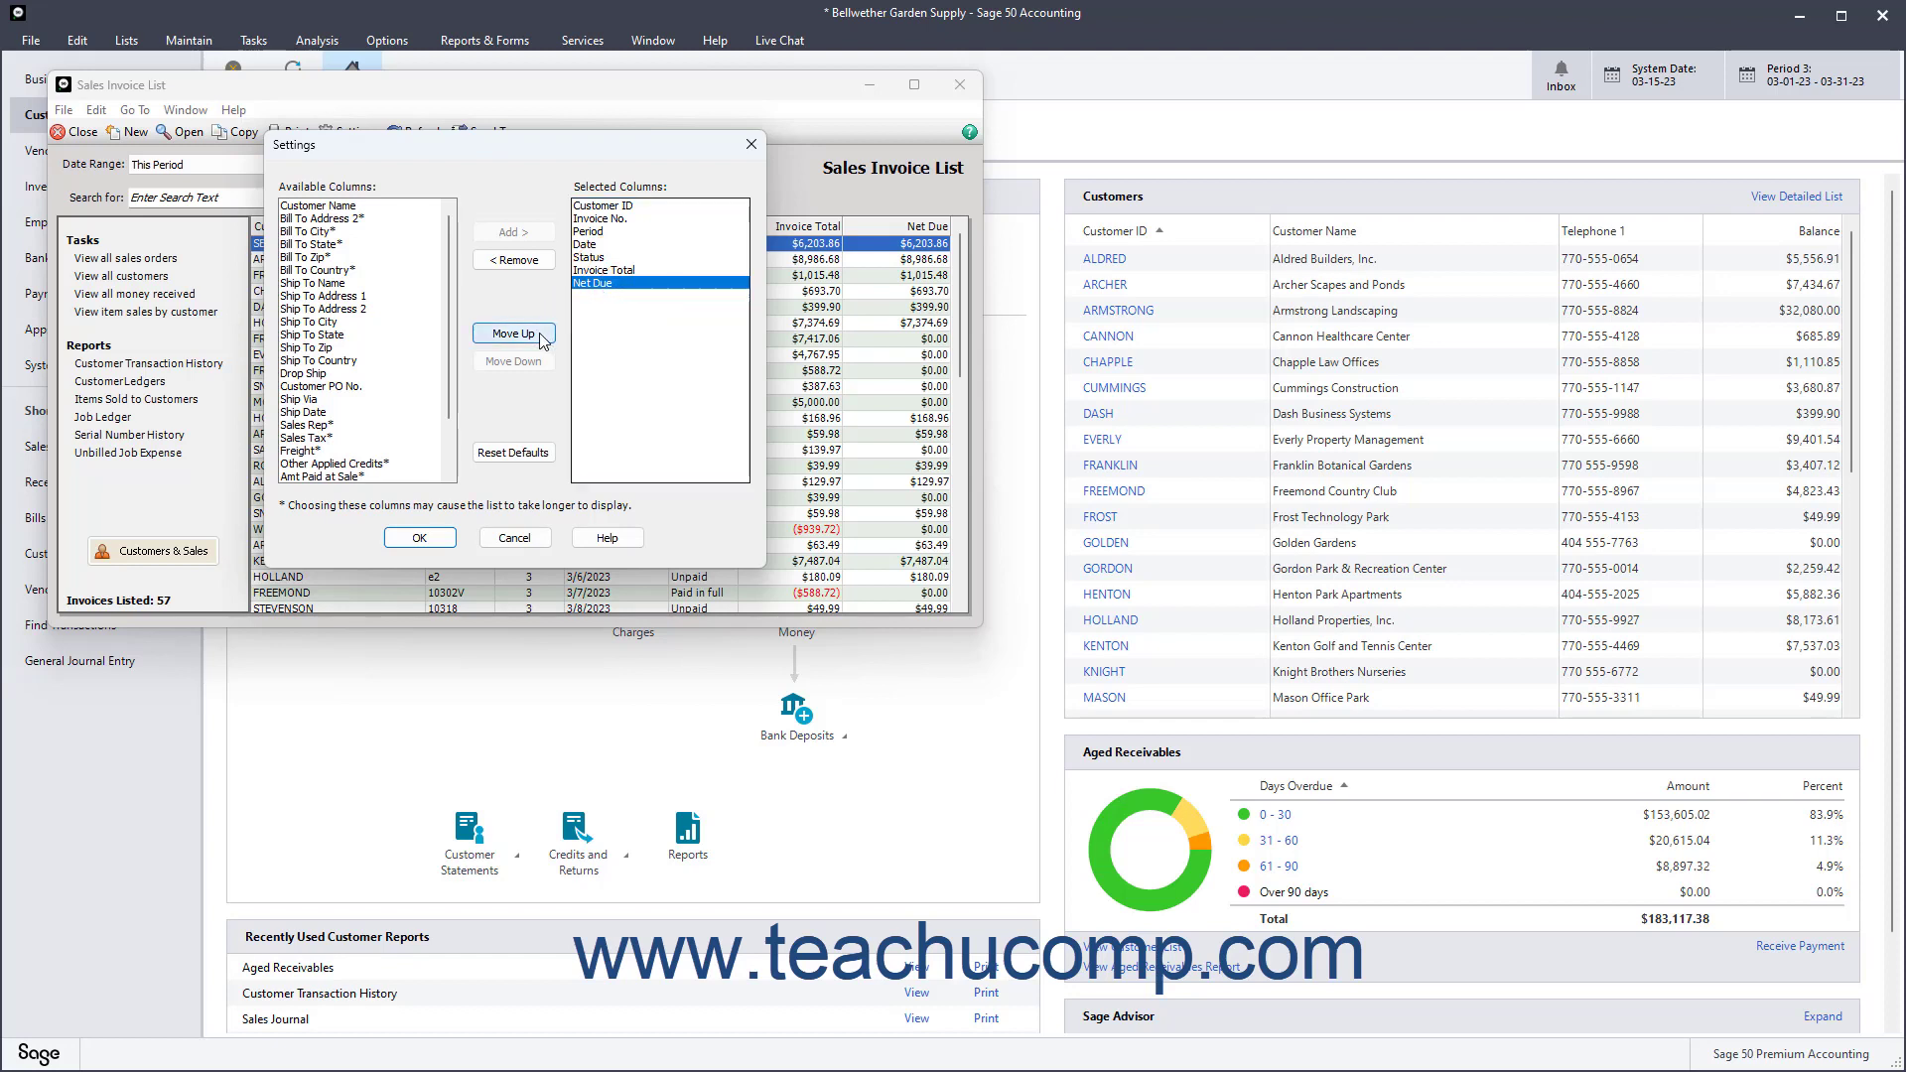
click(512, 333)
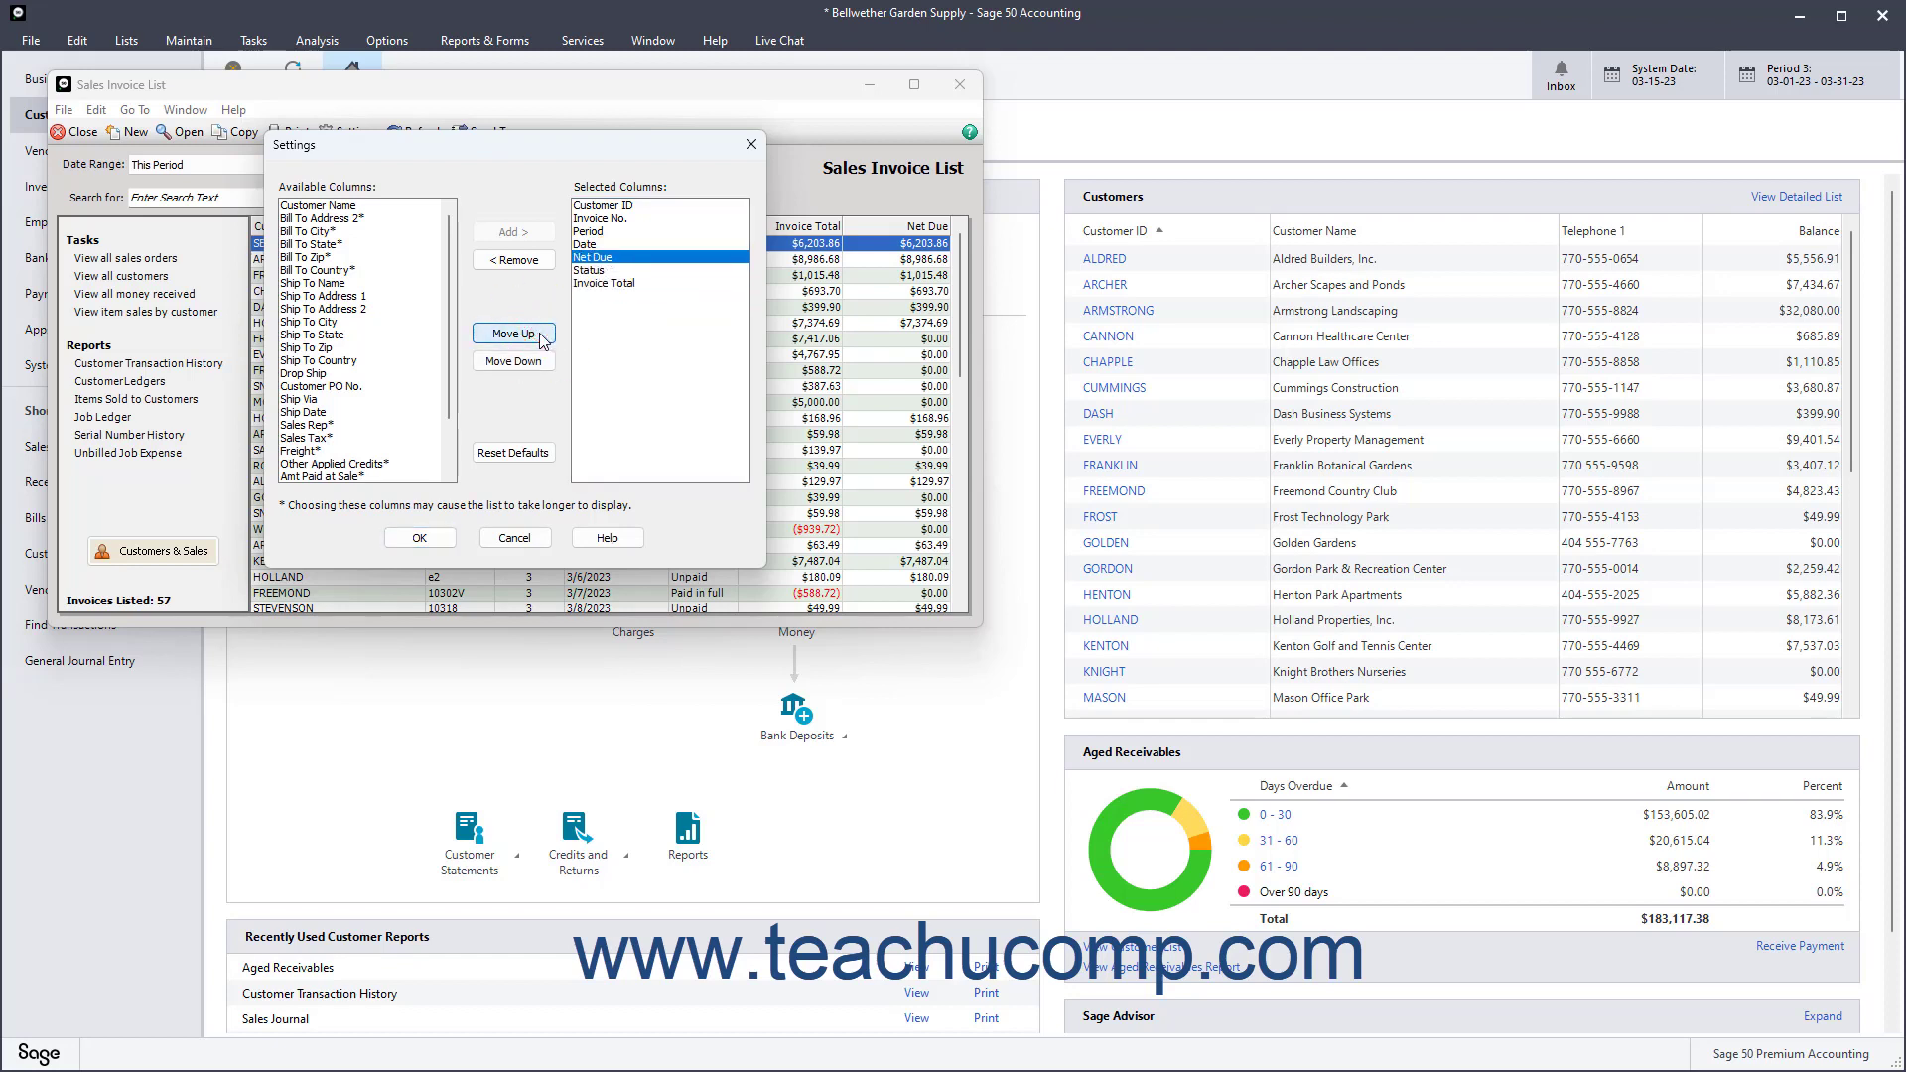
click(512, 361)
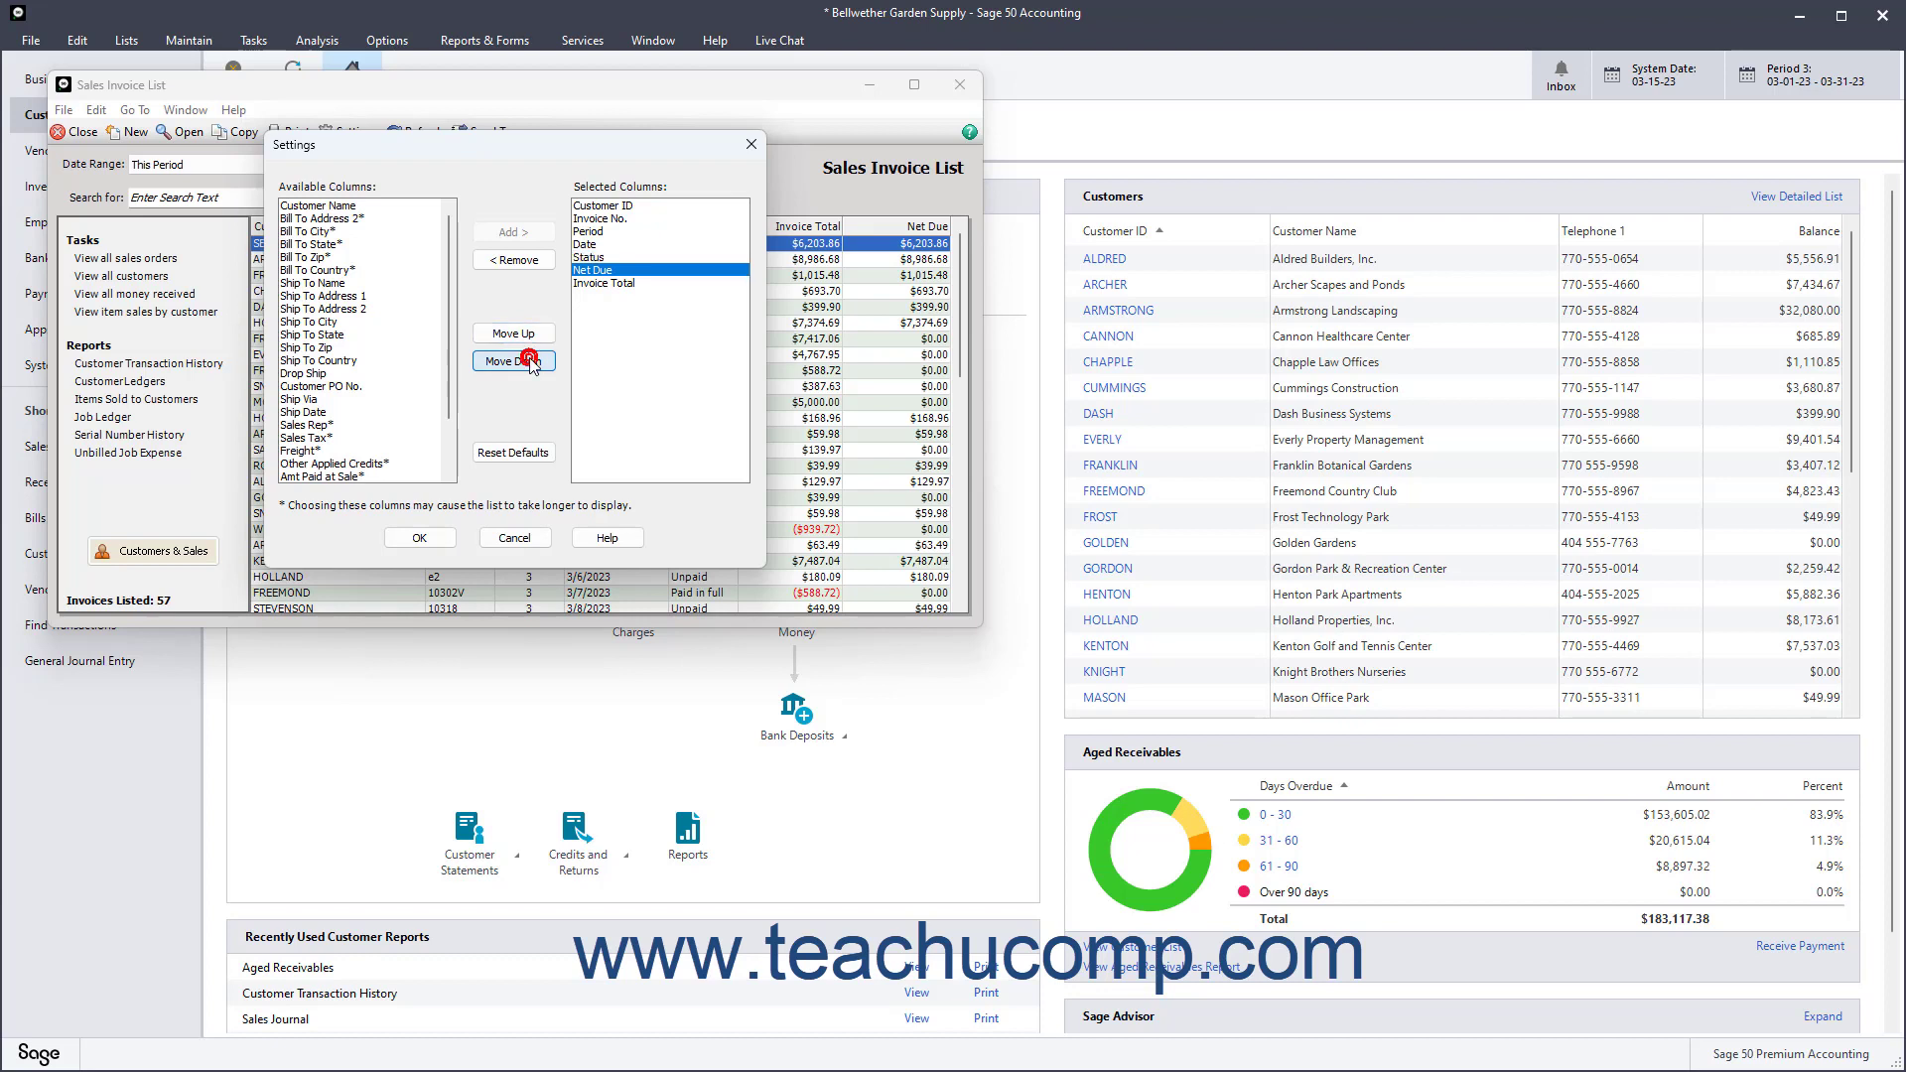
click(512, 362)
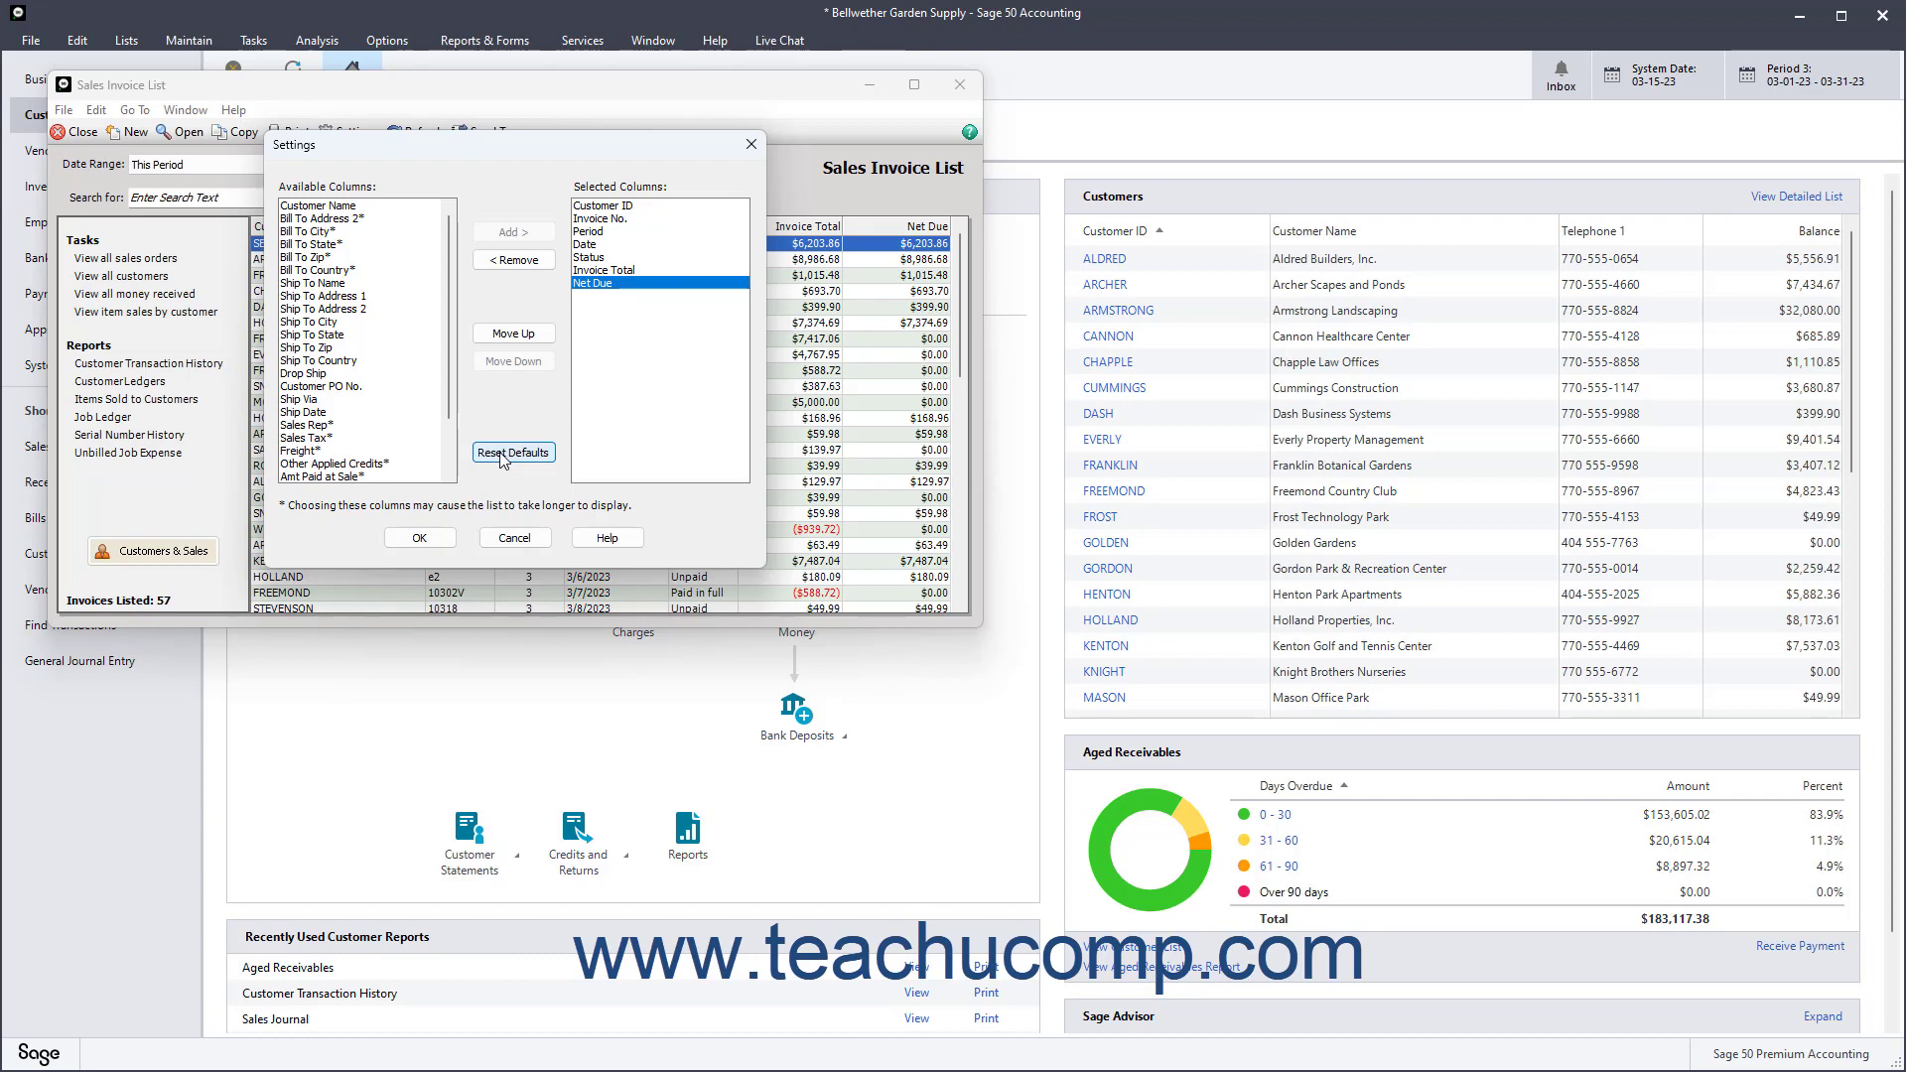
mouse_move(483, 498)
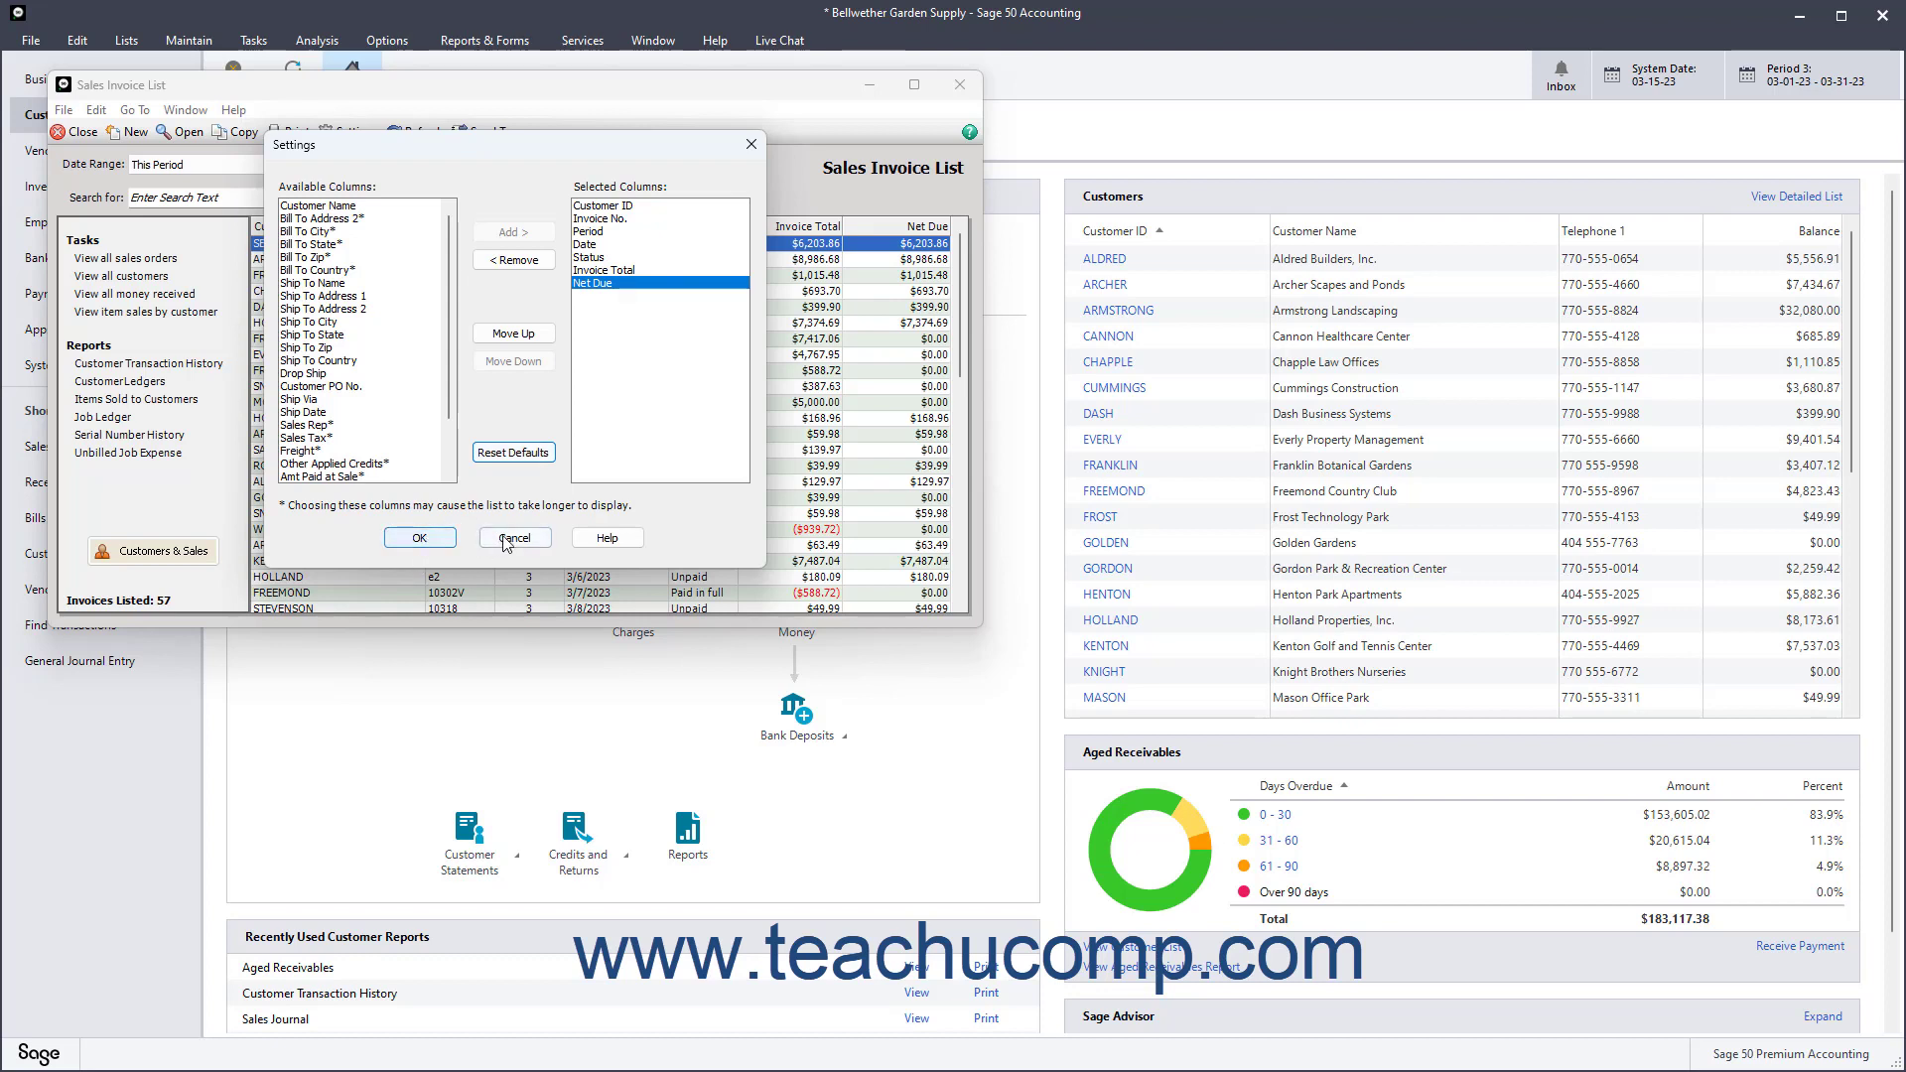
click(419, 539)
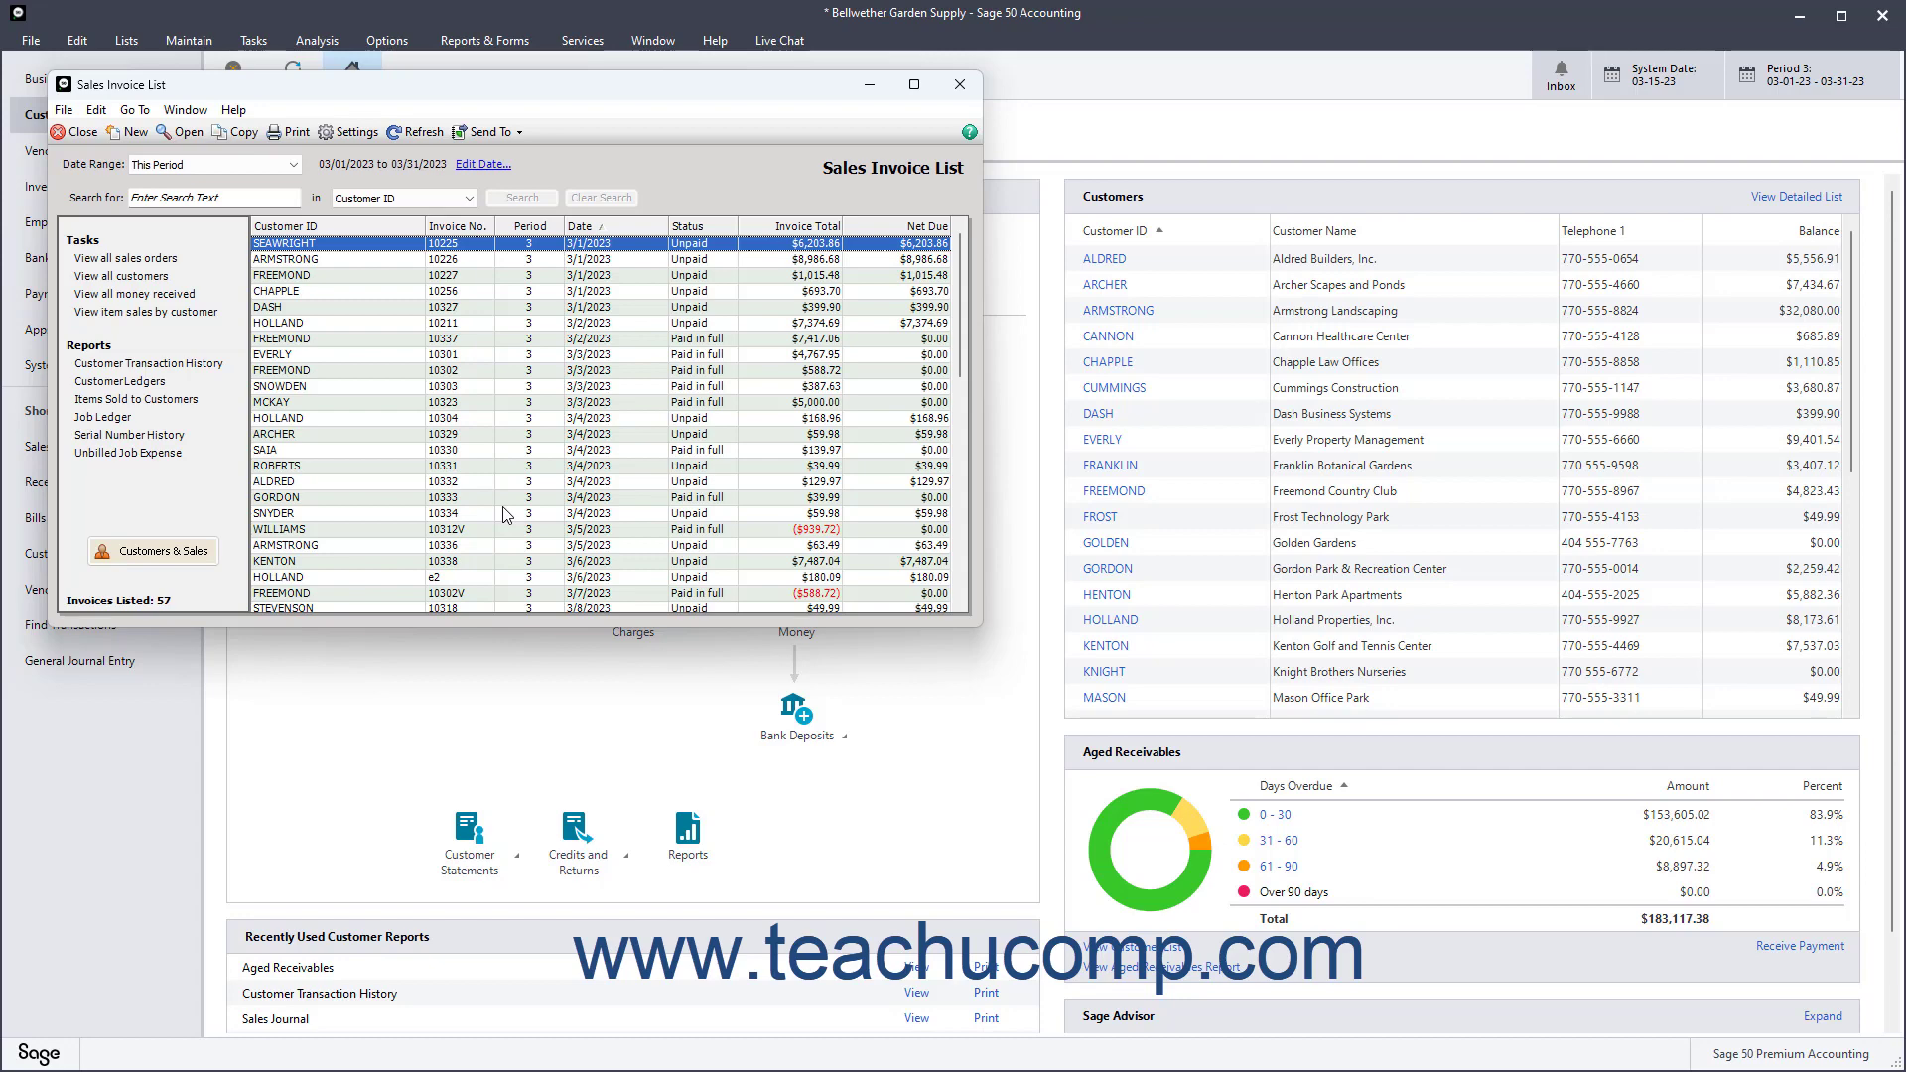
mouse_move(955, 288)
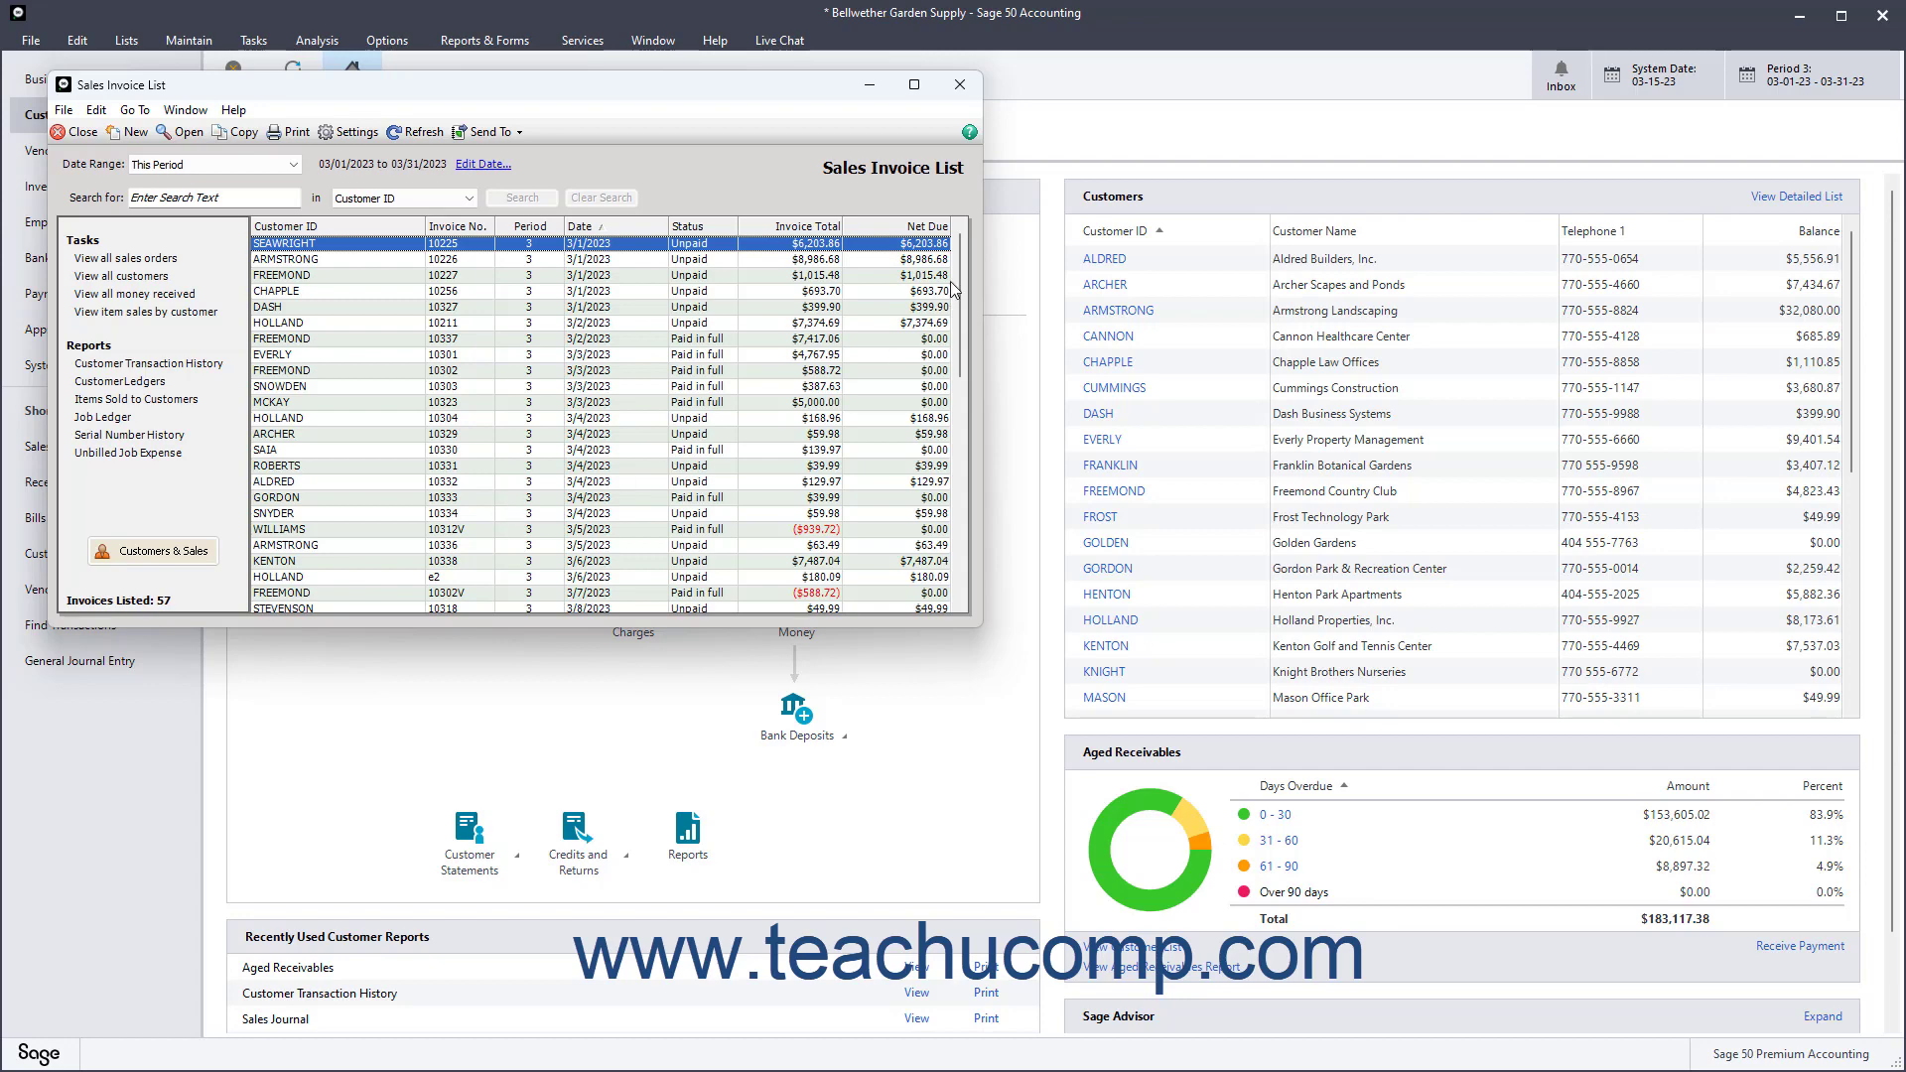
mouse_move(953, 290)
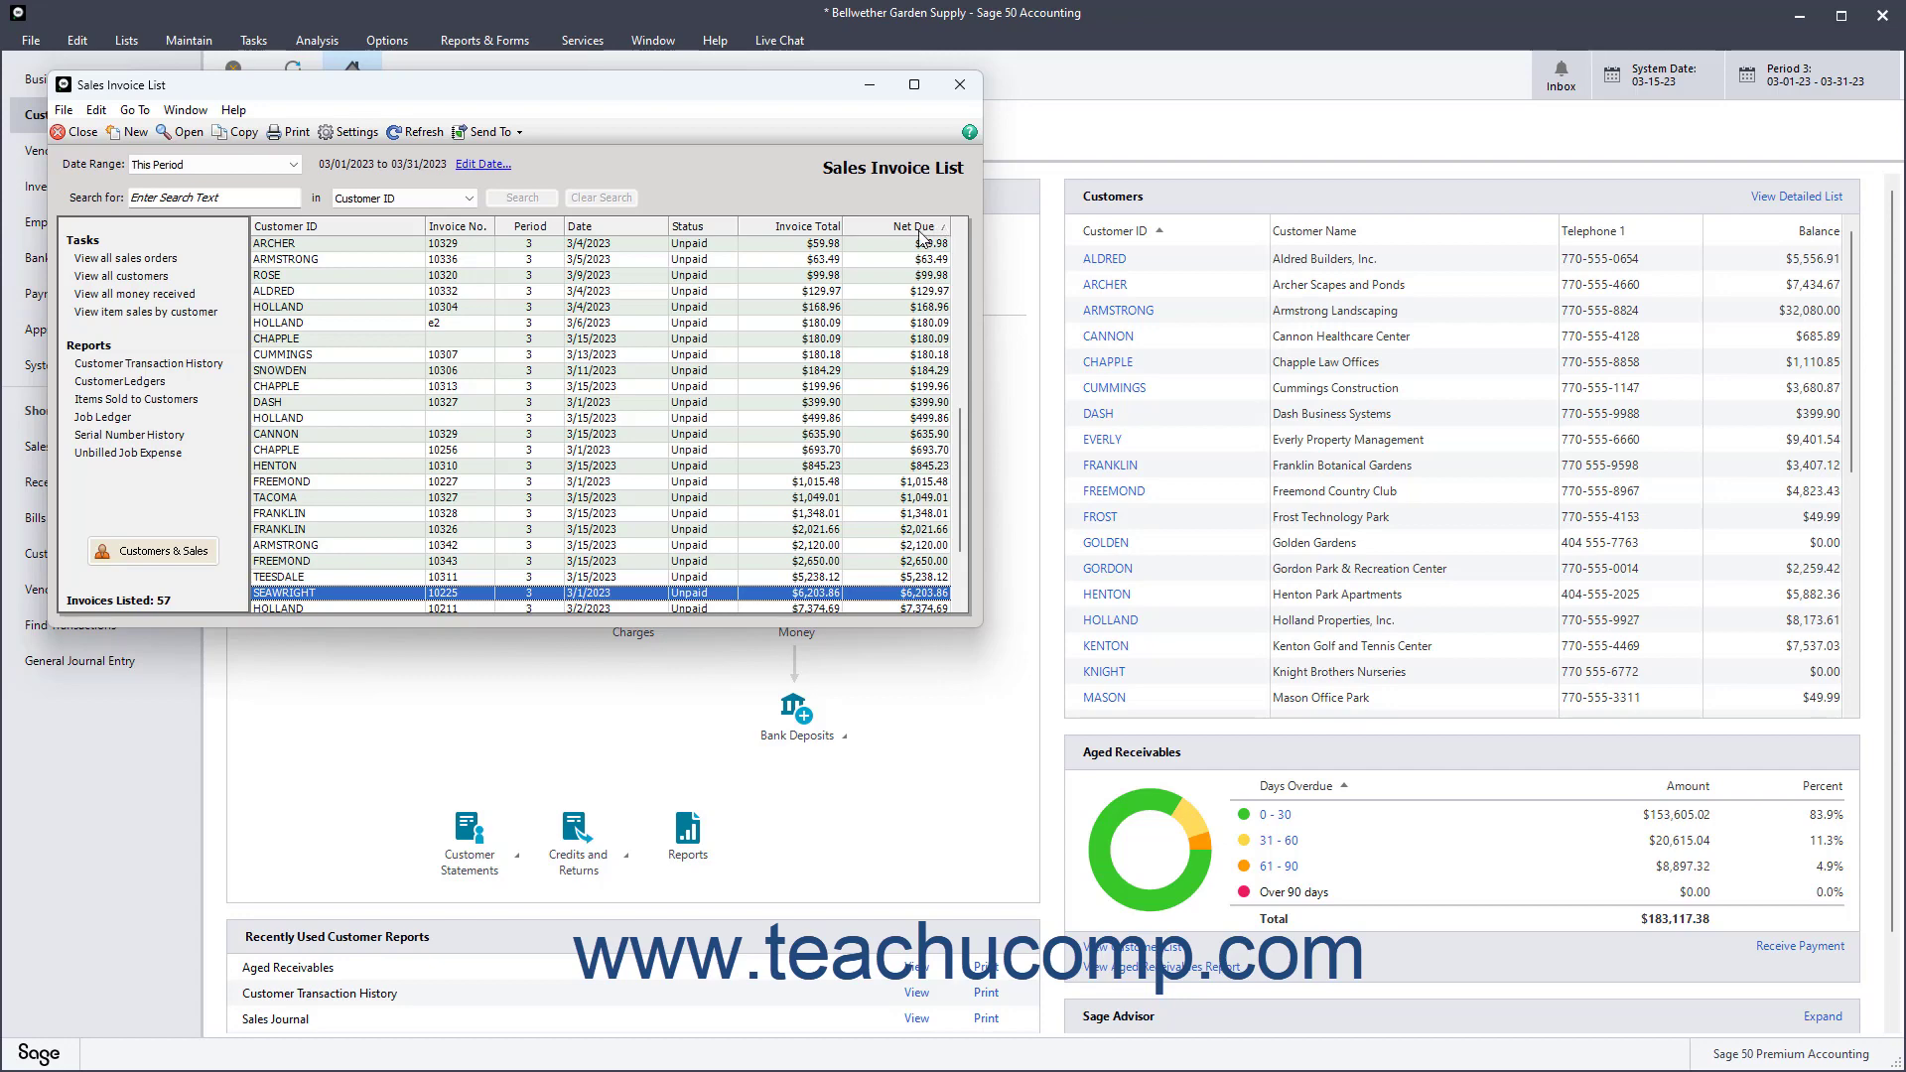
- Sort the Sales Invoice List by the Net Due column
click(912, 226)
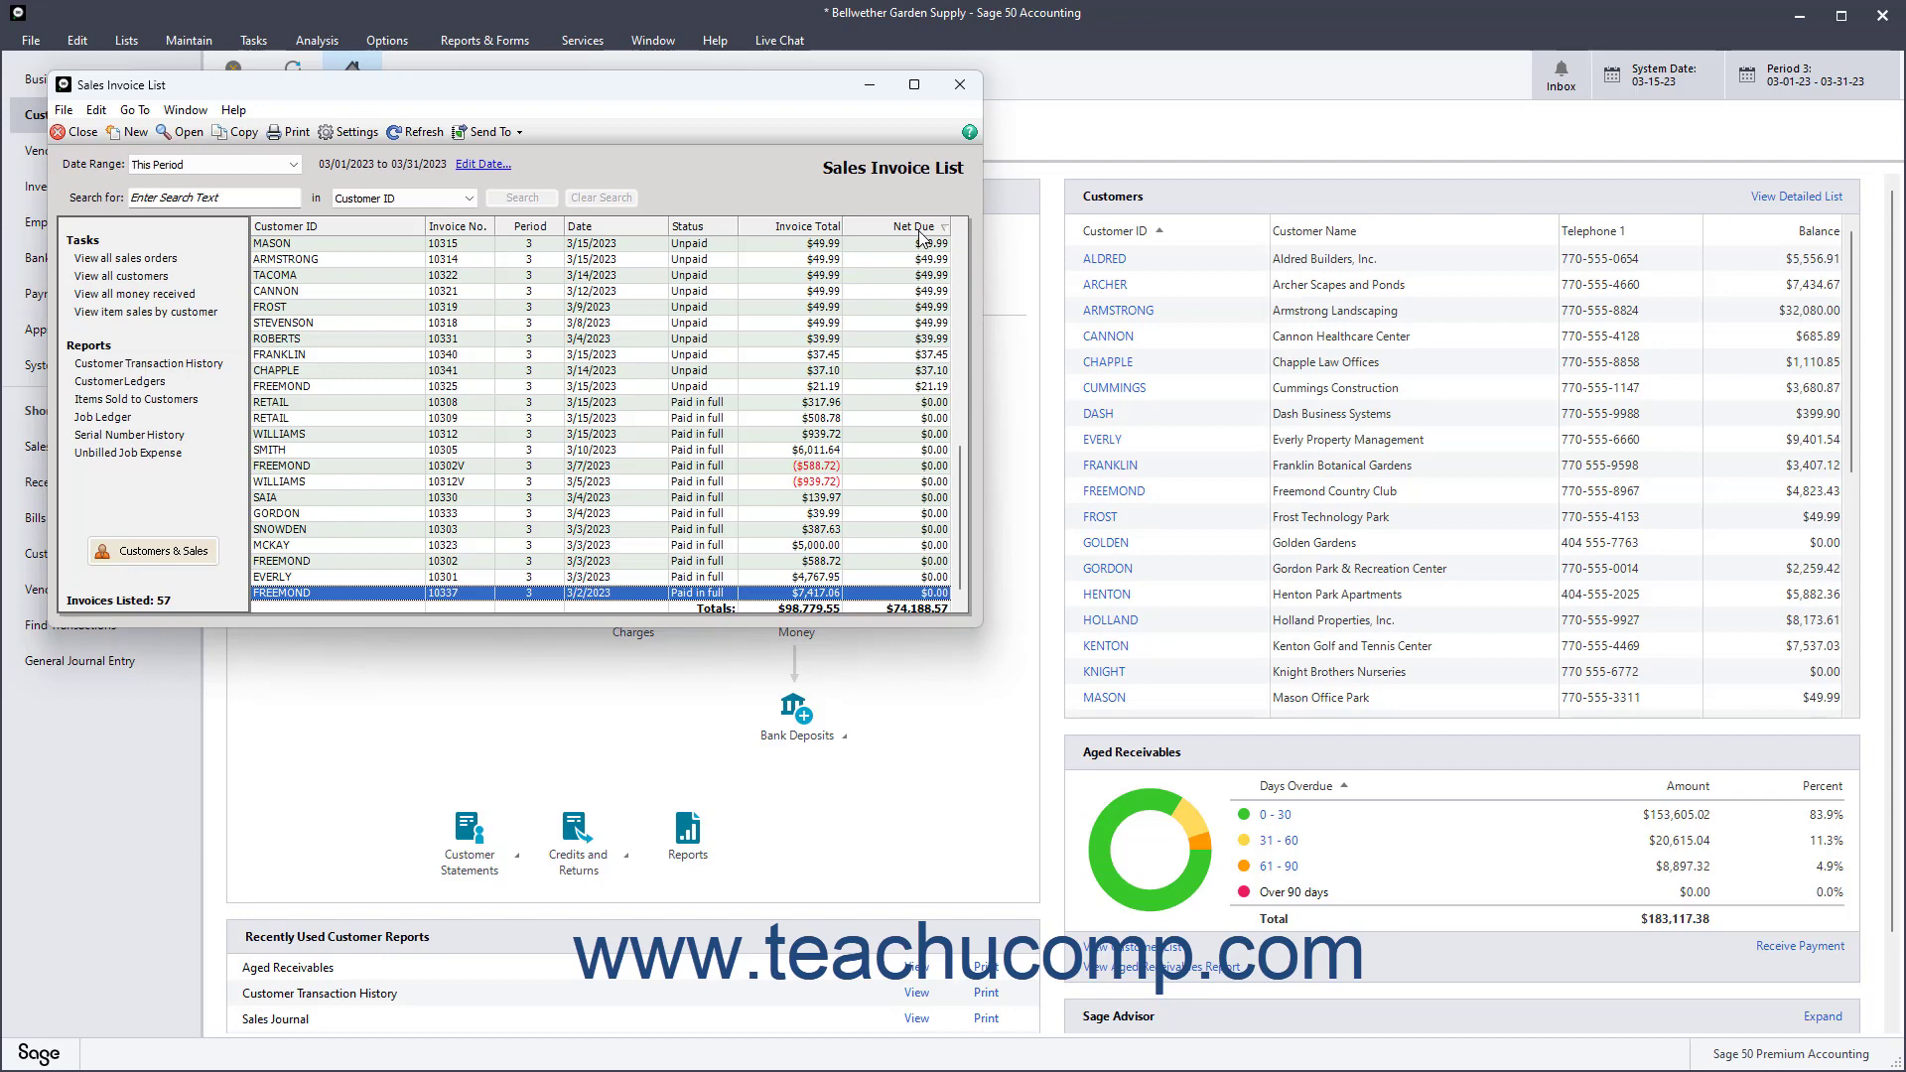
mouse_move(498, 248)
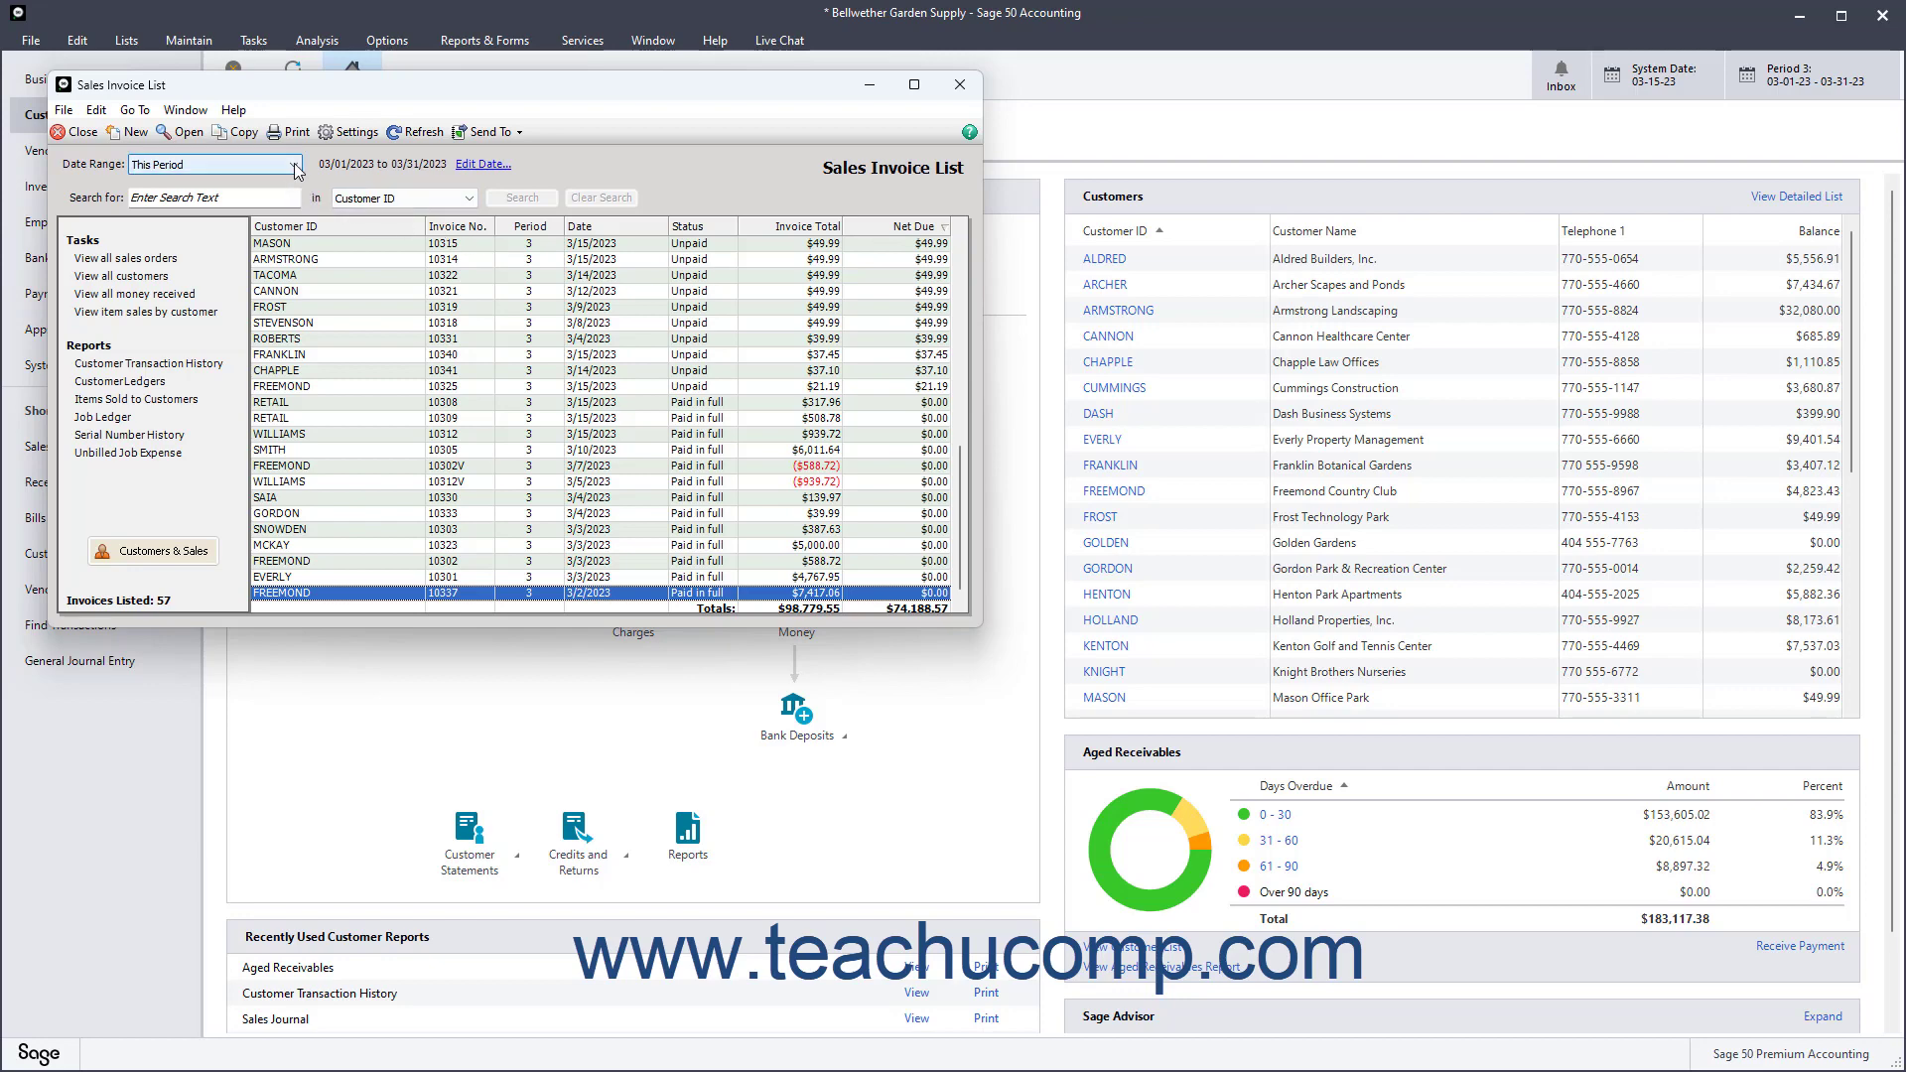
click(296, 165)
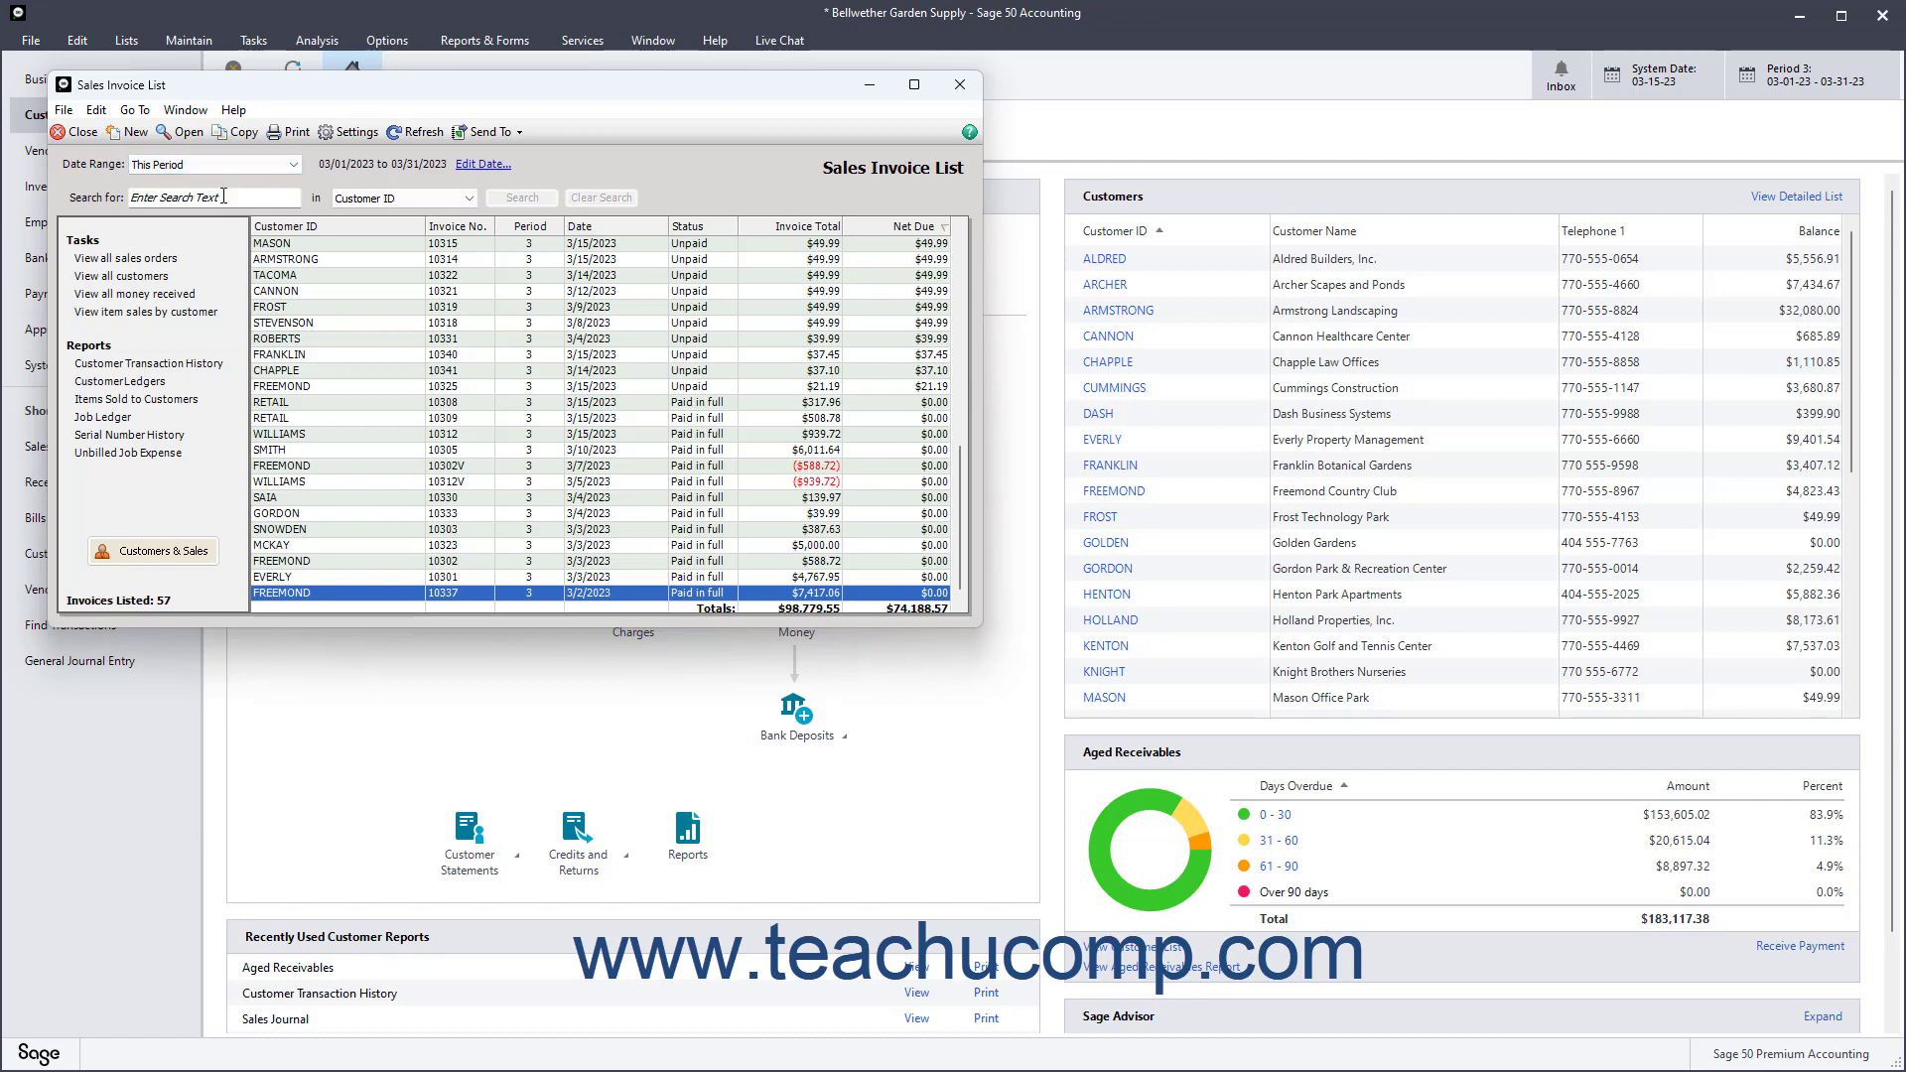
text(MASON)
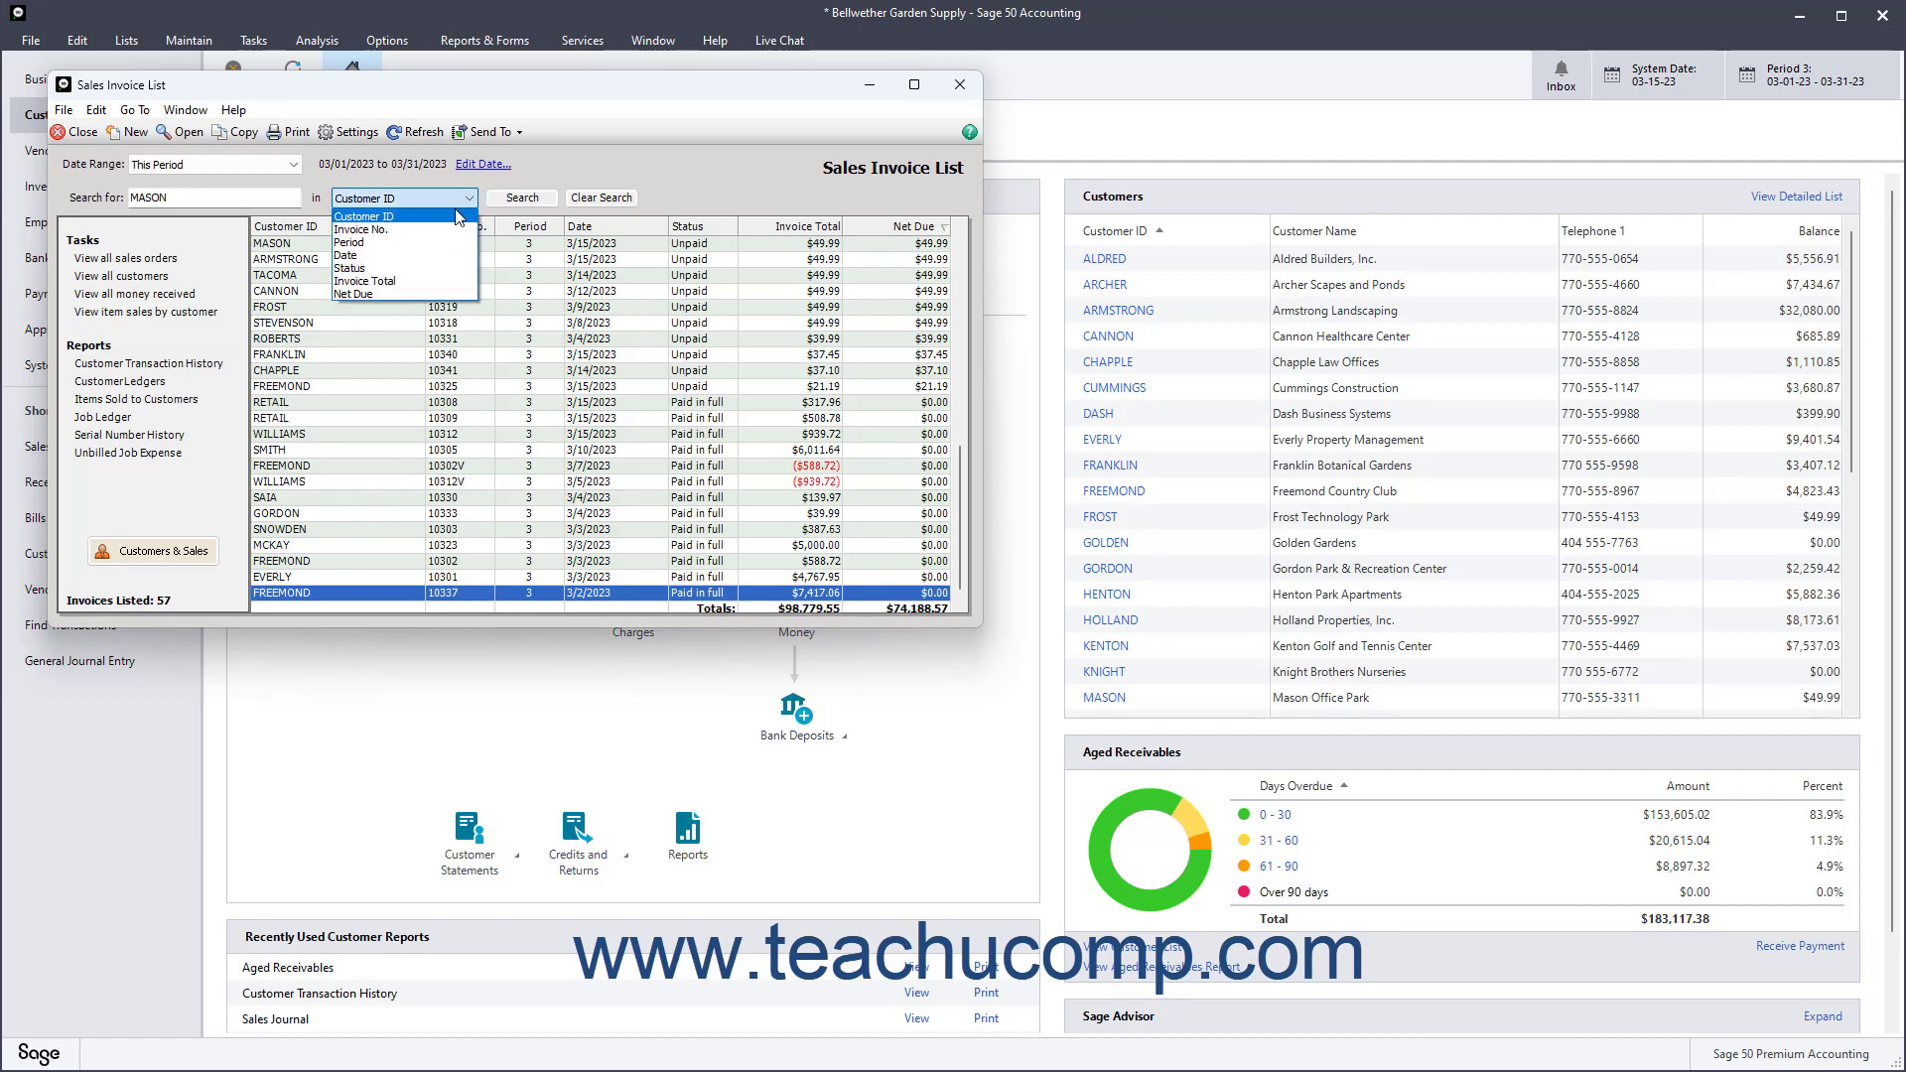
click(364, 215)
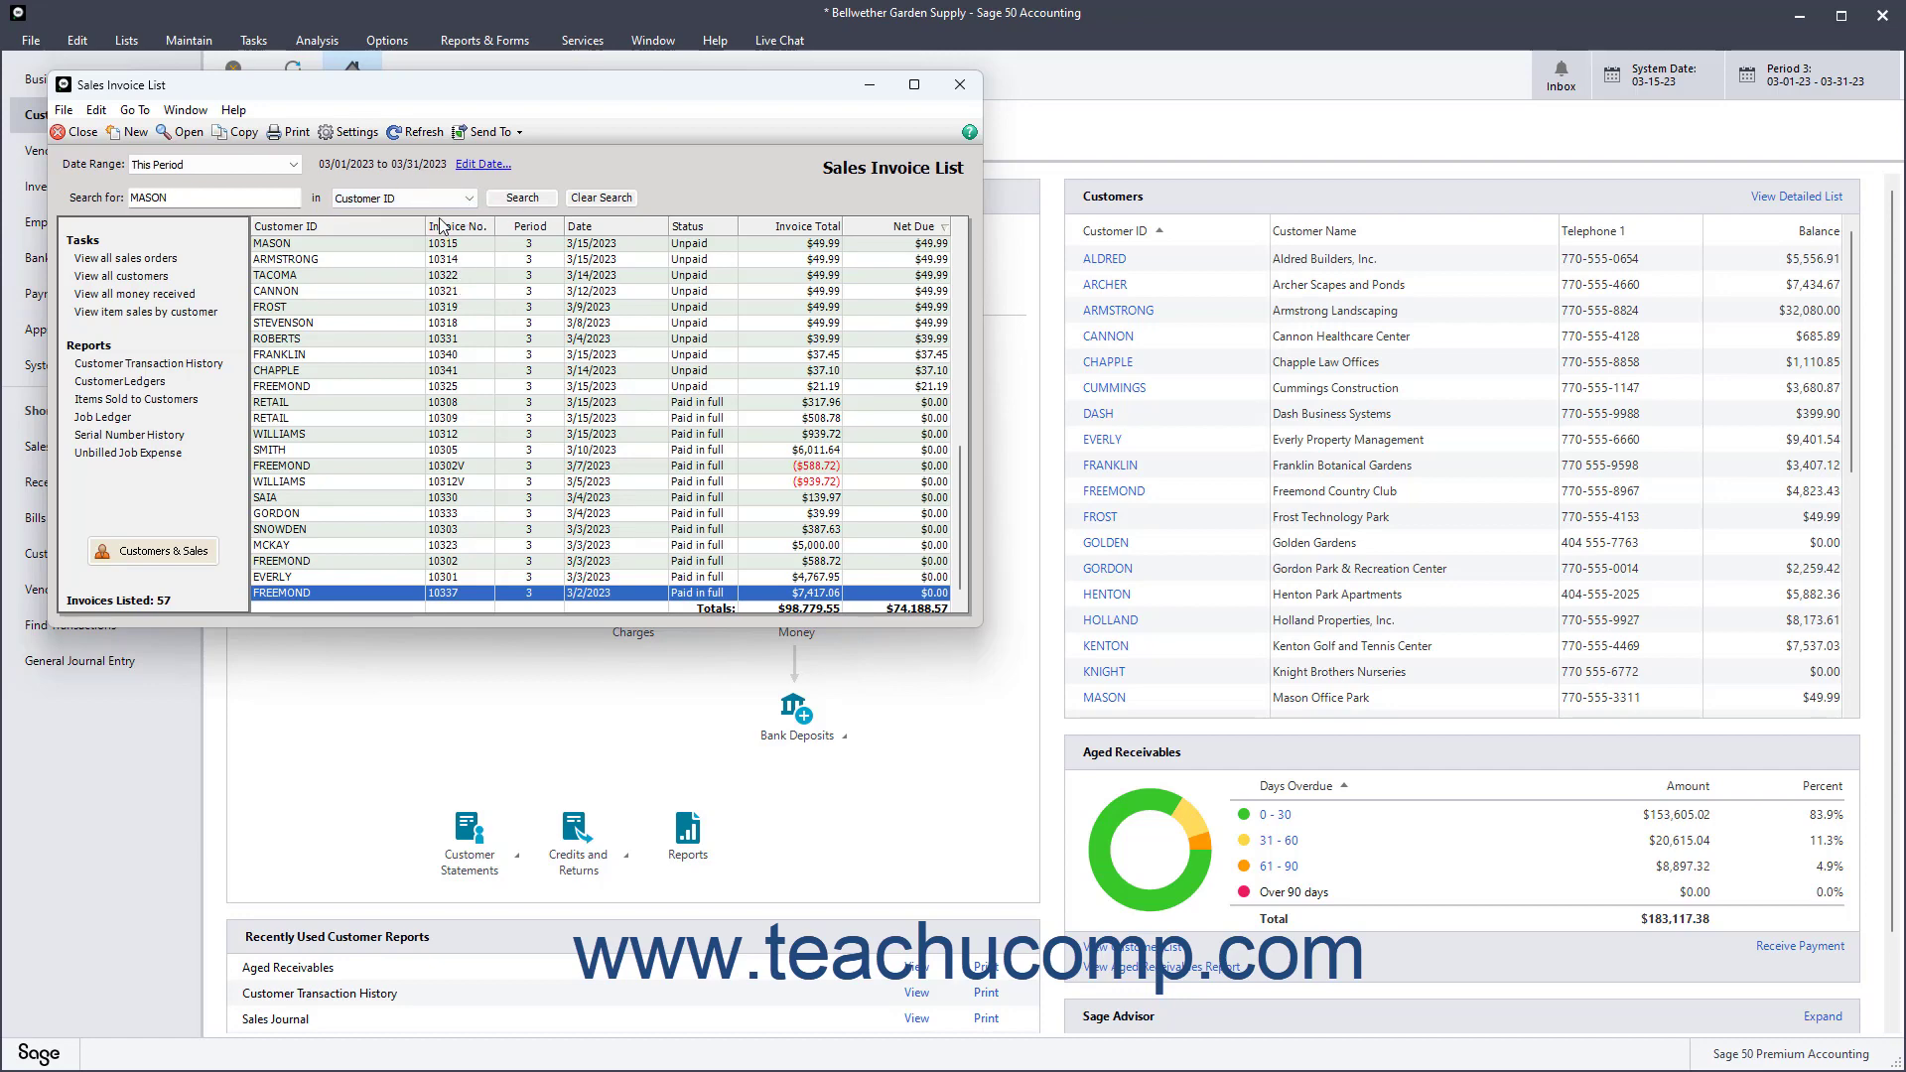
click(521, 197)
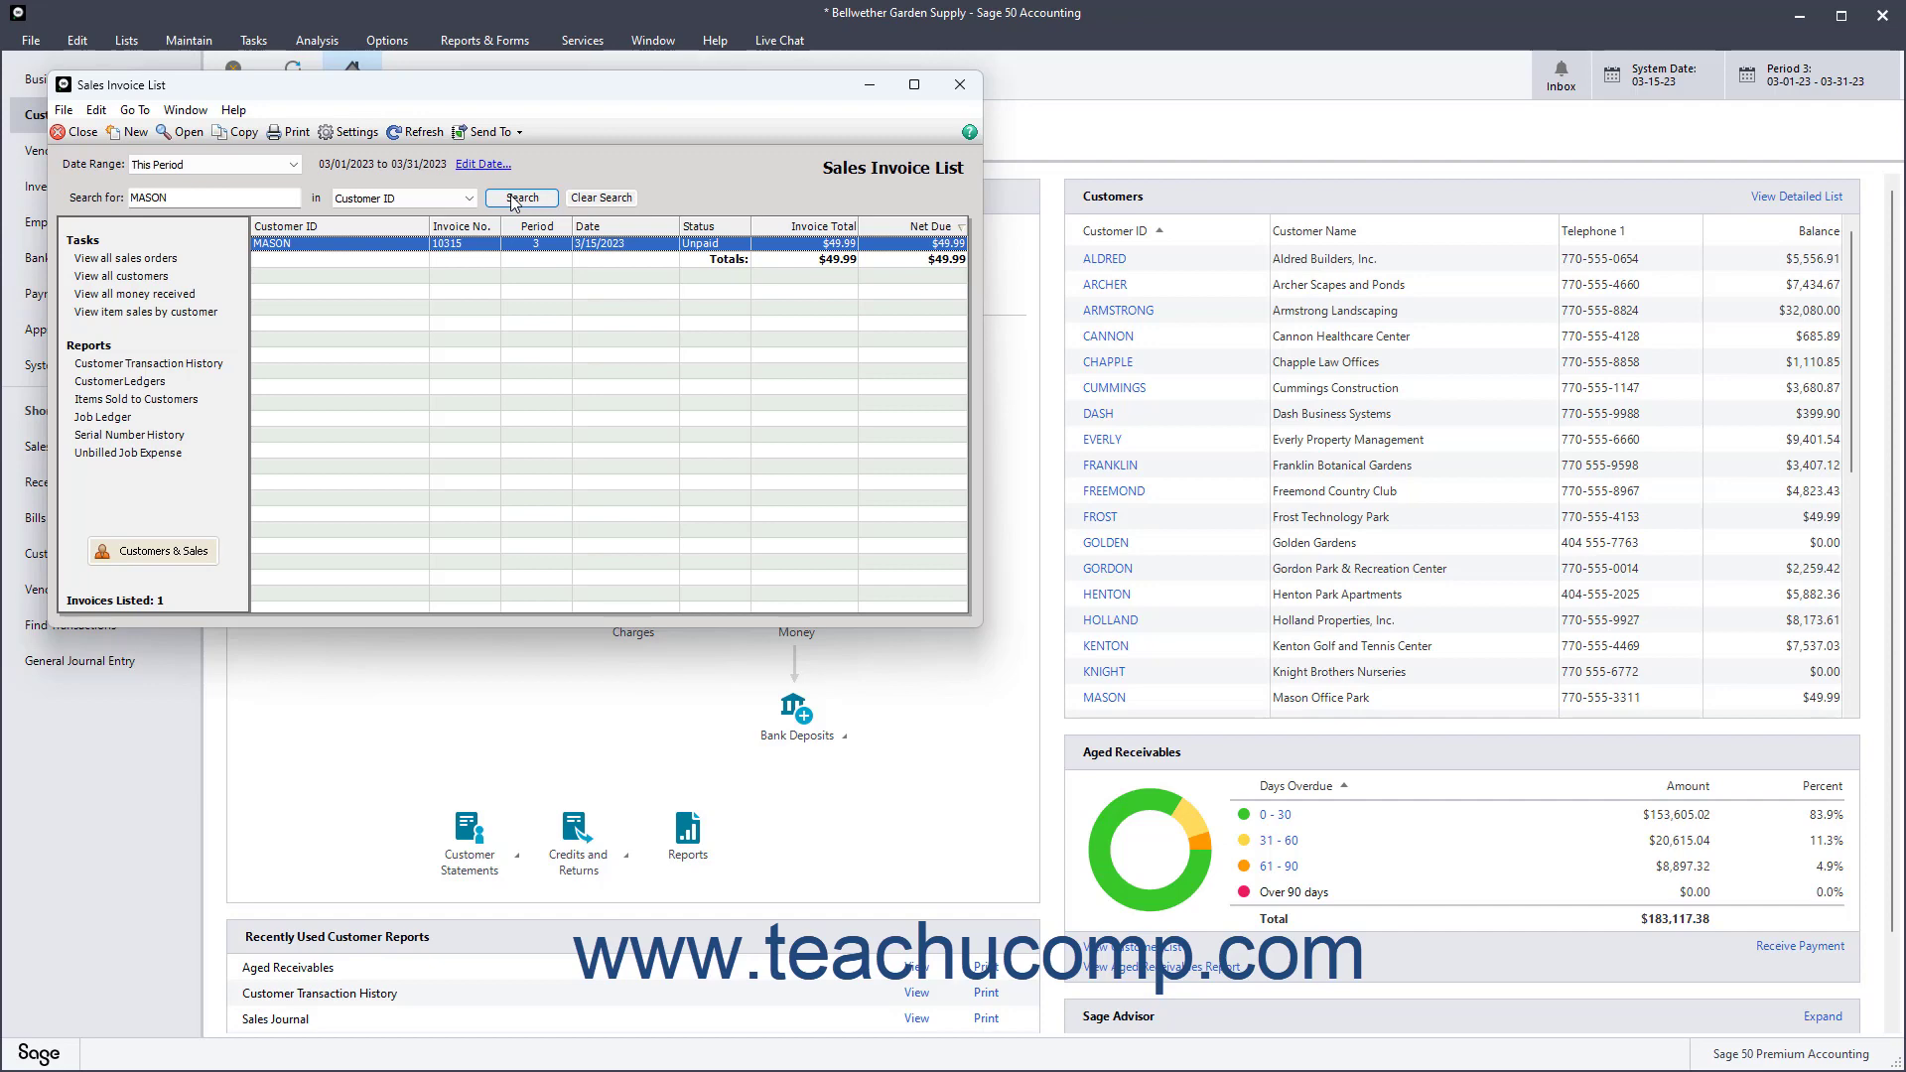
mouse_move(599, 196)
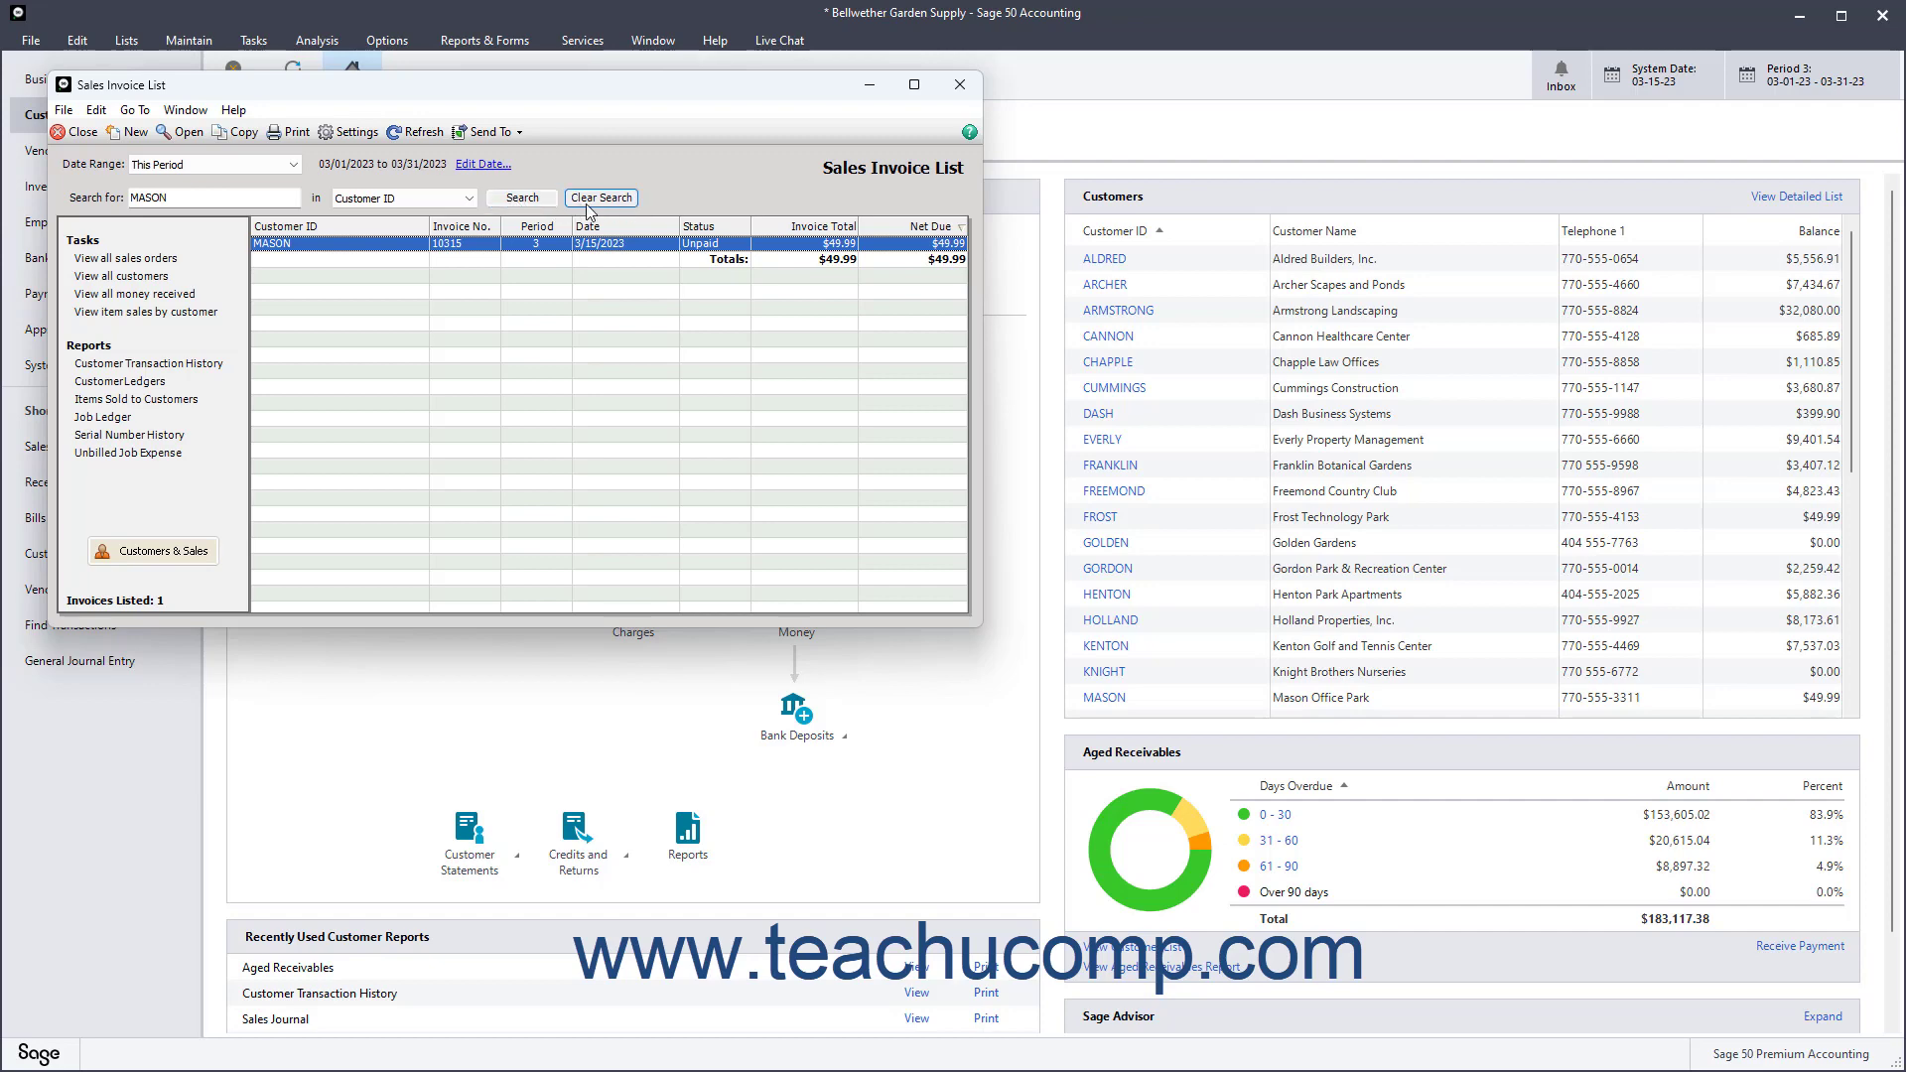
click(599, 196)
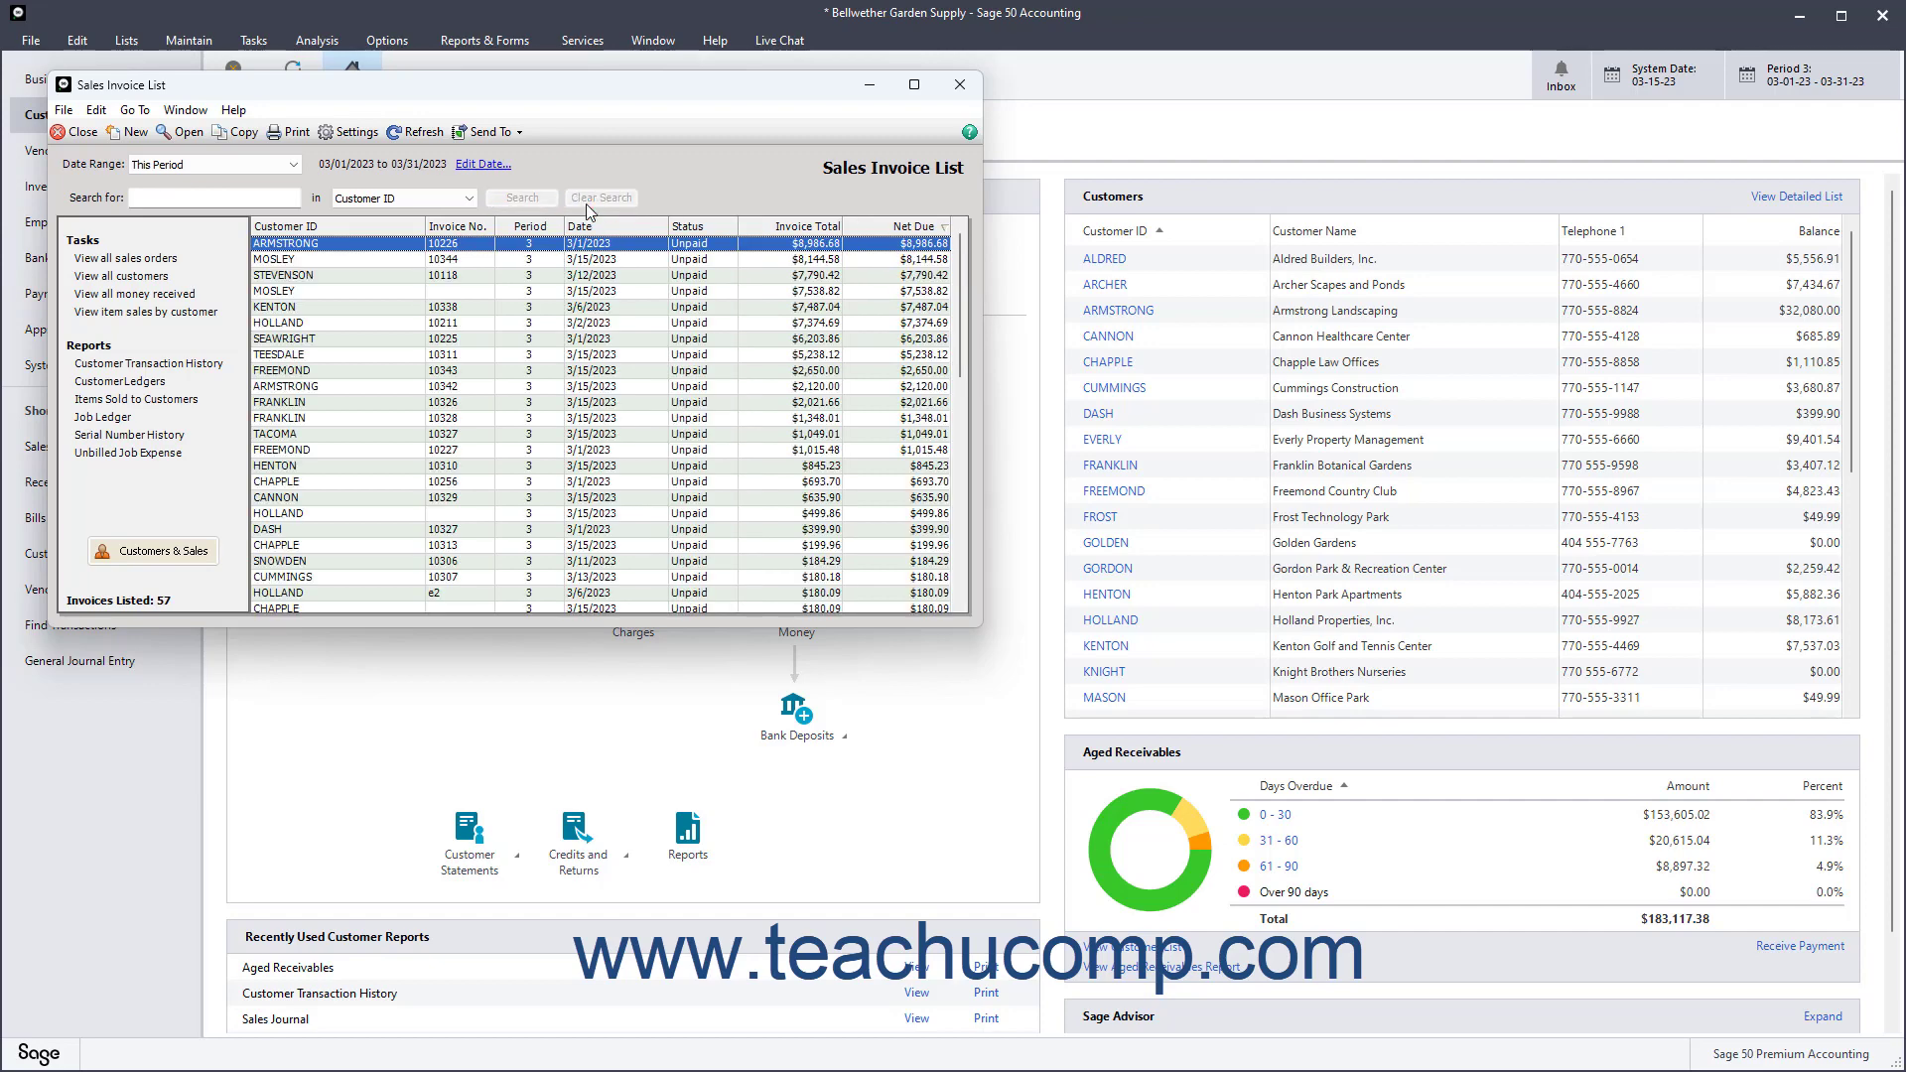
mouse_move(125, 258)
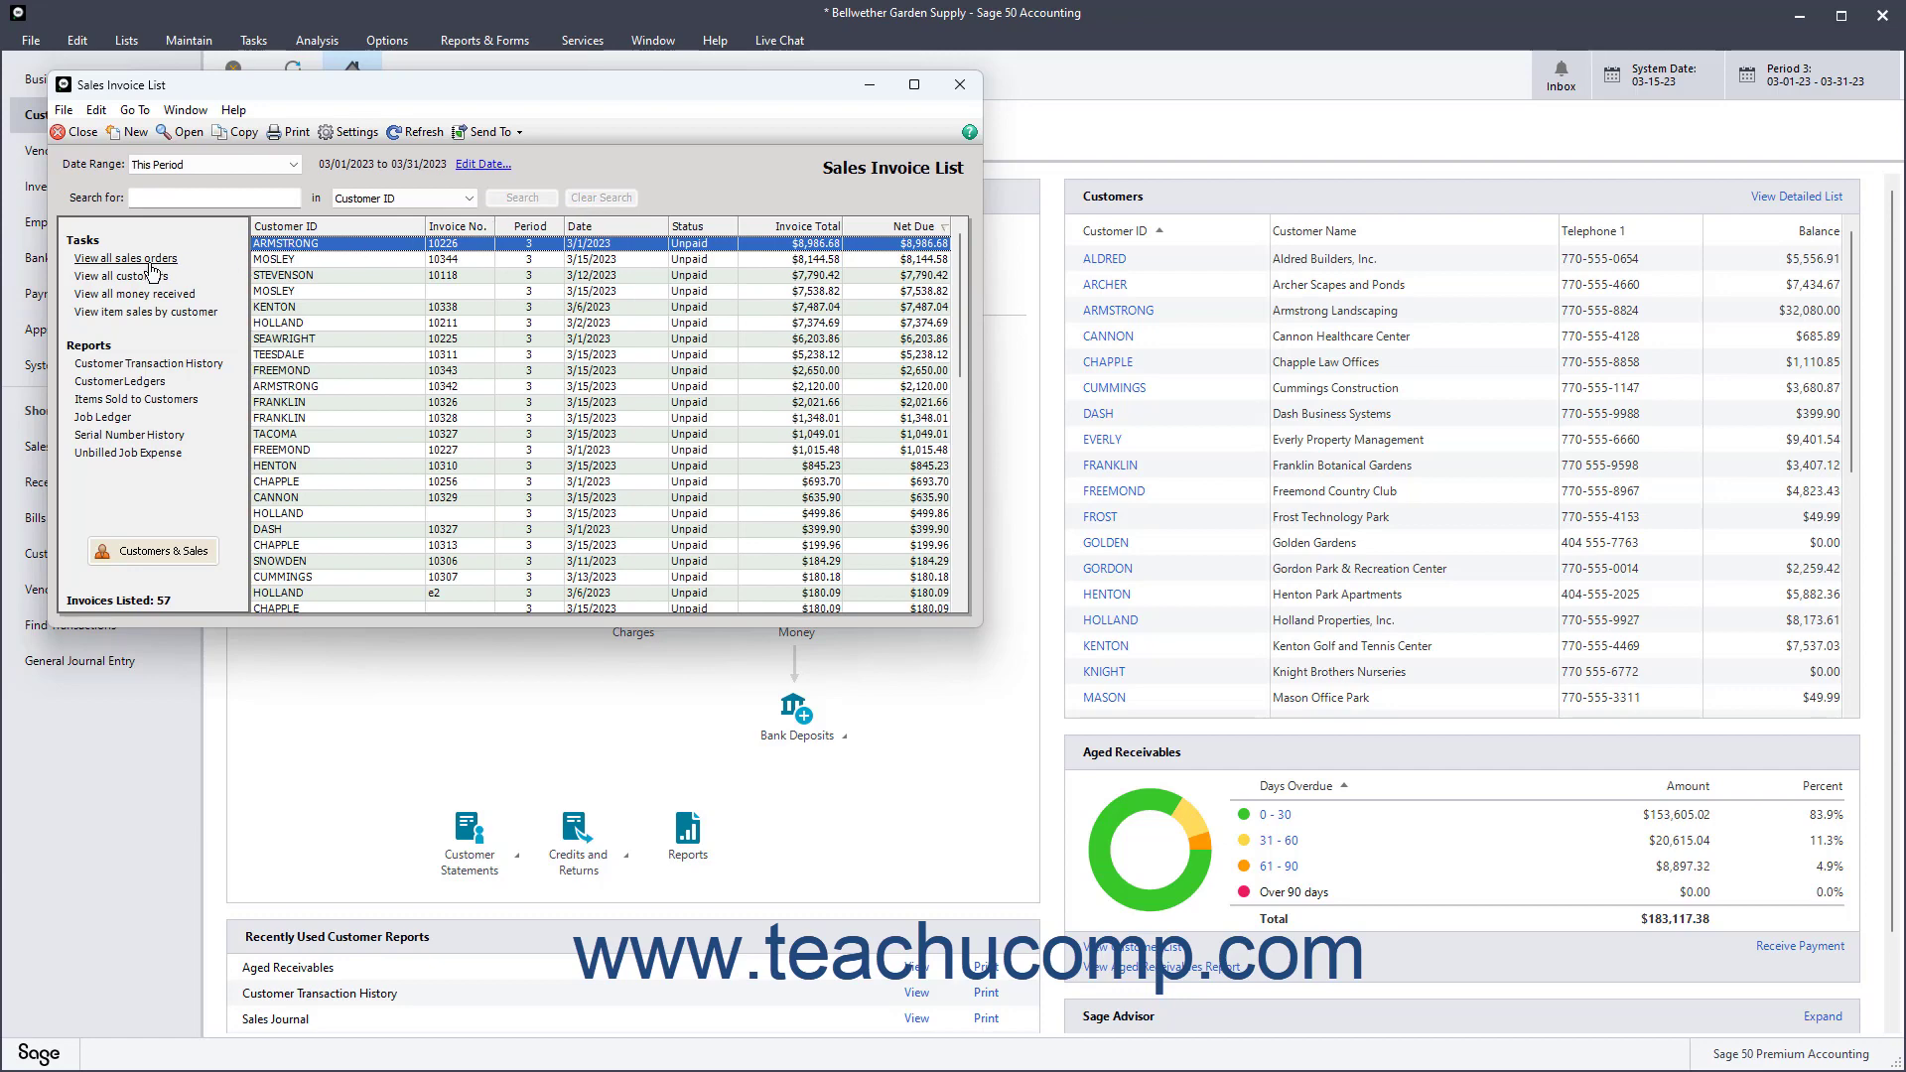
mouse_move(137, 429)
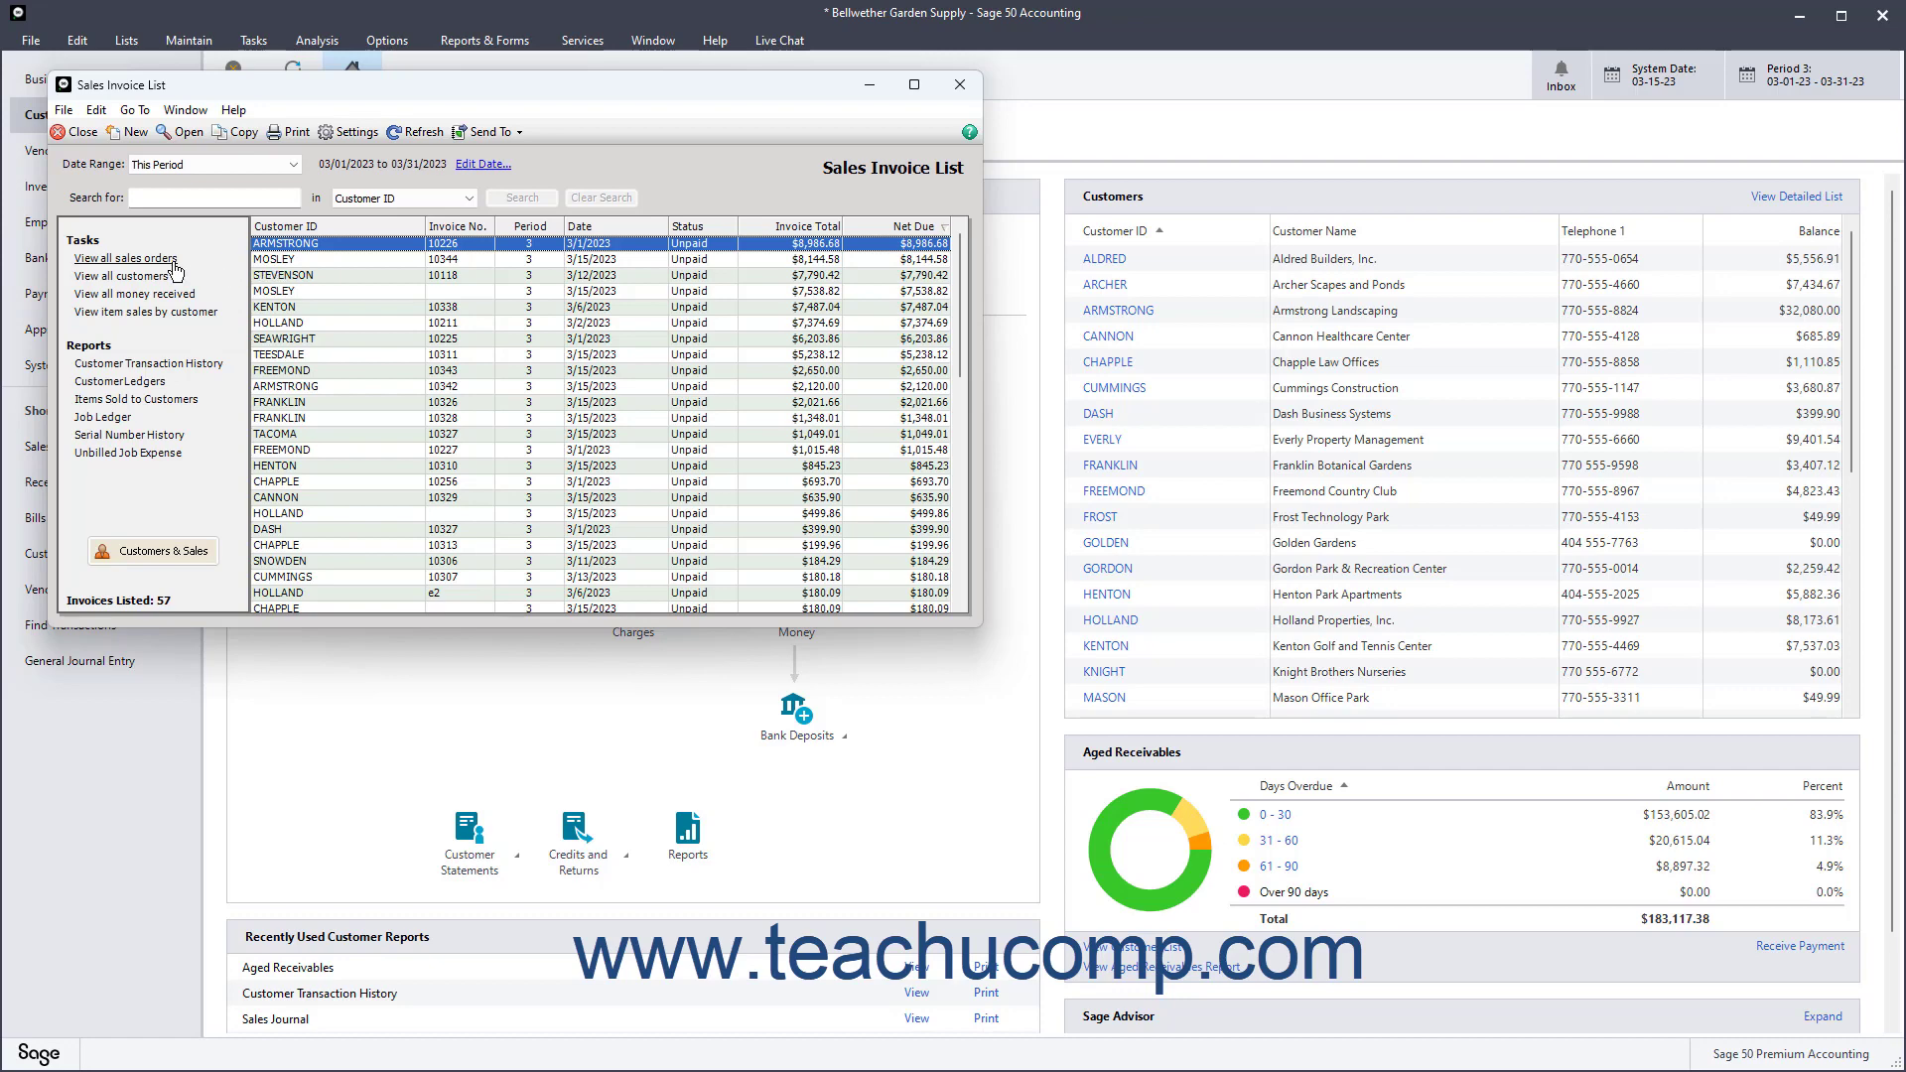
mouse_move(127, 363)
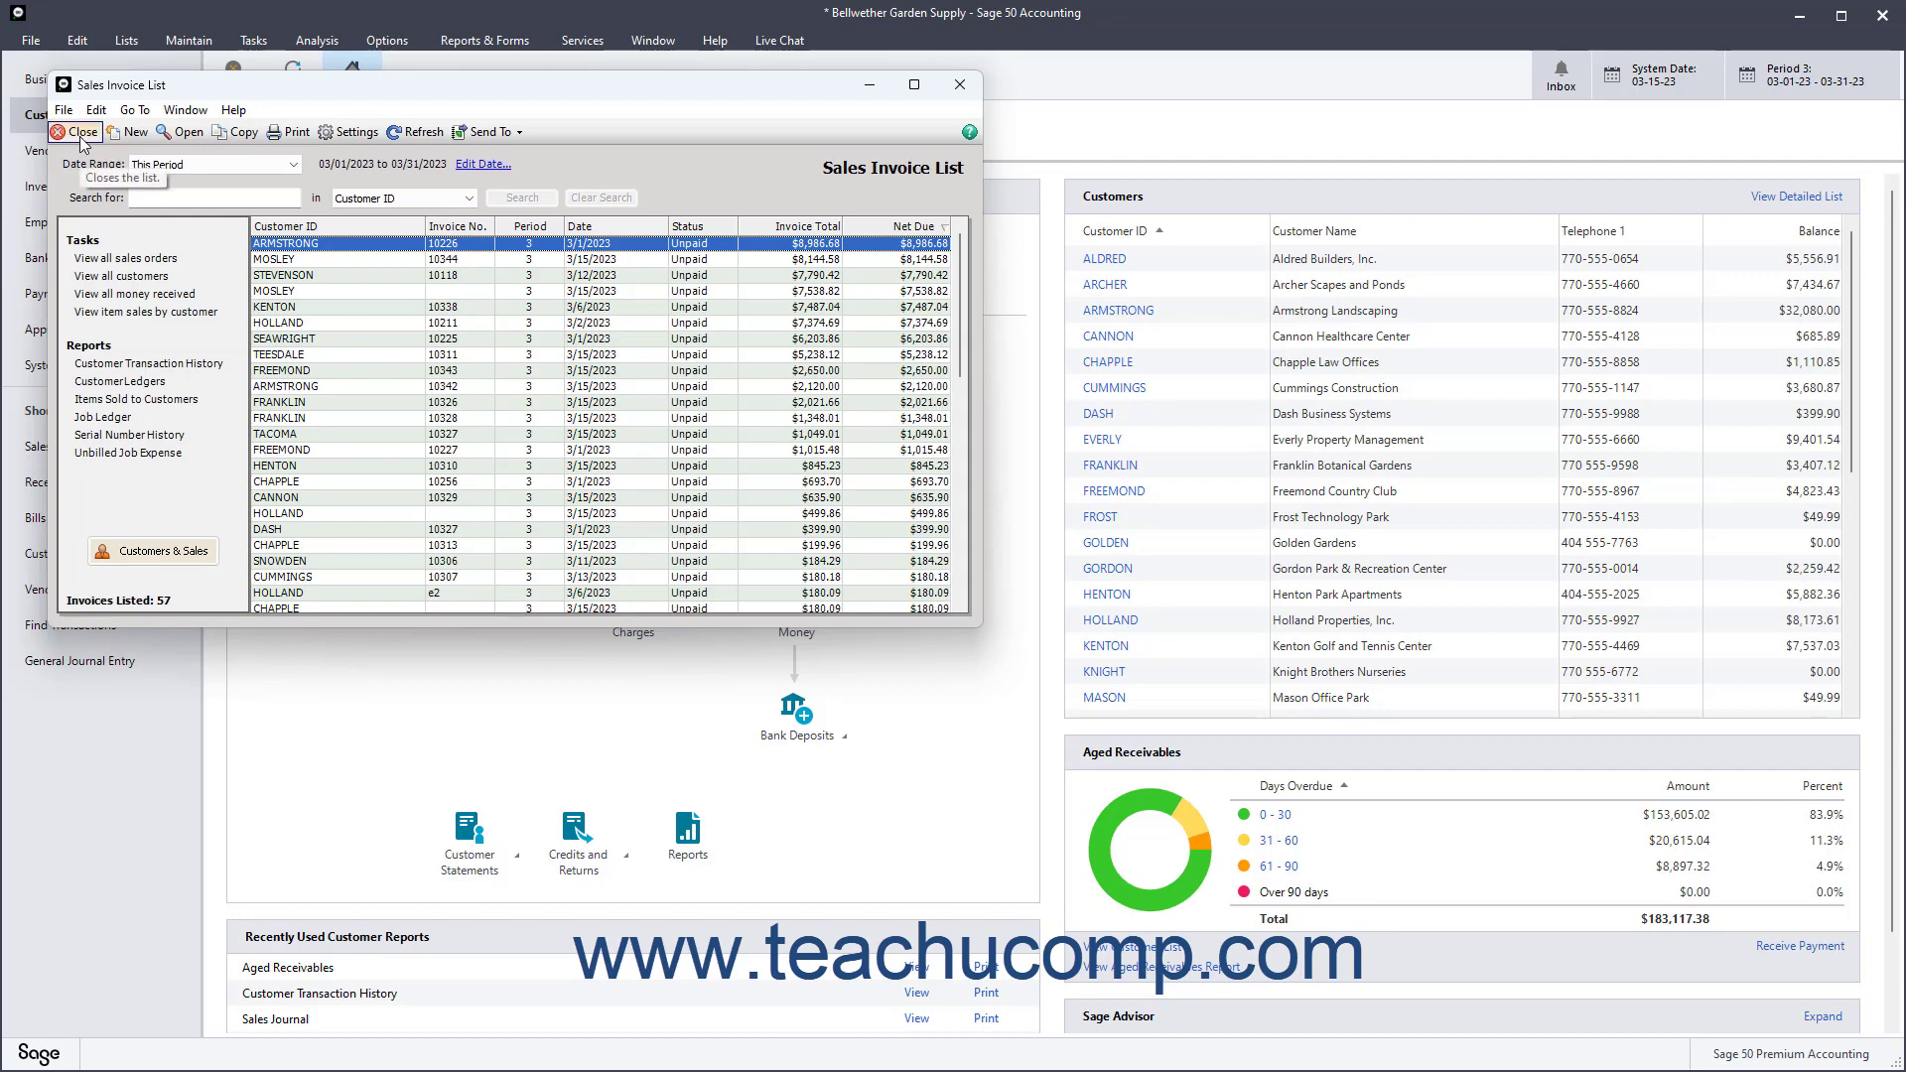
mouse_move(959, 85)
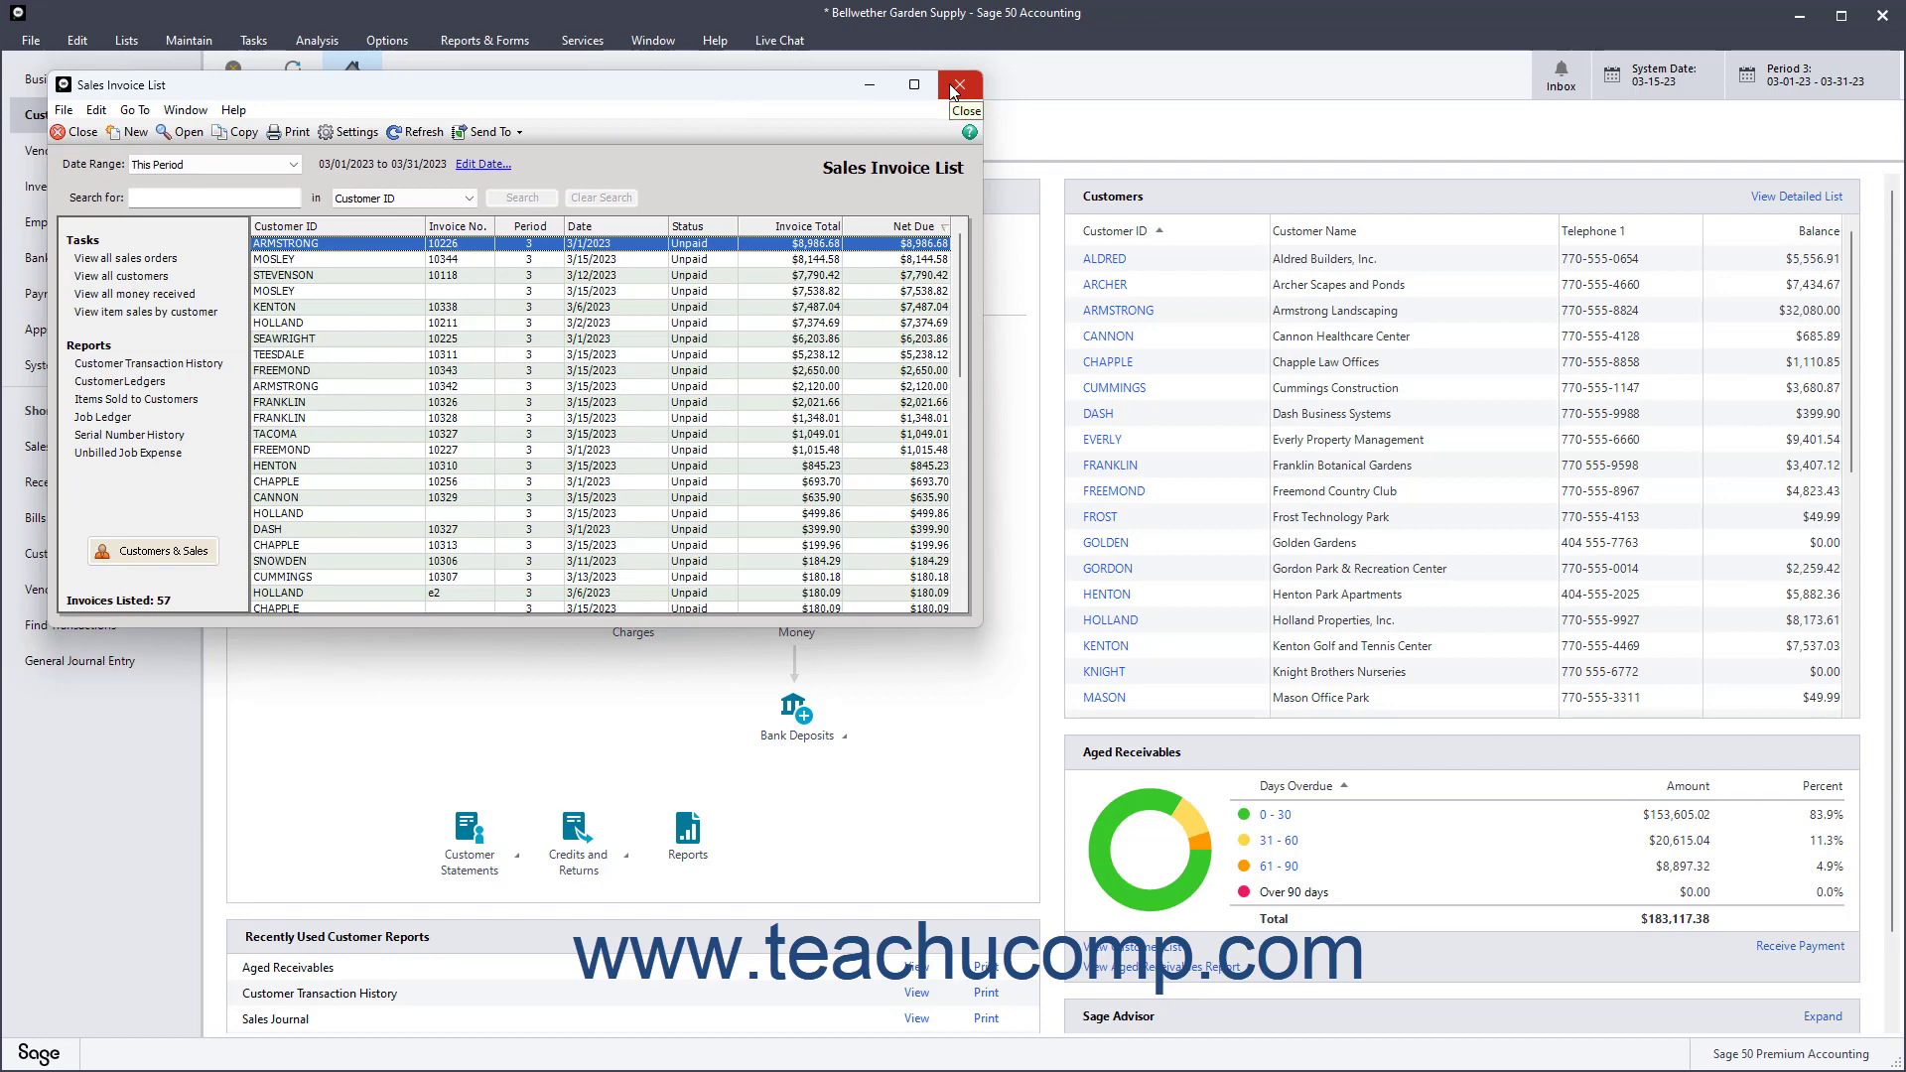
- Close the Sales Invoice List, returning to the Customers & Sales dashboard
click(959, 85)
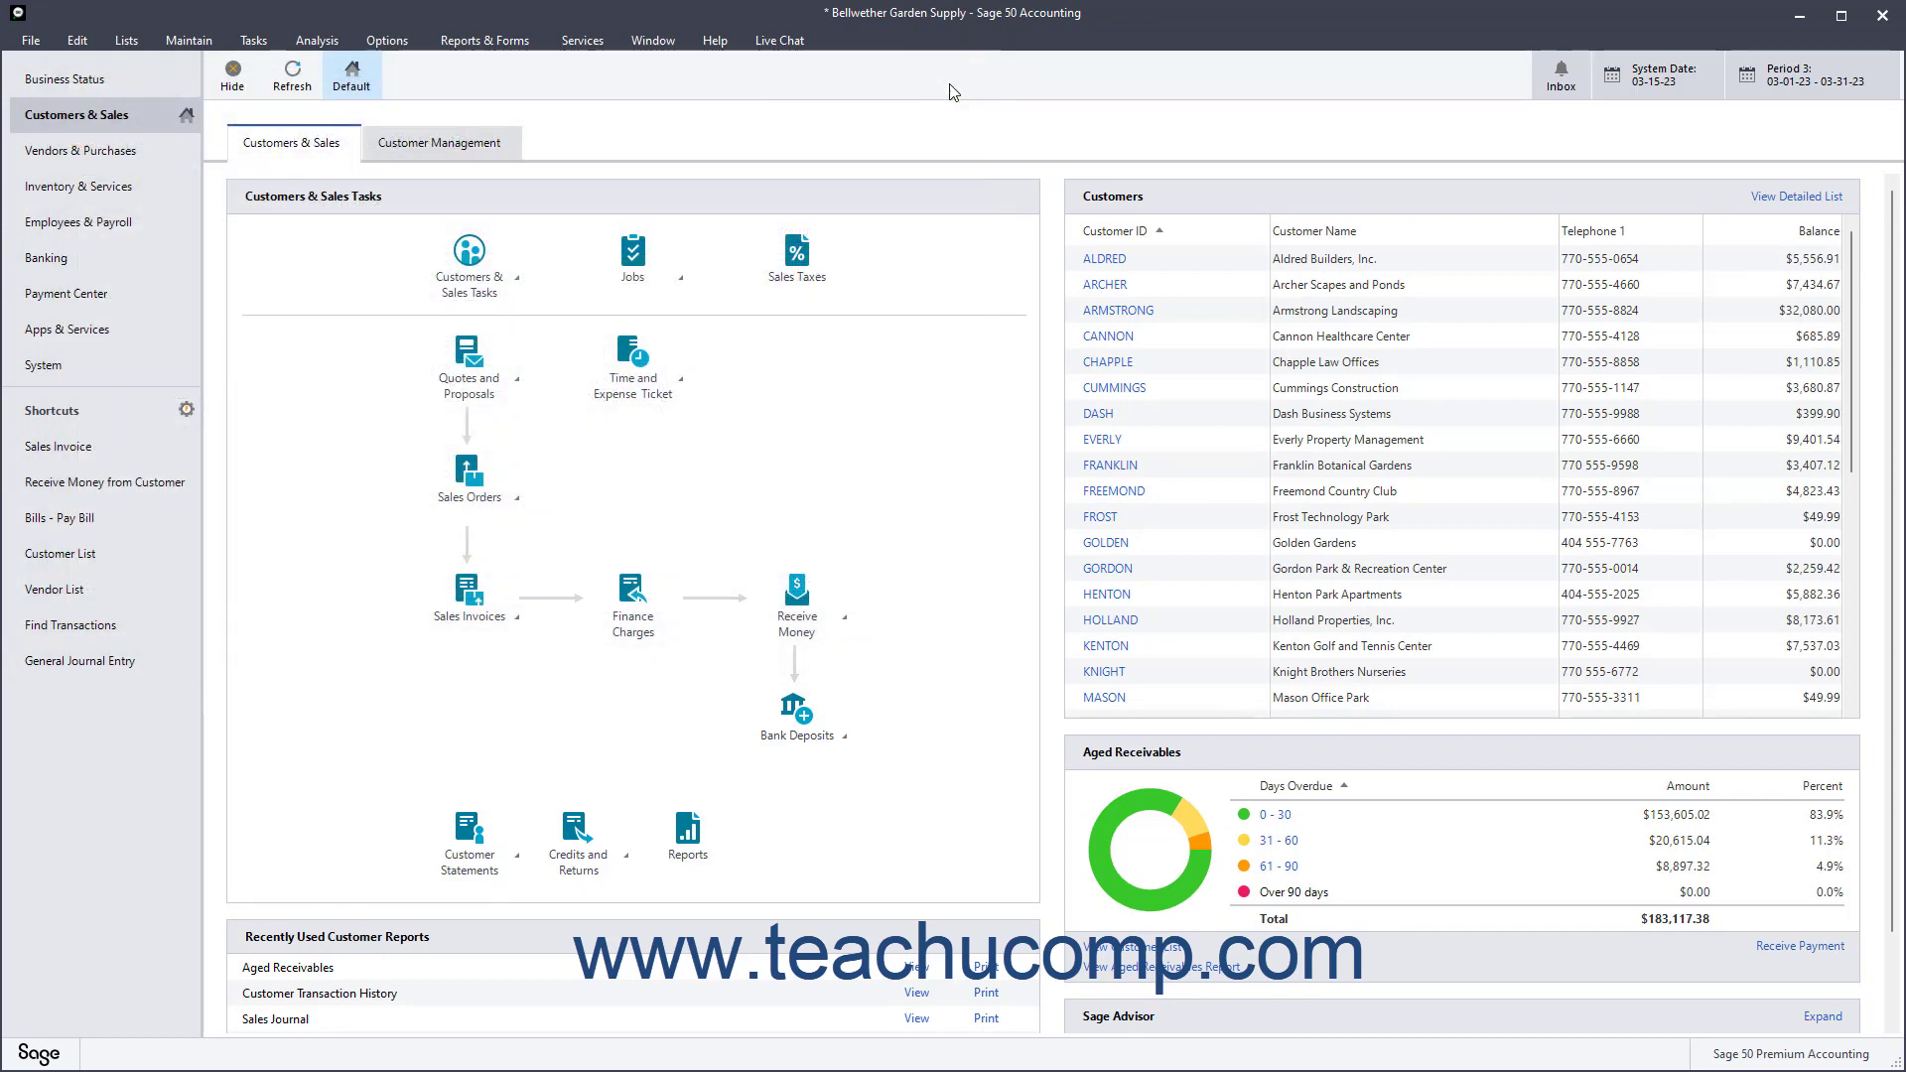